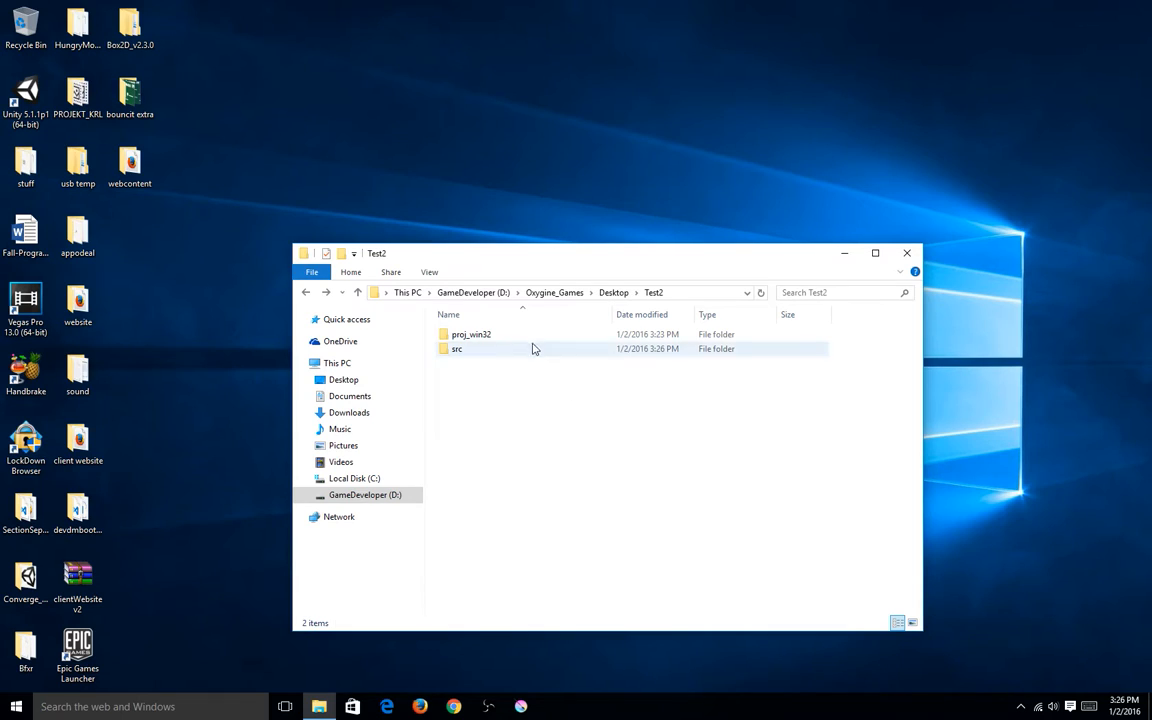
Step: Open the Test2 solution from the proj_win32 folder in Visual Studio
double_click(470, 334)
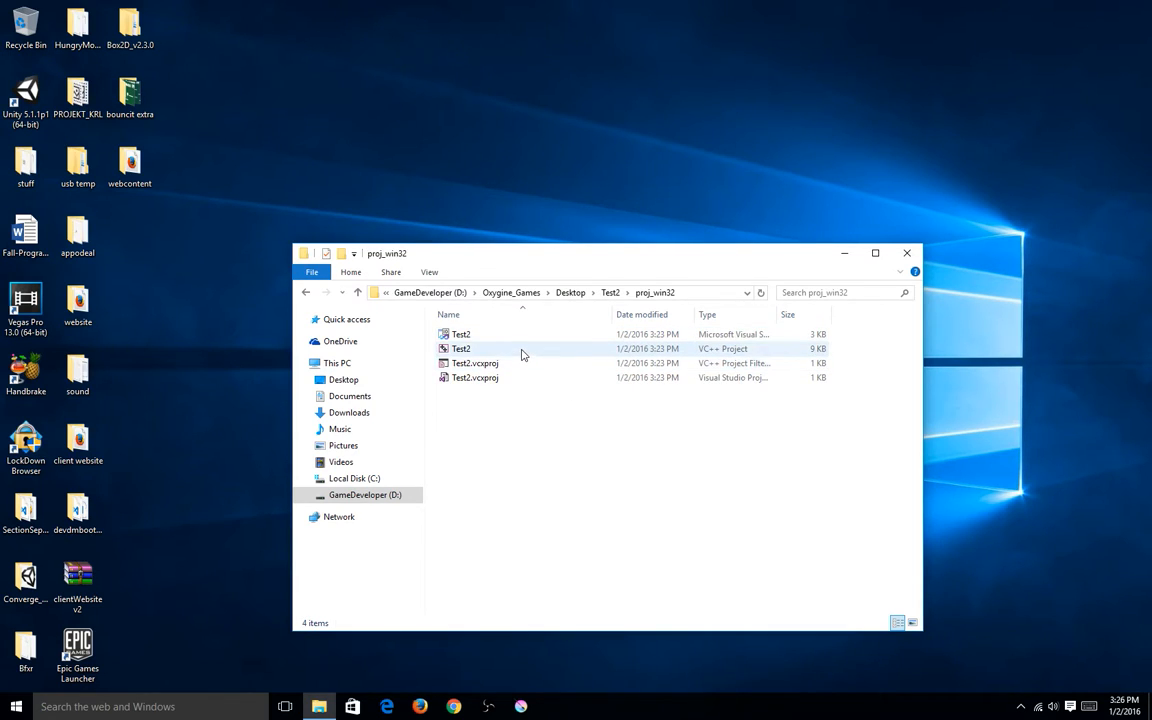
click(461, 334)
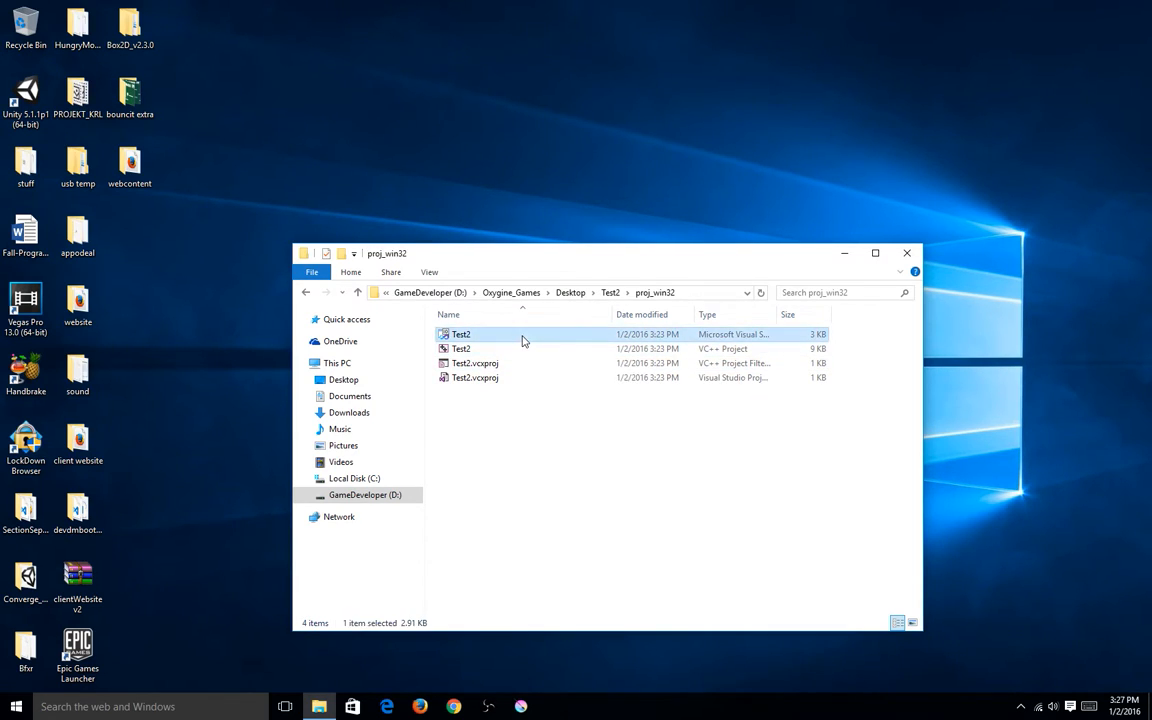
double_click(461, 334)
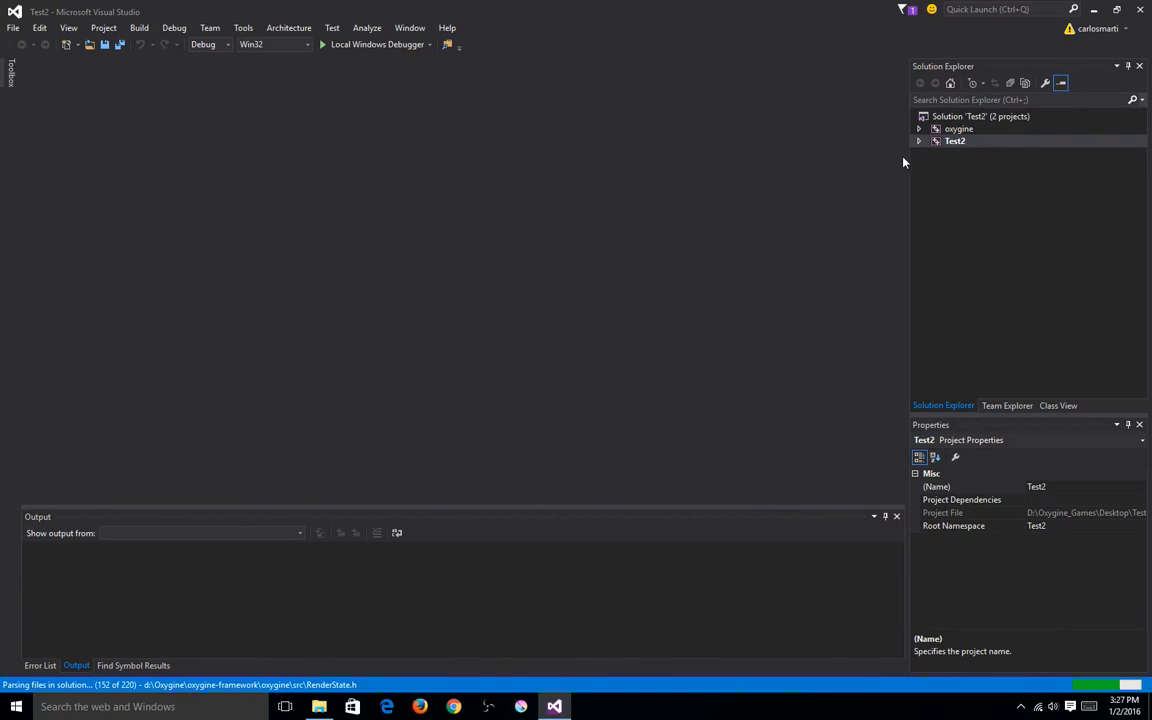
Step: Expand Test2 in Solution Explorer and select its Source Files group
click(919, 140)
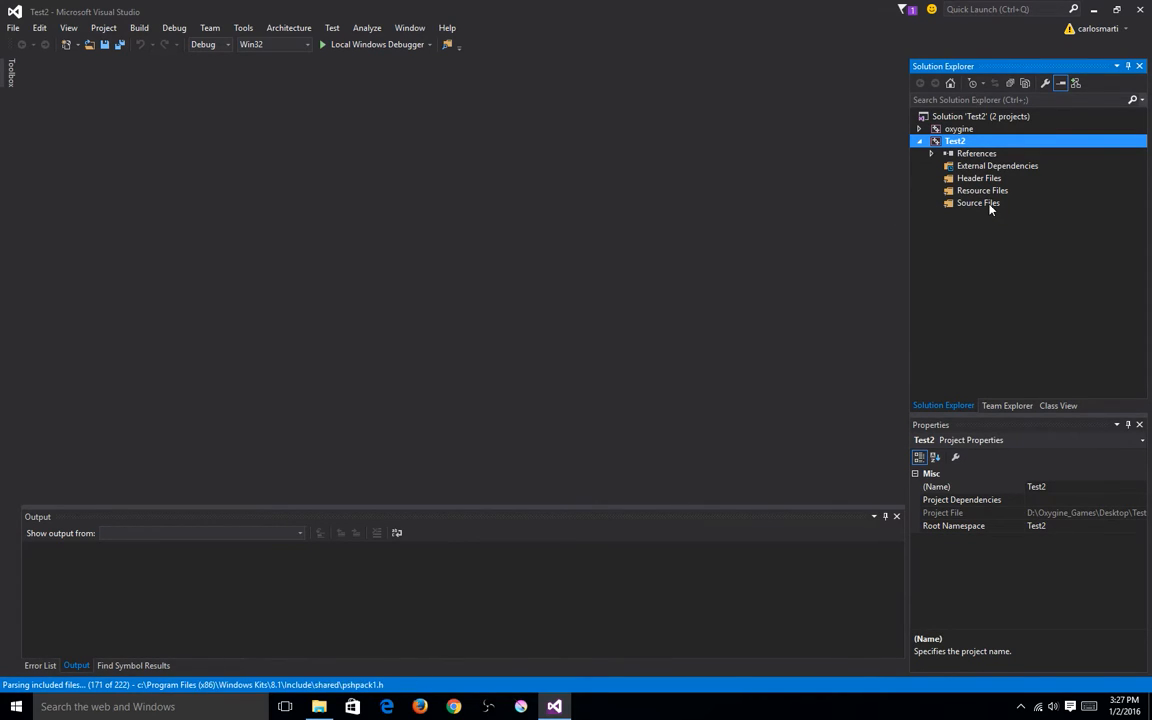
click(978, 203)
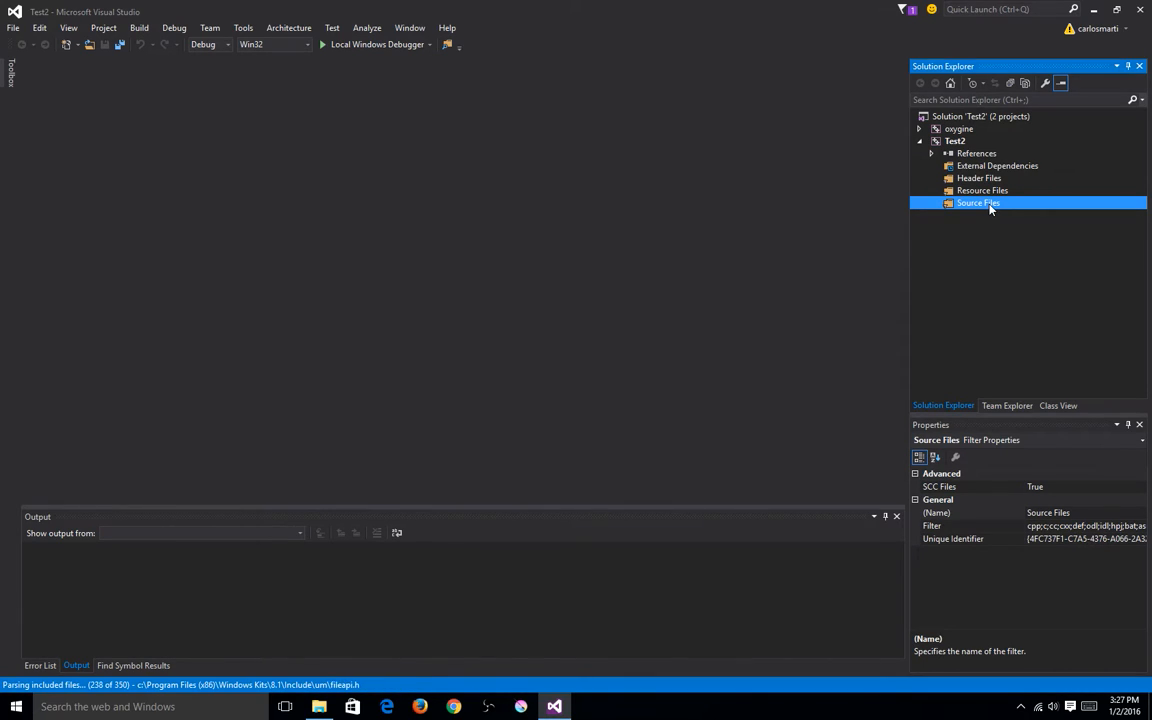
mouse_move(902, 282)
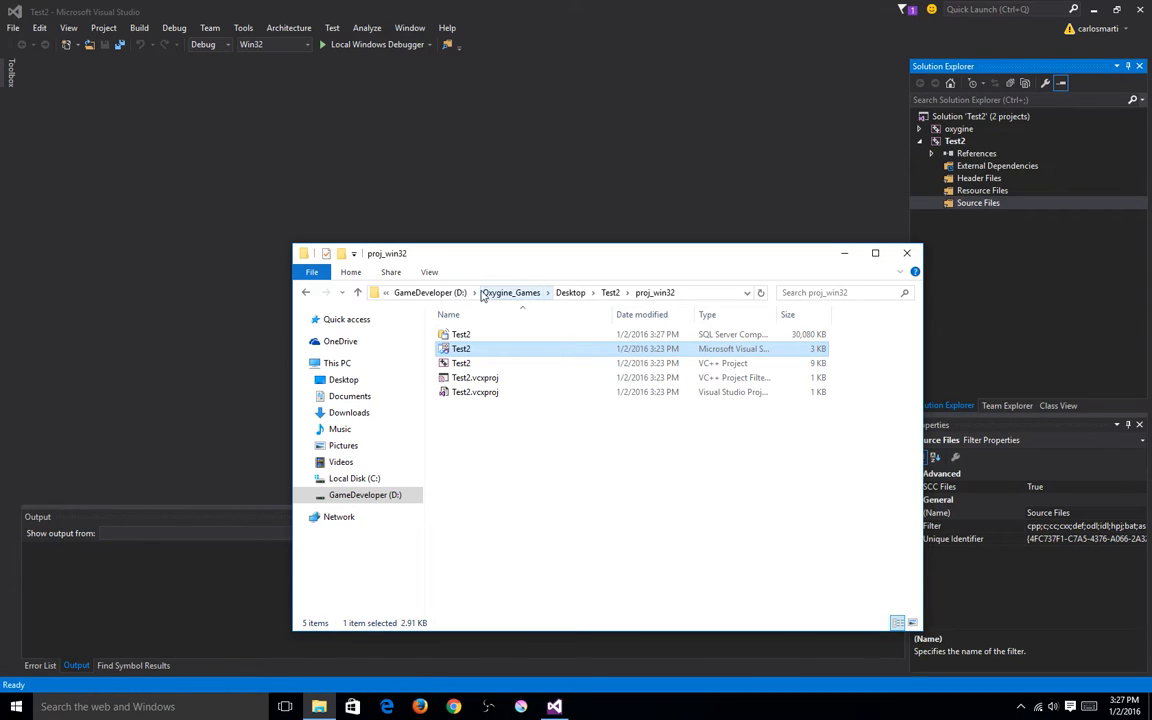
Step: Copy entry_point from Oxygine\oxygine-framework\examples\HelloWorld\src
click(510, 292)
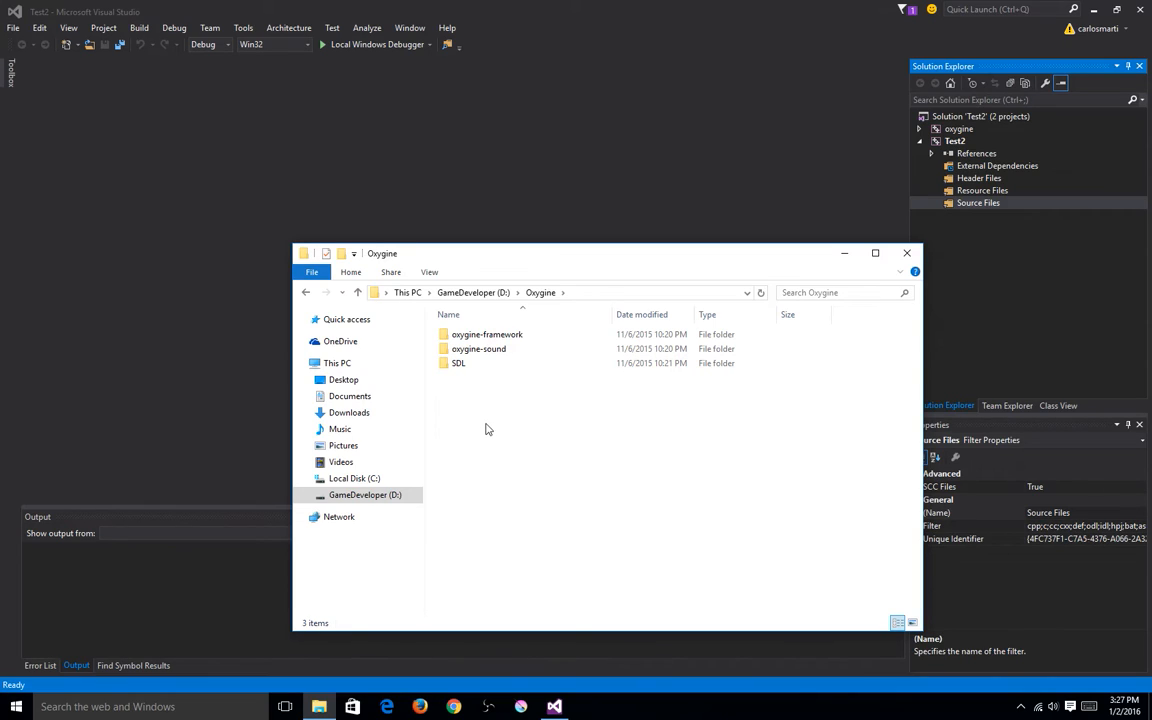
double_click(487, 334)
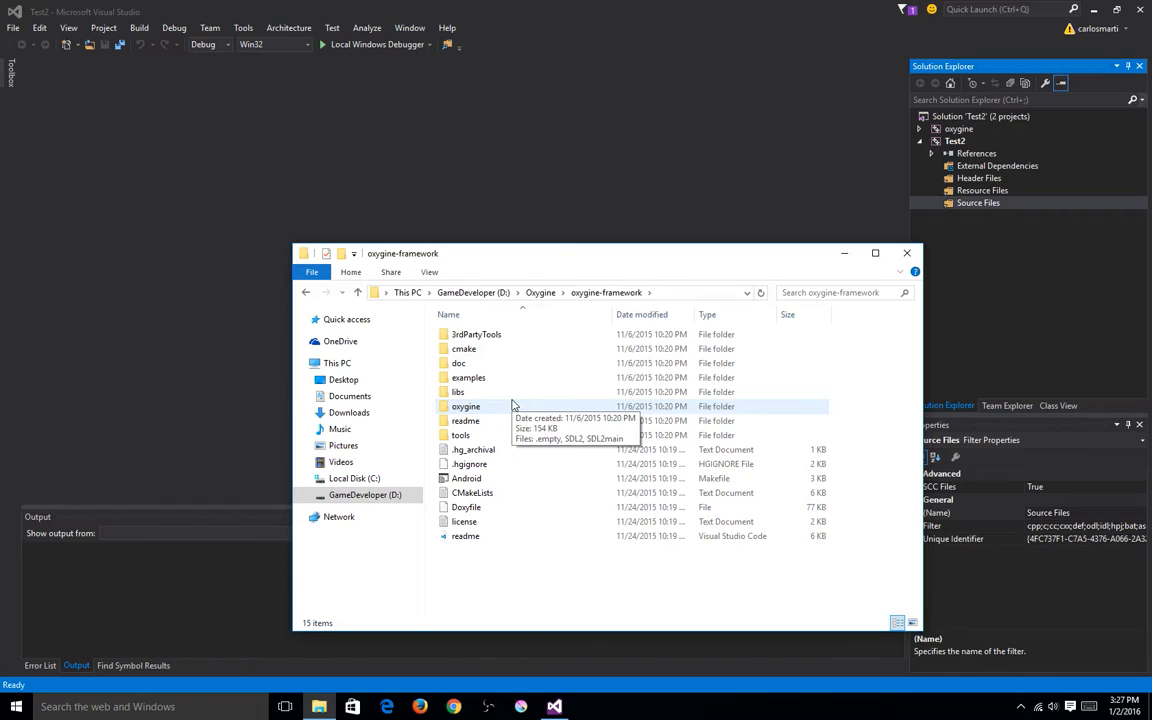
double_click(468, 377)
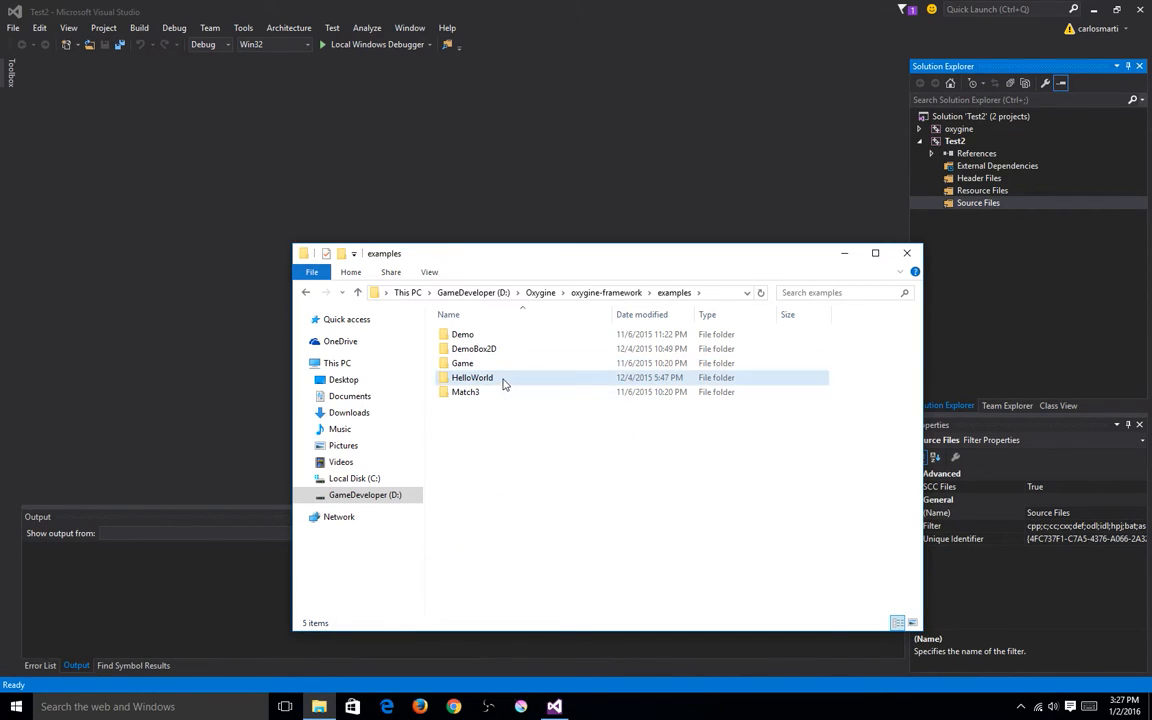
double_click(472, 377)
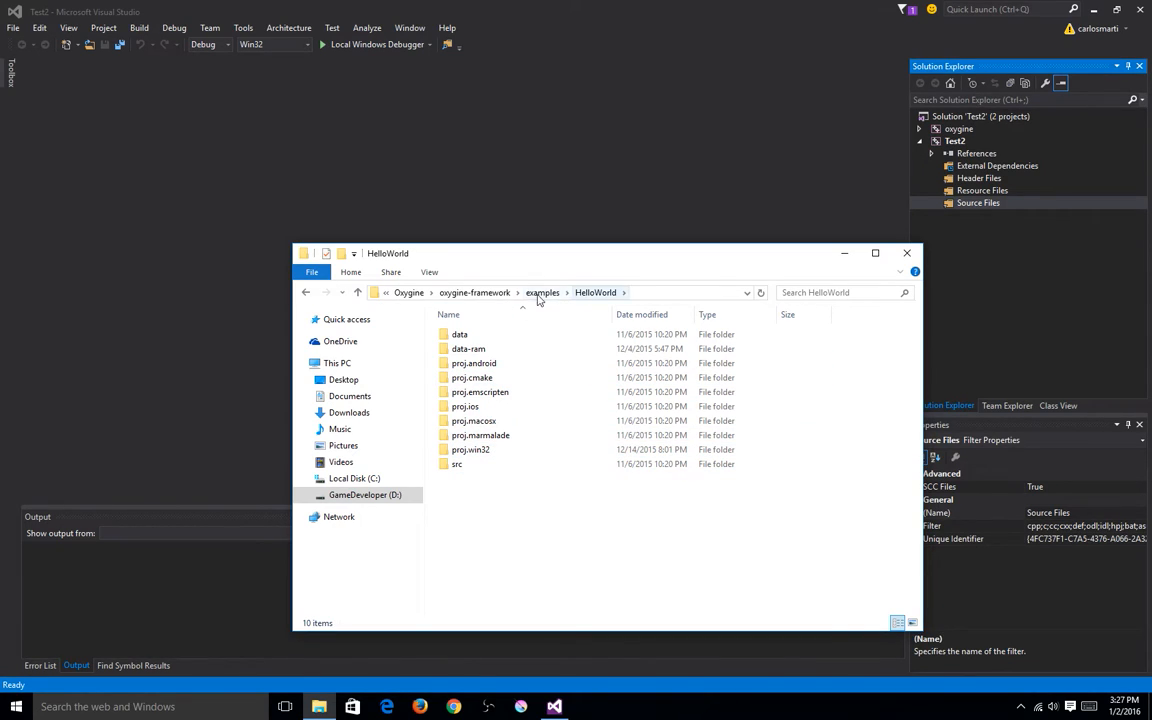
mouse_move(512, 508)
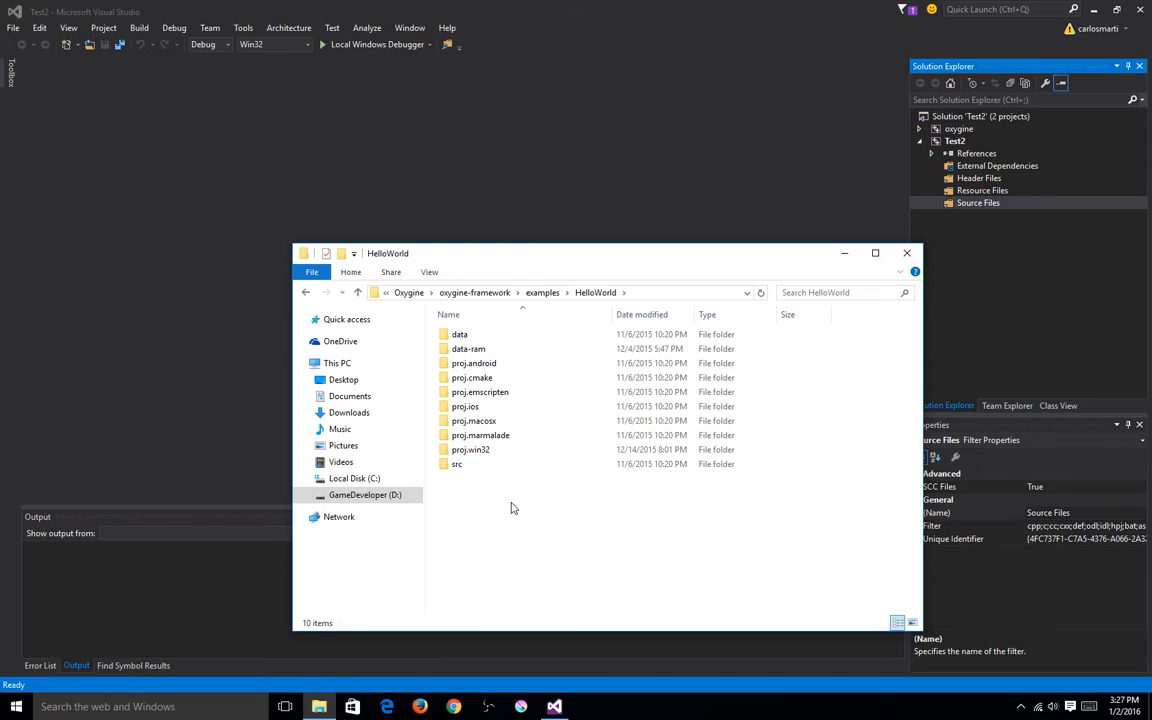
double_click(457, 463)
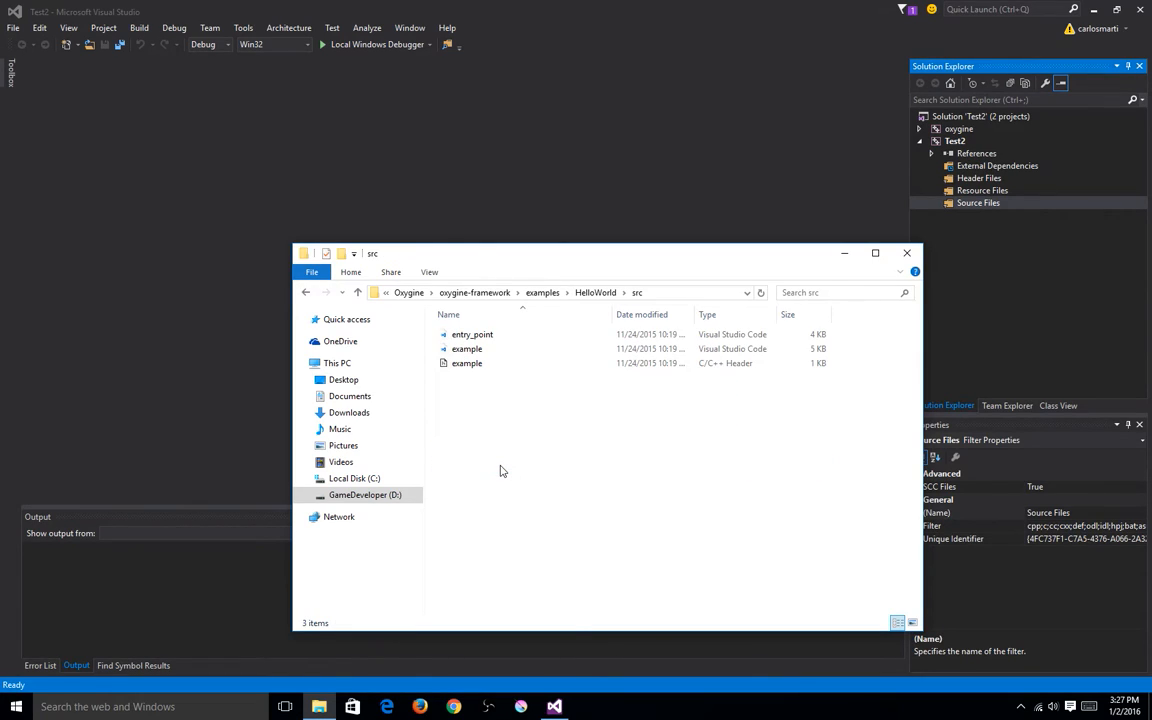
click(472, 334)
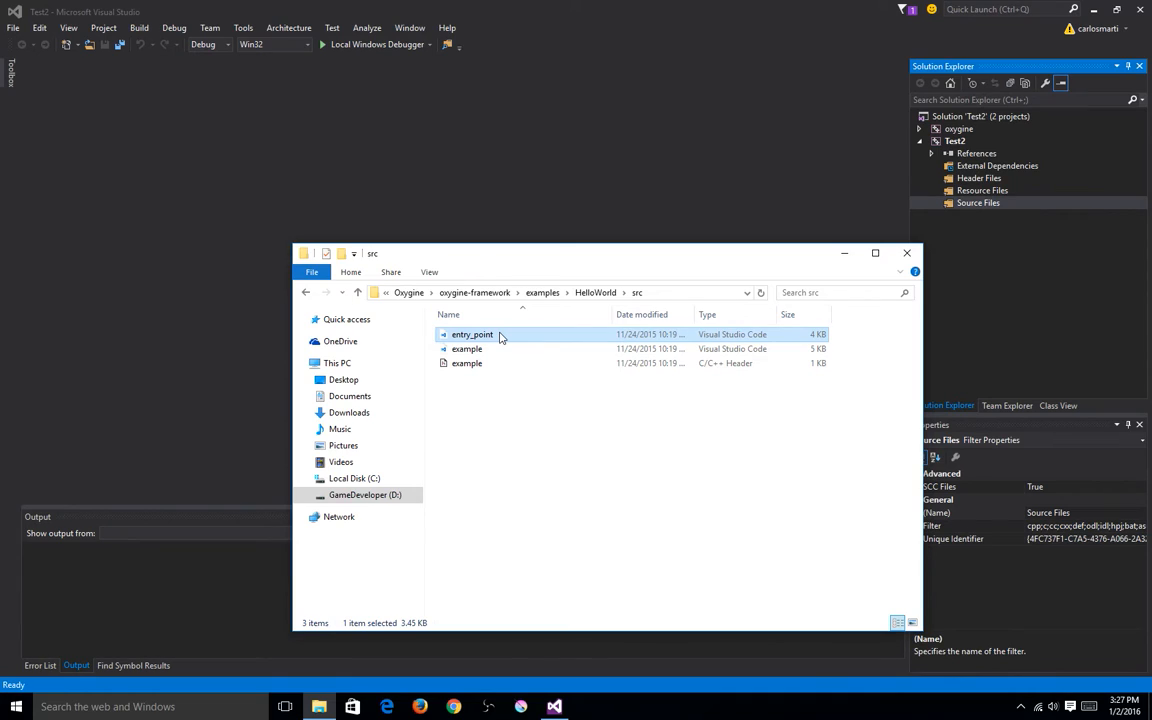
right_click(472, 334)
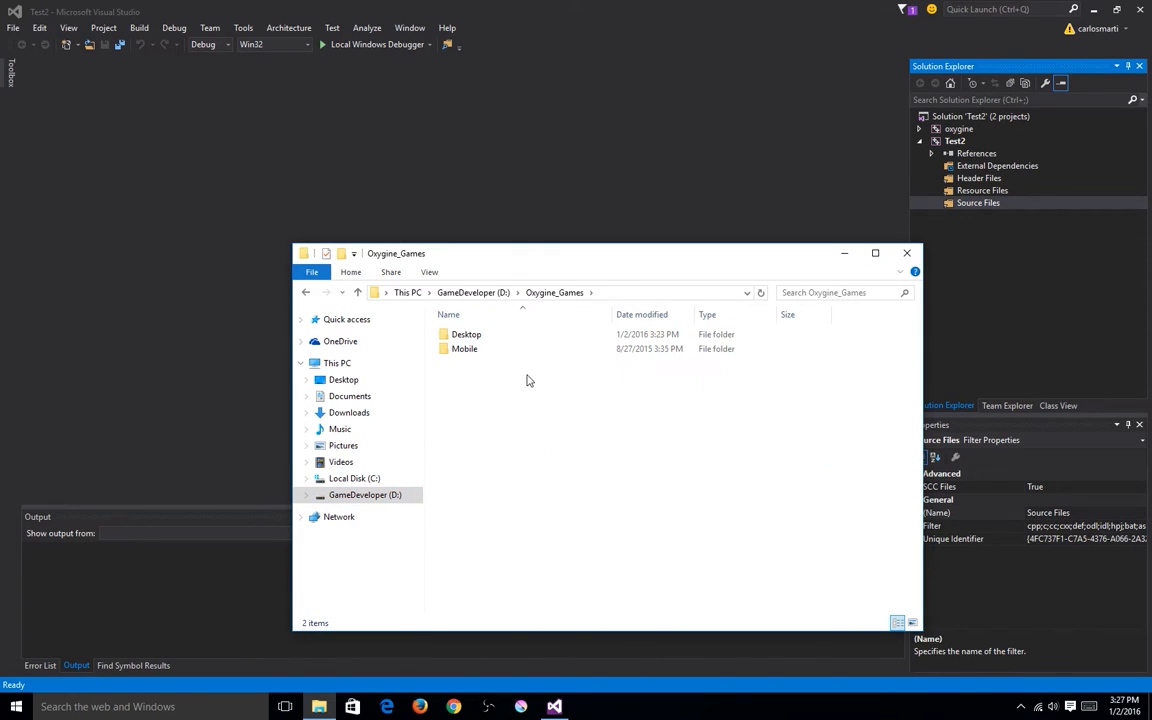
Step: Paste entry_point into the empty src folder of Oxygine_Games\Desktop\Test2
double_click(466, 334)
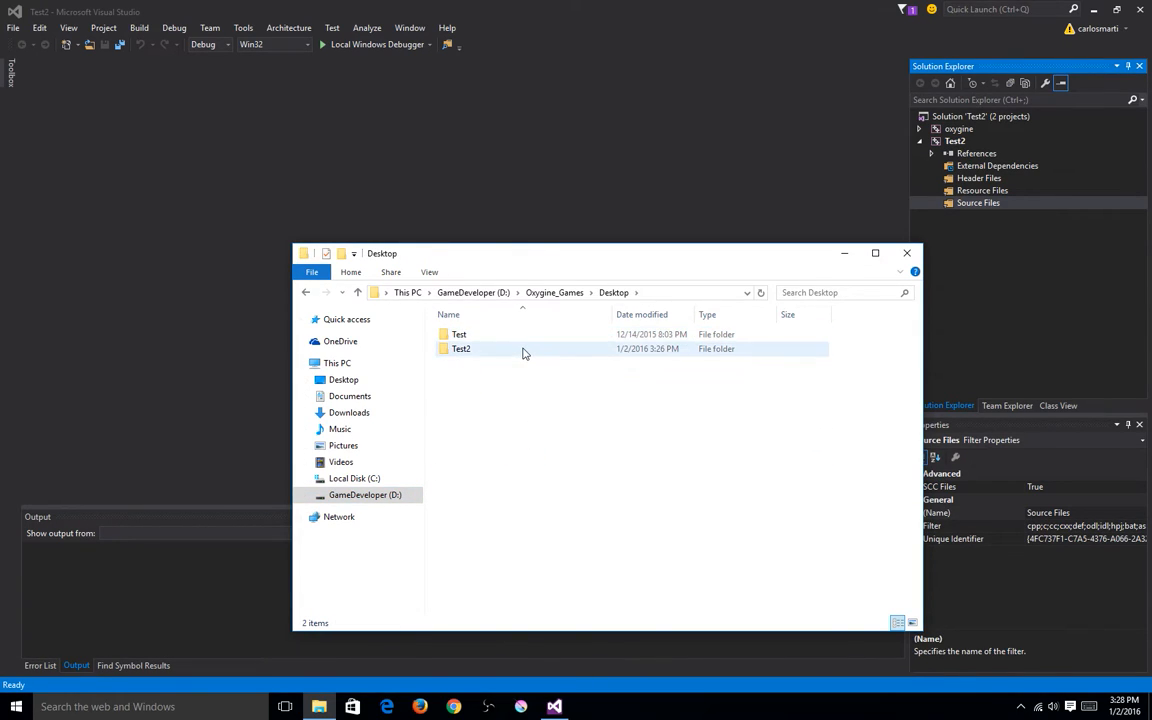
double_click(461, 348)
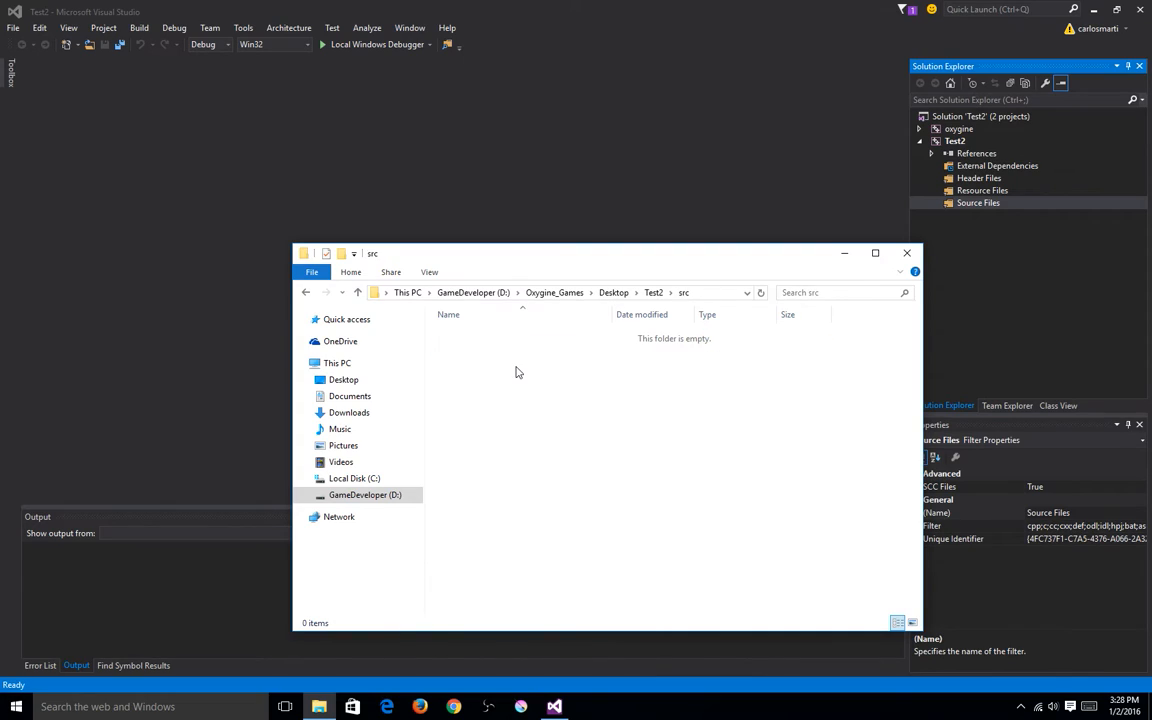
right_click(518, 372)
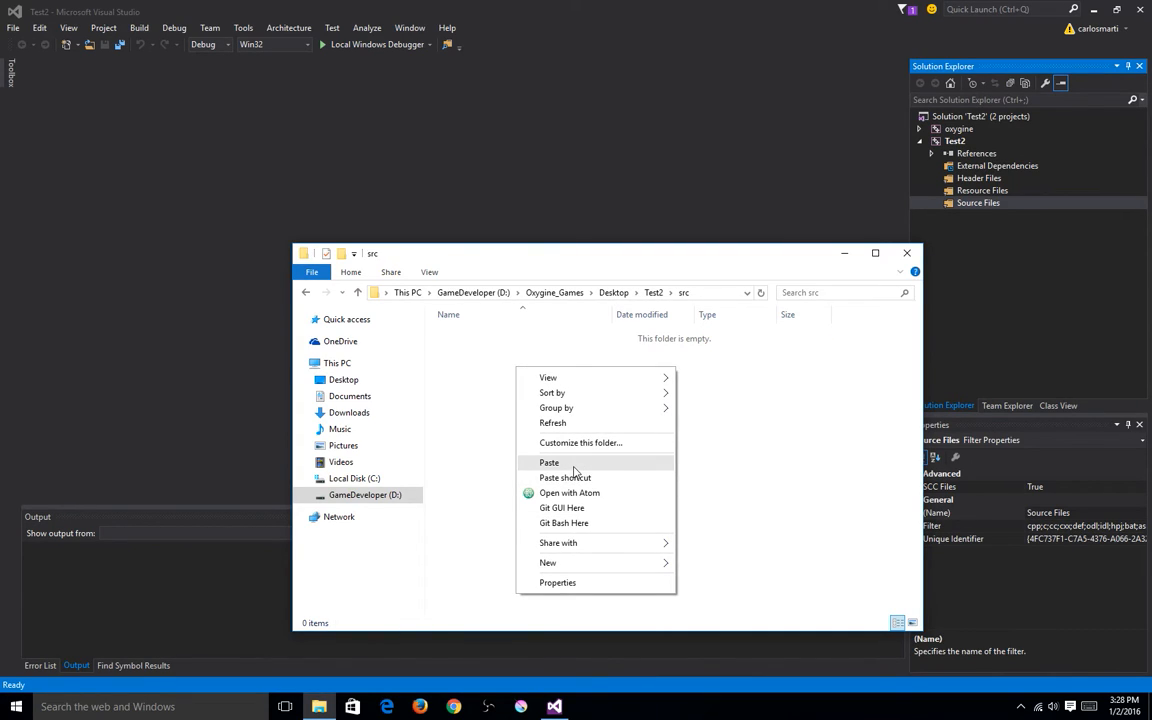
click(548, 462)
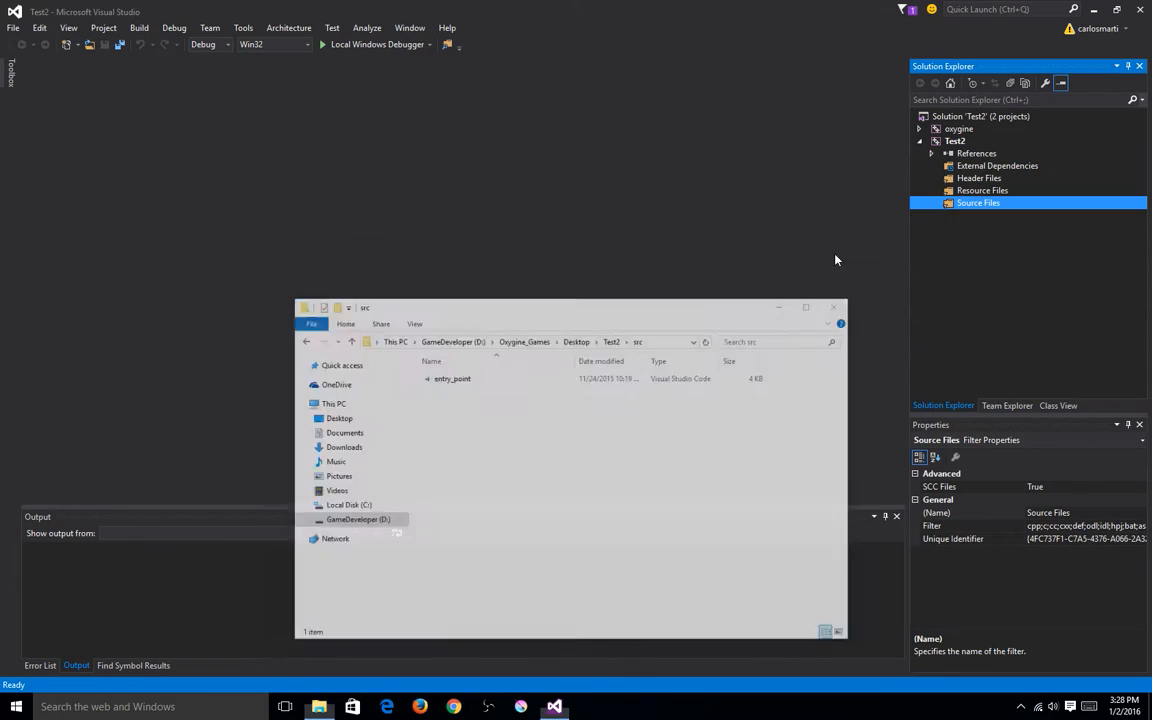
Step: Add src\entry_point.cpp to Test2's Source Files as an existing item
right_click(978, 203)
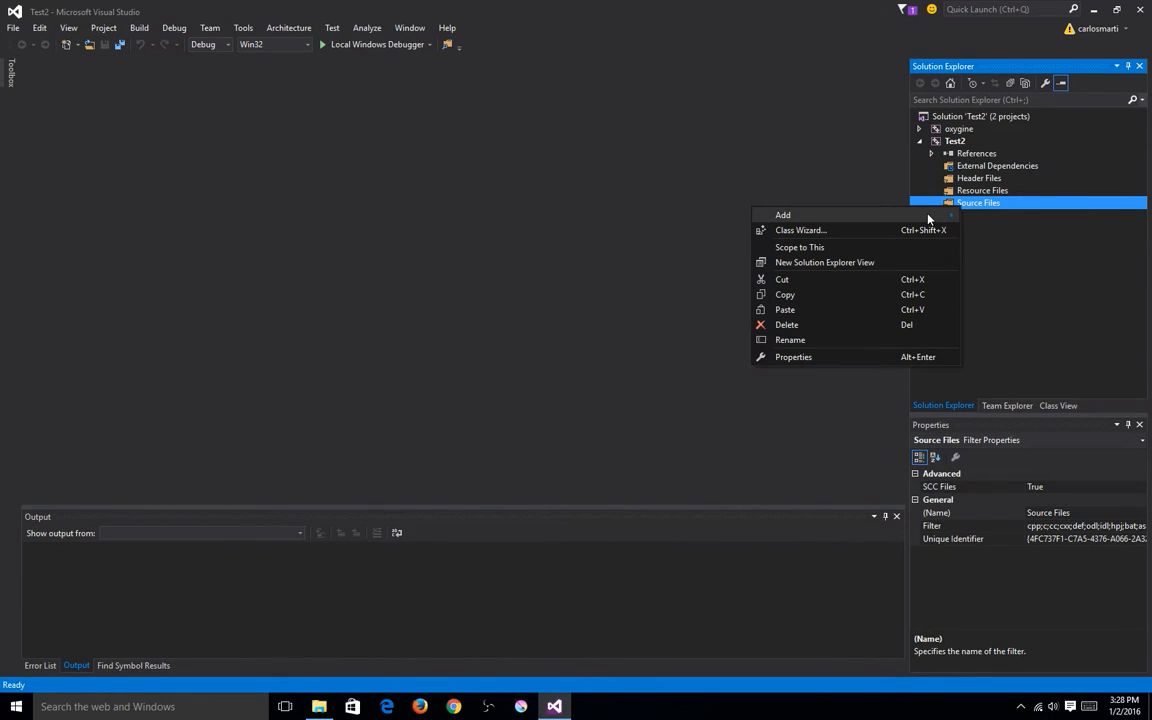
click(783, 214)
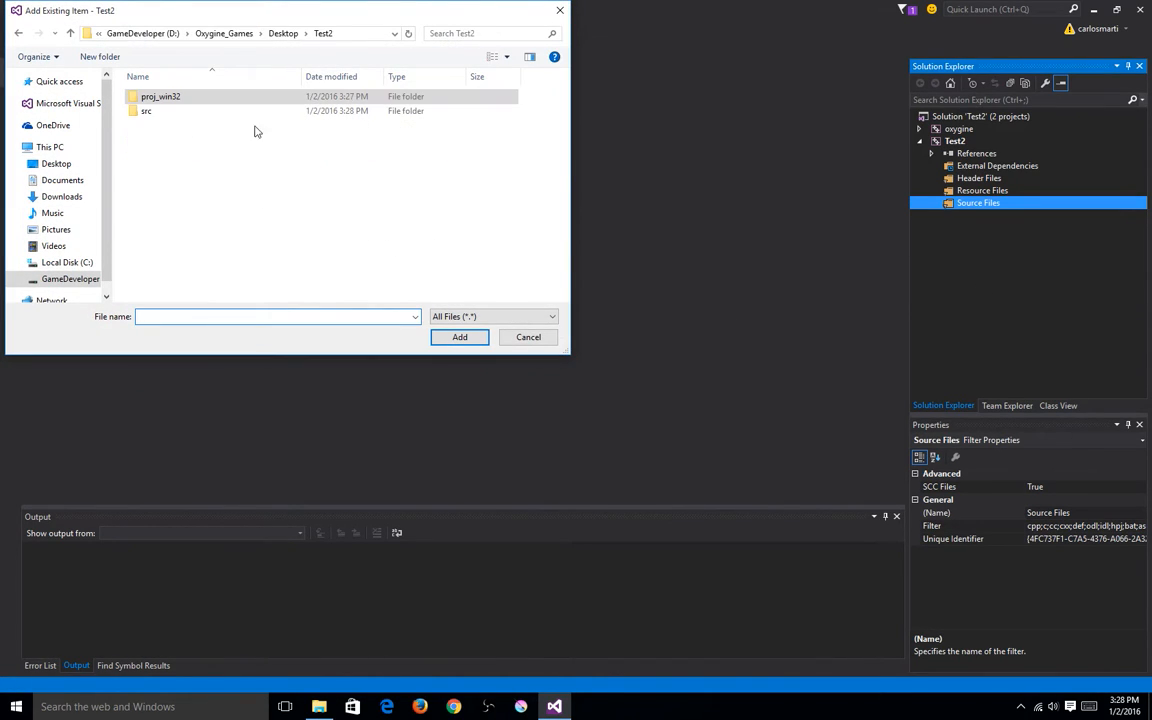
double_click(146, 110)
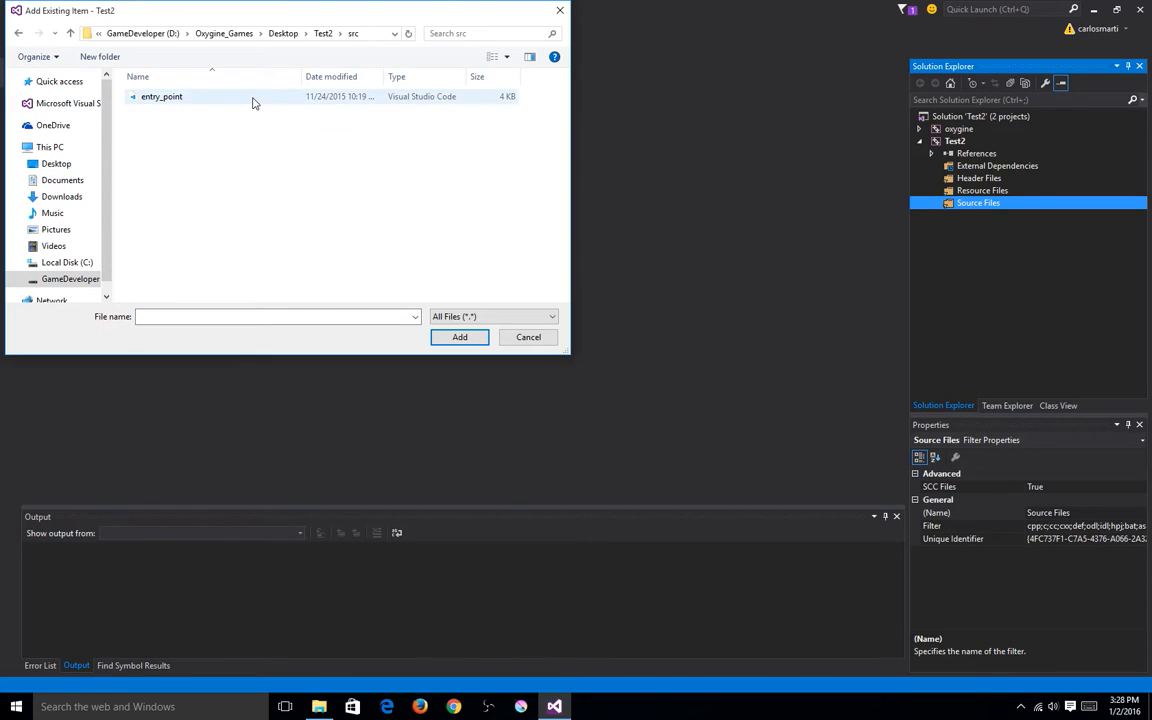
click(161, 96)
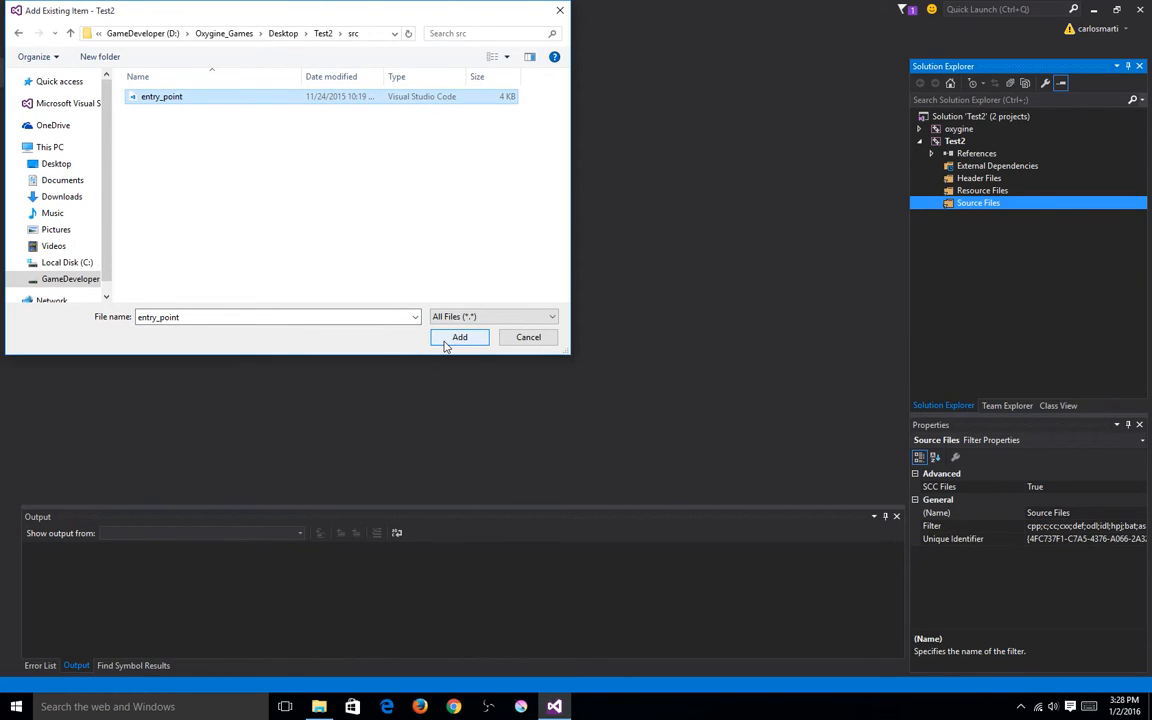
click(459, 337)
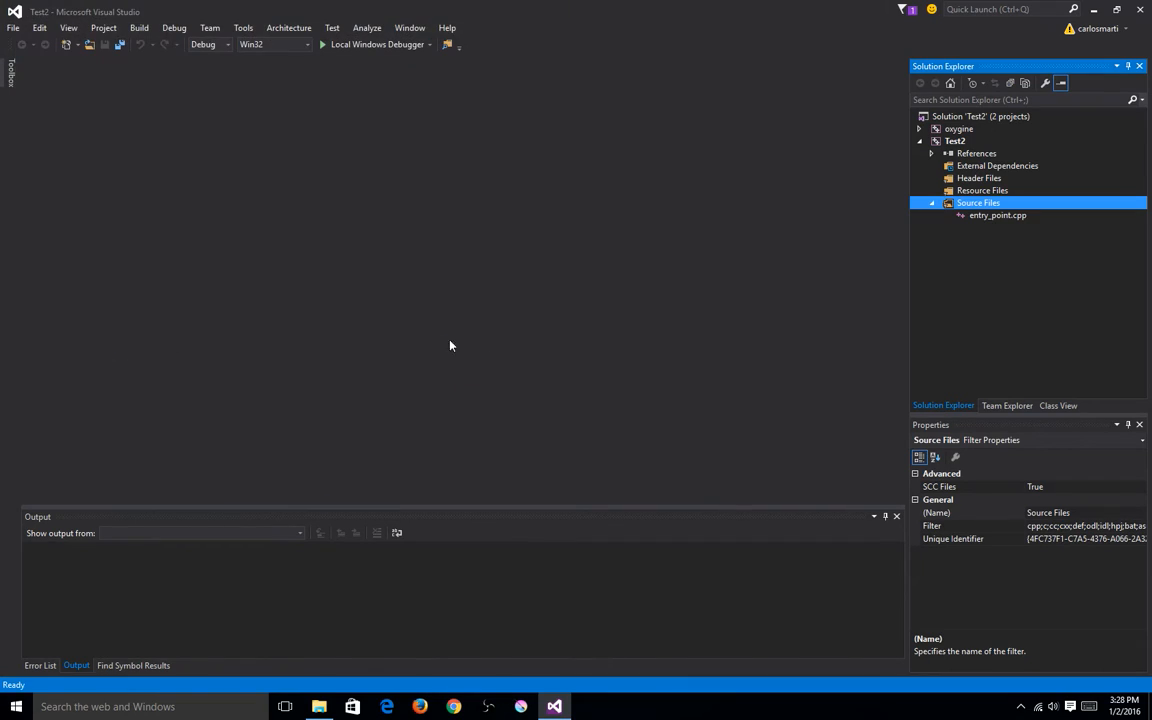
click(997, 215)
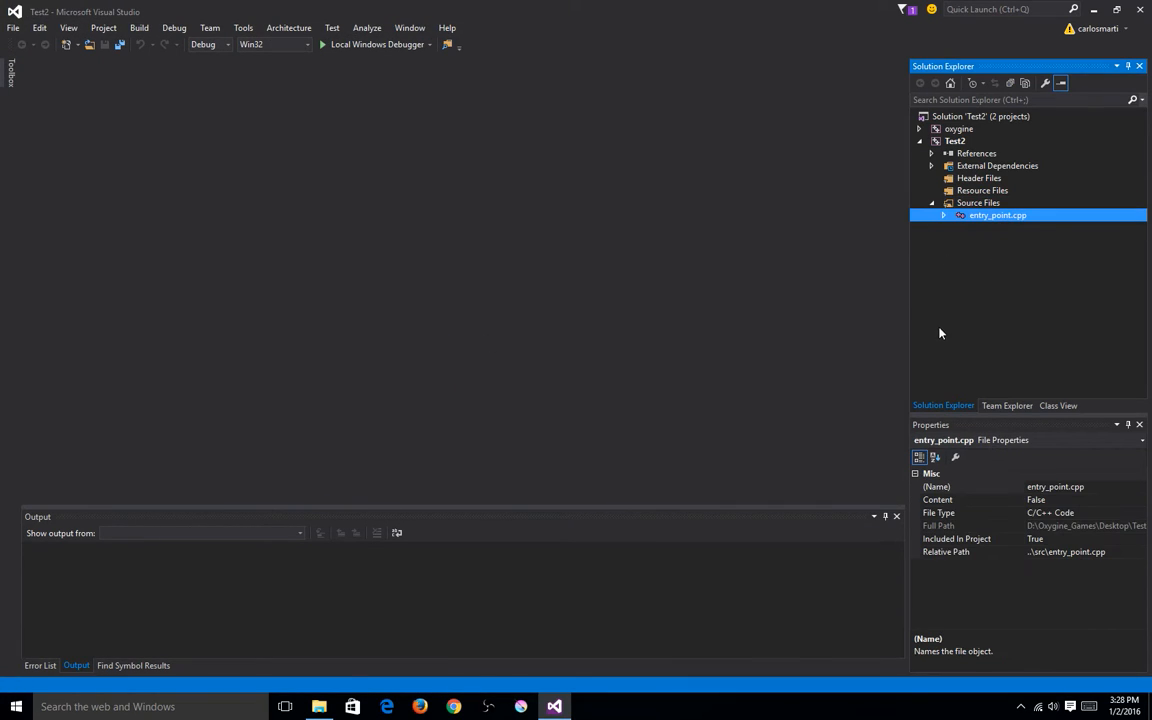
double_click(997, 215)
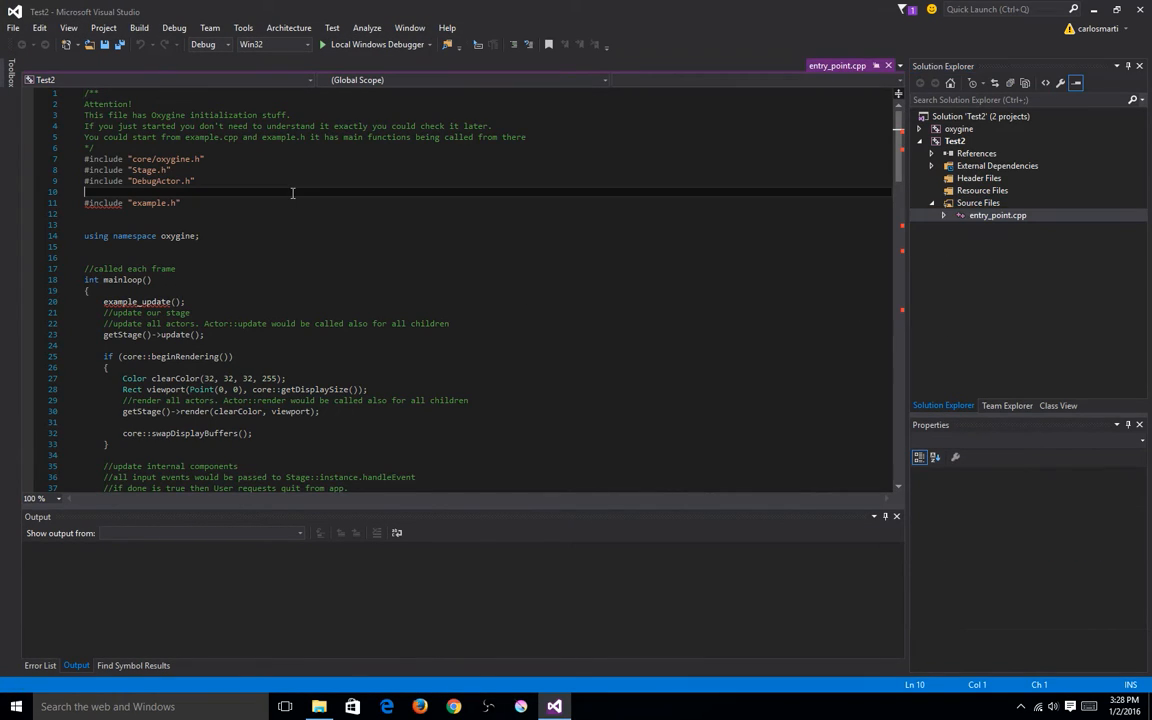
scroll(down, 3)
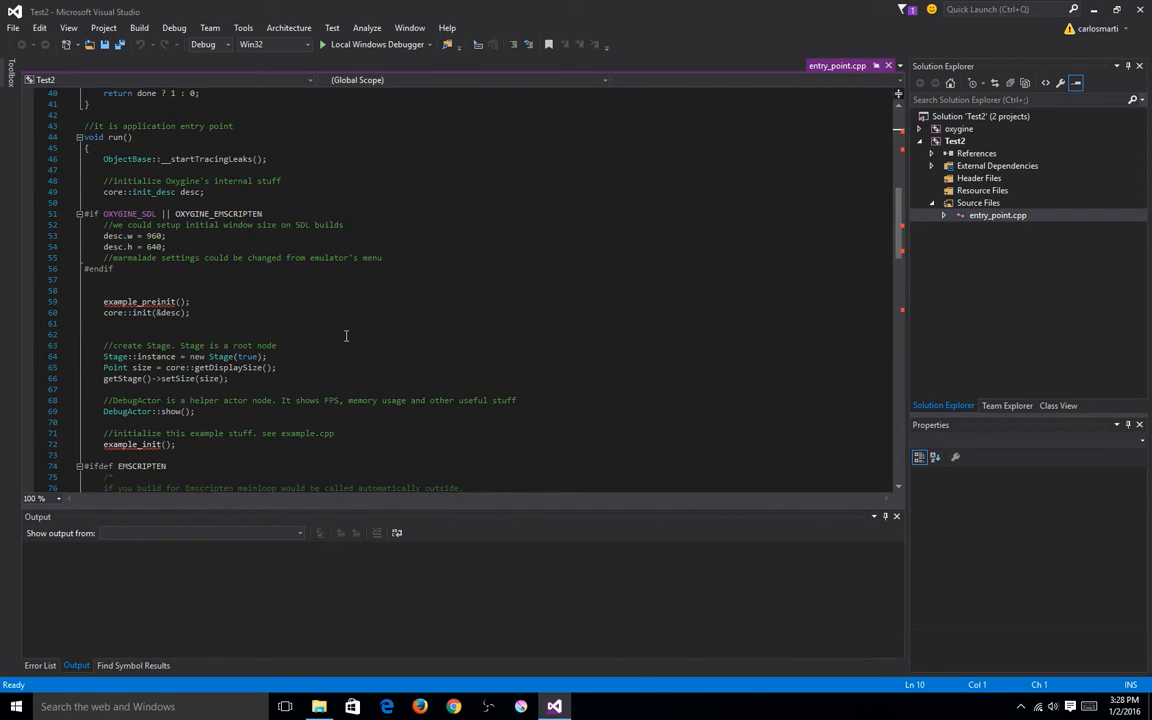
scroll(up, 3)
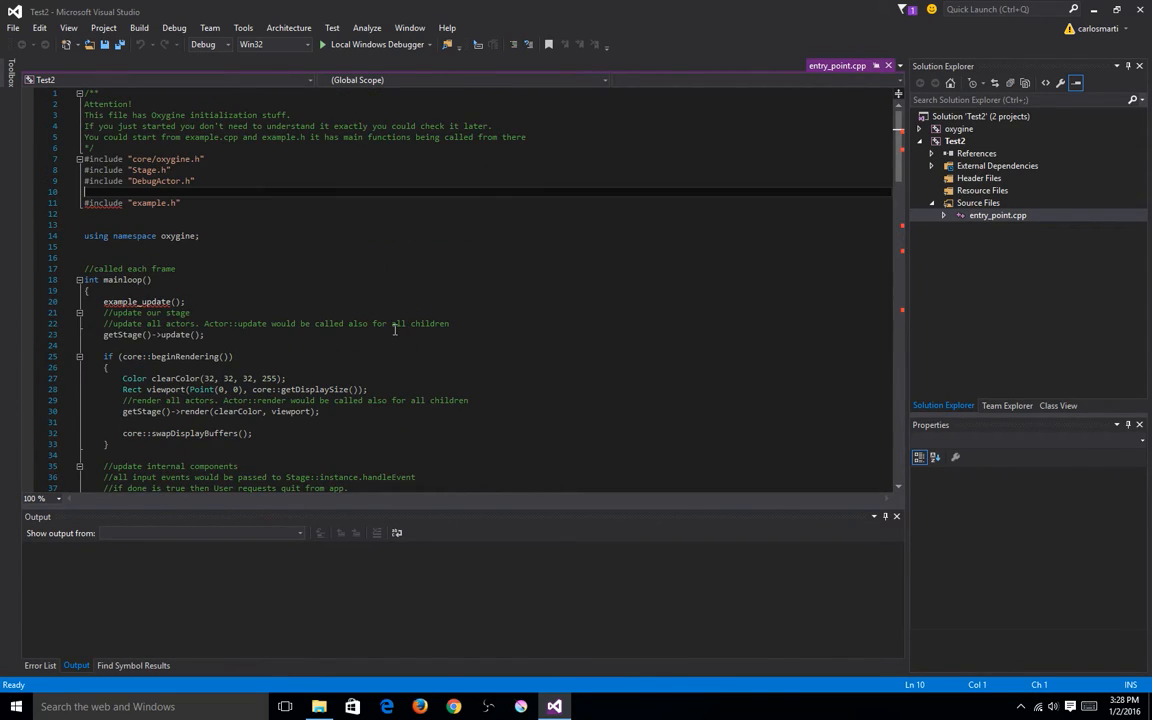
scroll(down, 3)
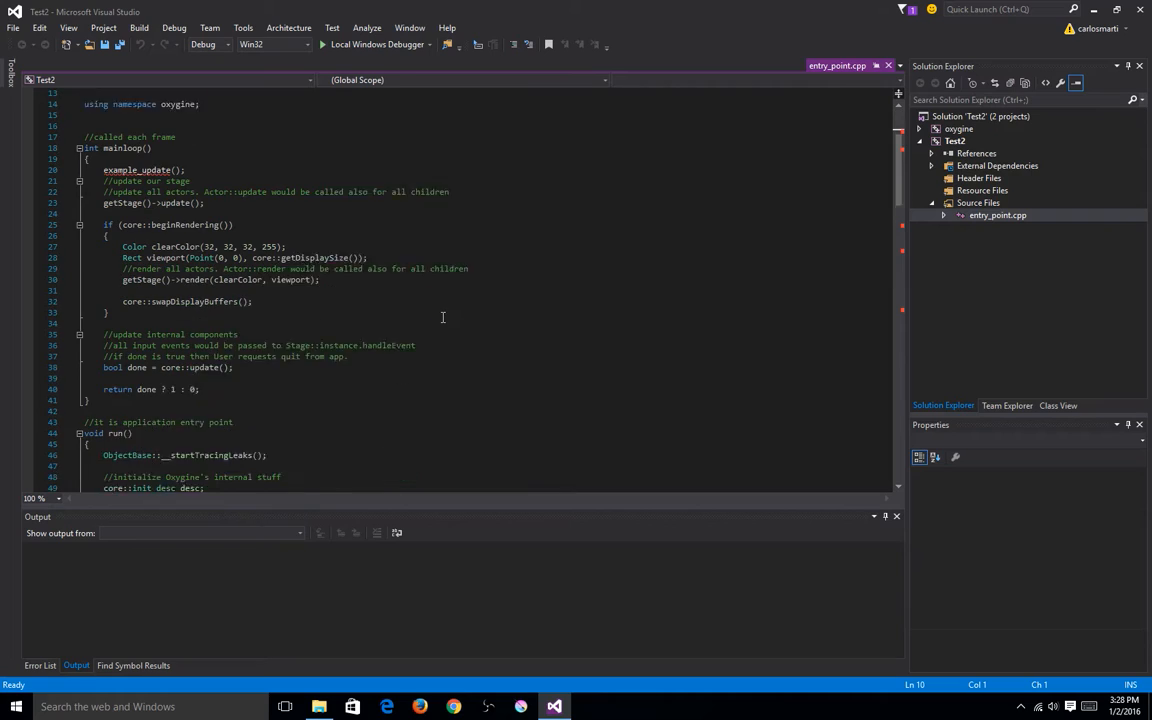
scroll(down, 3)
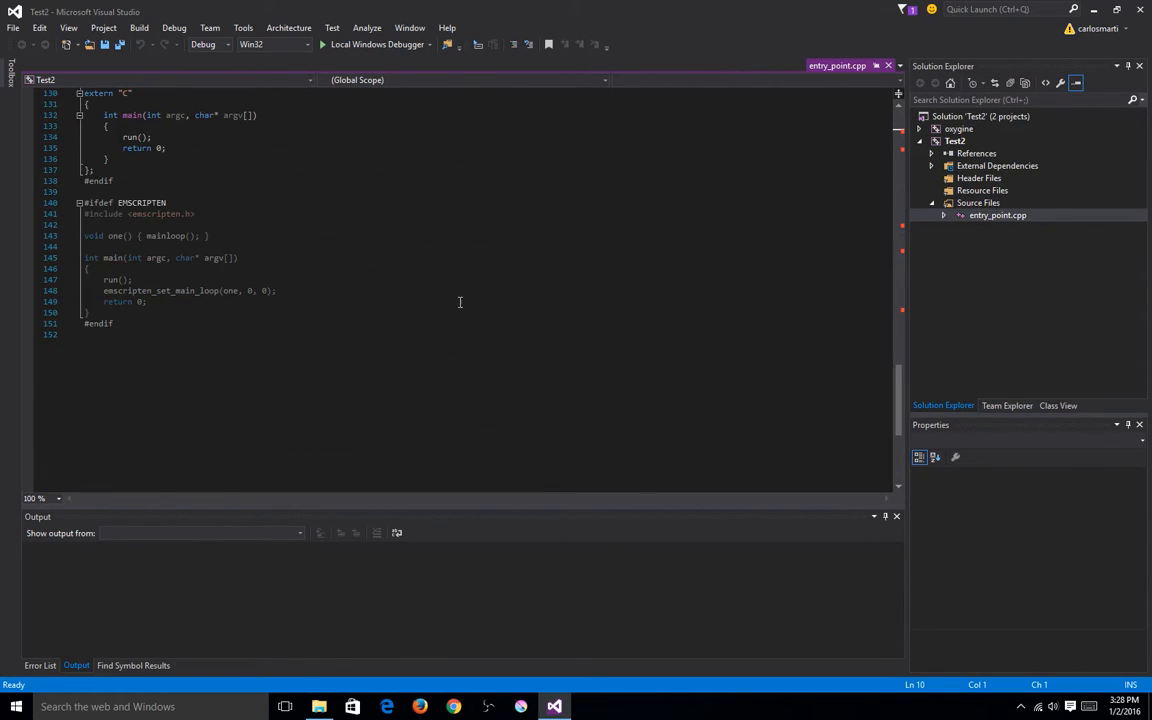
scroll(up, 3)
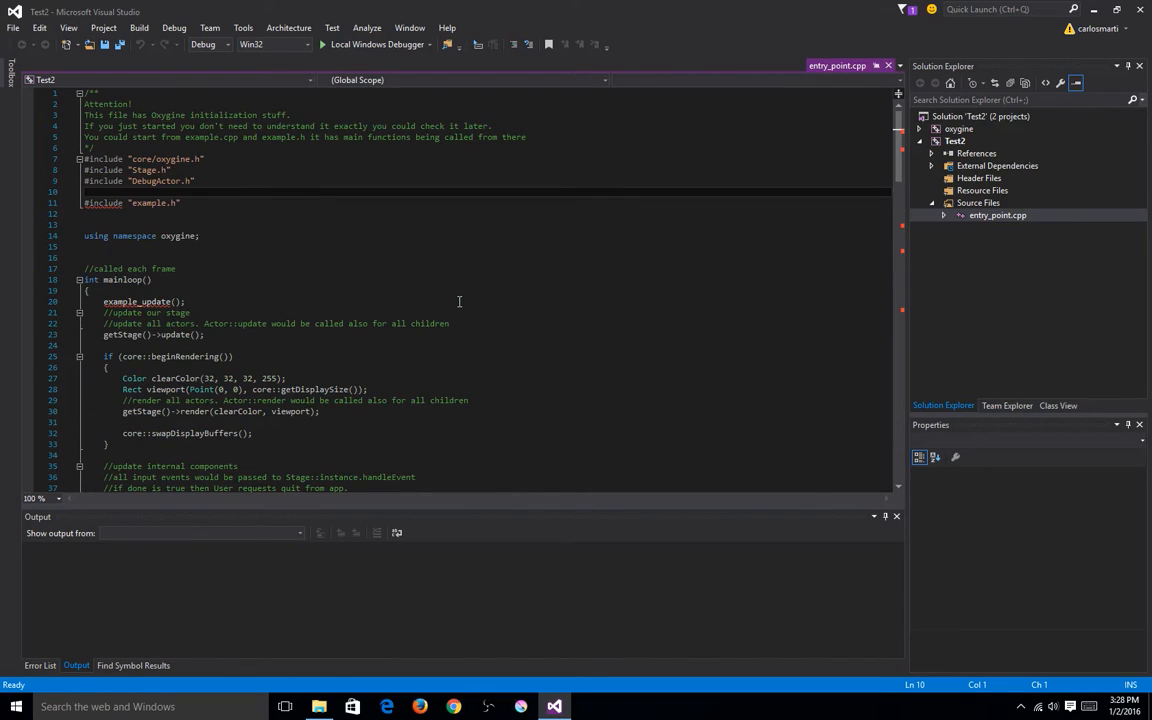
scroll(down, 3)
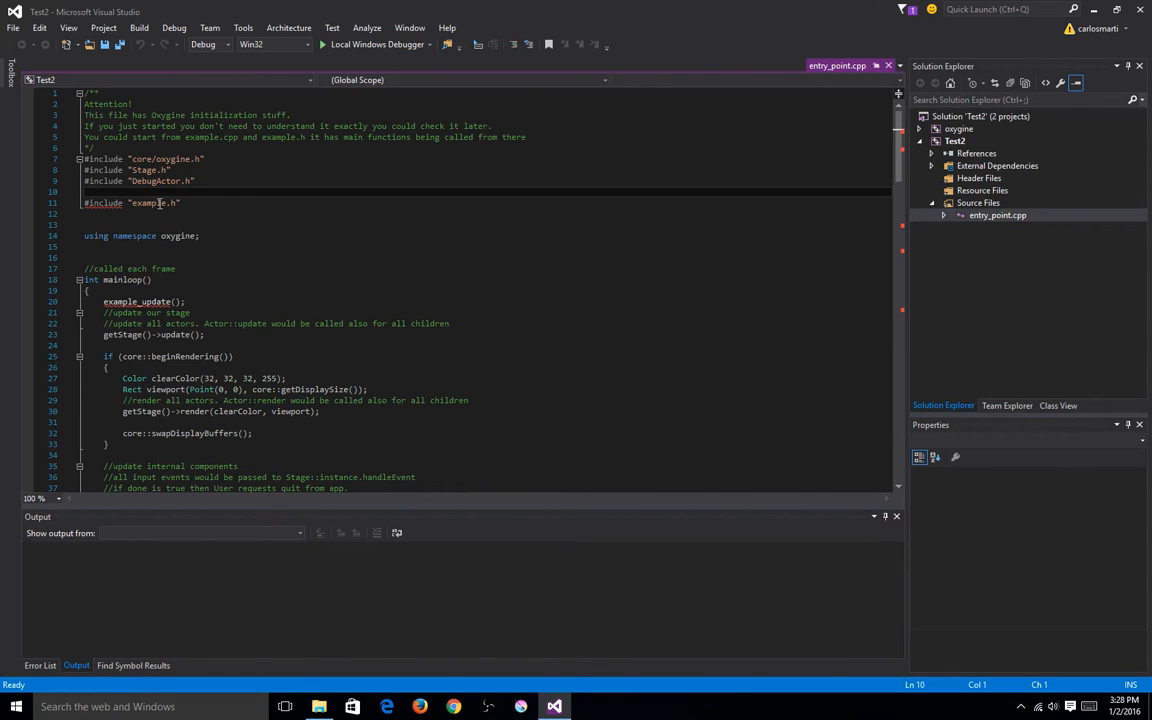
scroll(down, 3)
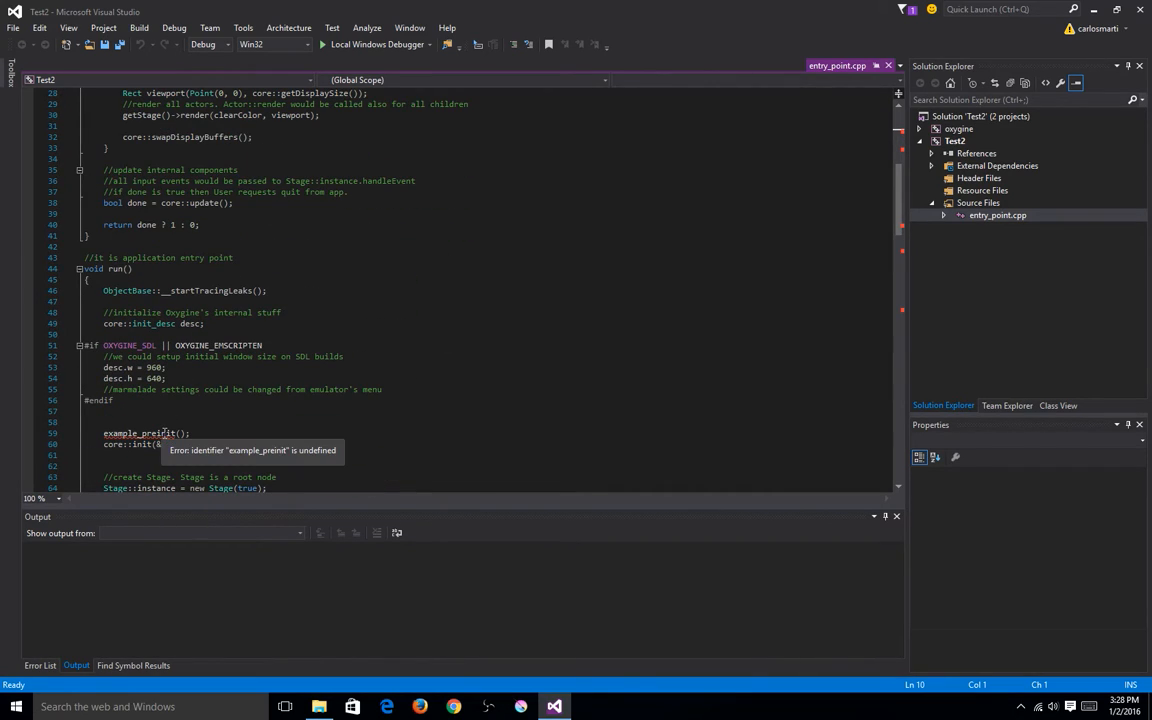
scroll(down, 3)
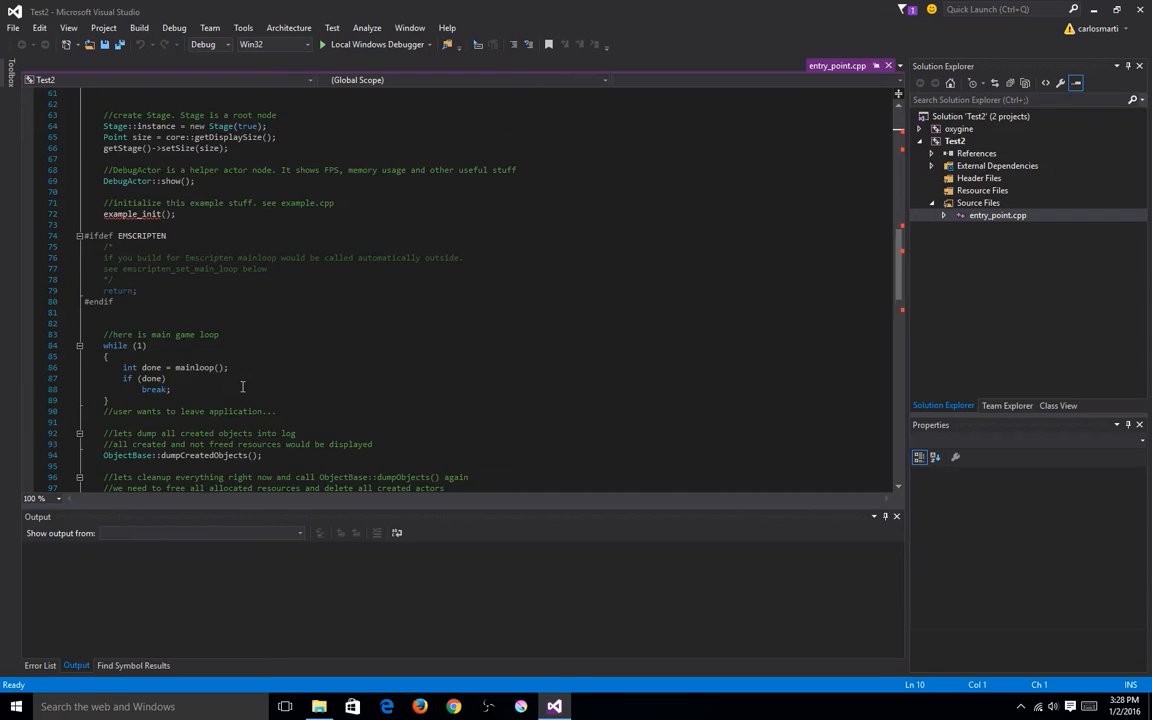
scroll(down, 3)
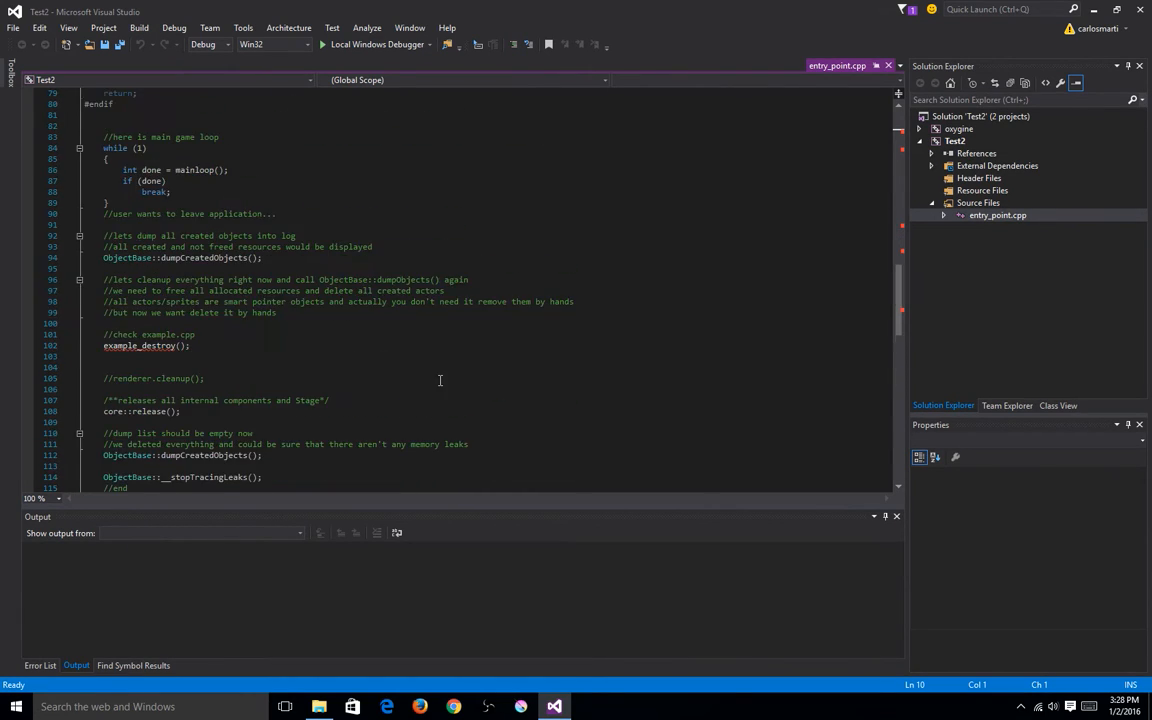
scroll(up, 3)
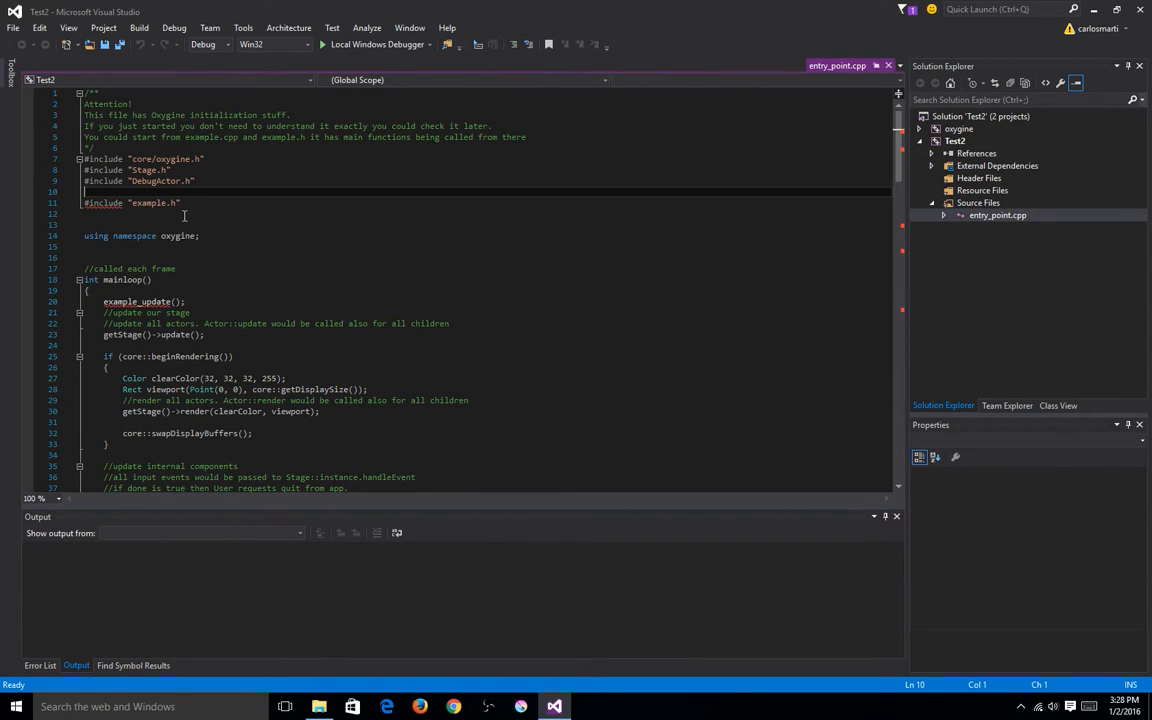
Step: Add a new header file named Main.h under Header Files, located in src
right_click(979, 178)
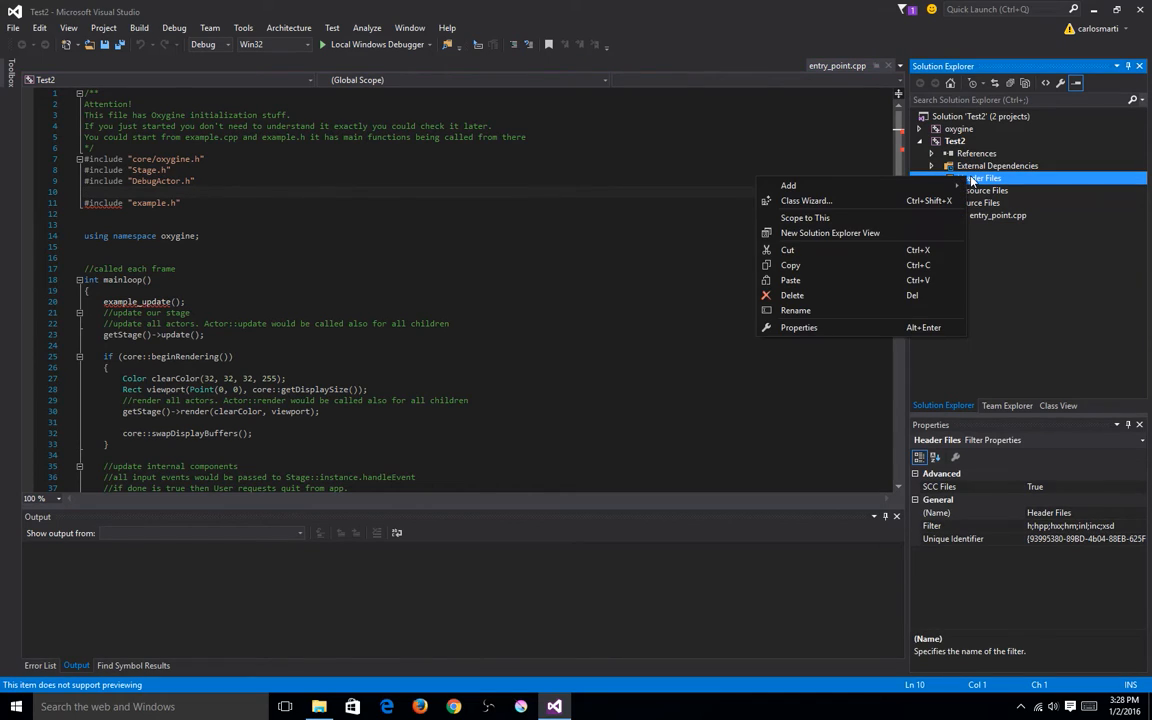
click(789, 185)
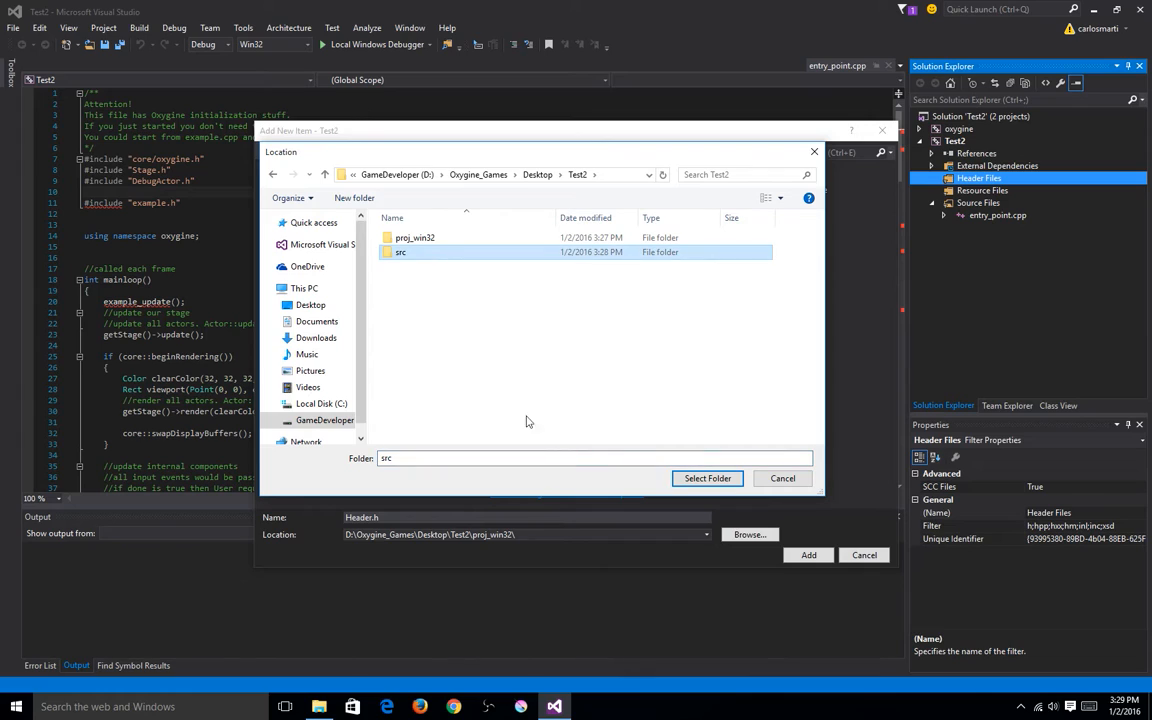
click(707, 478)
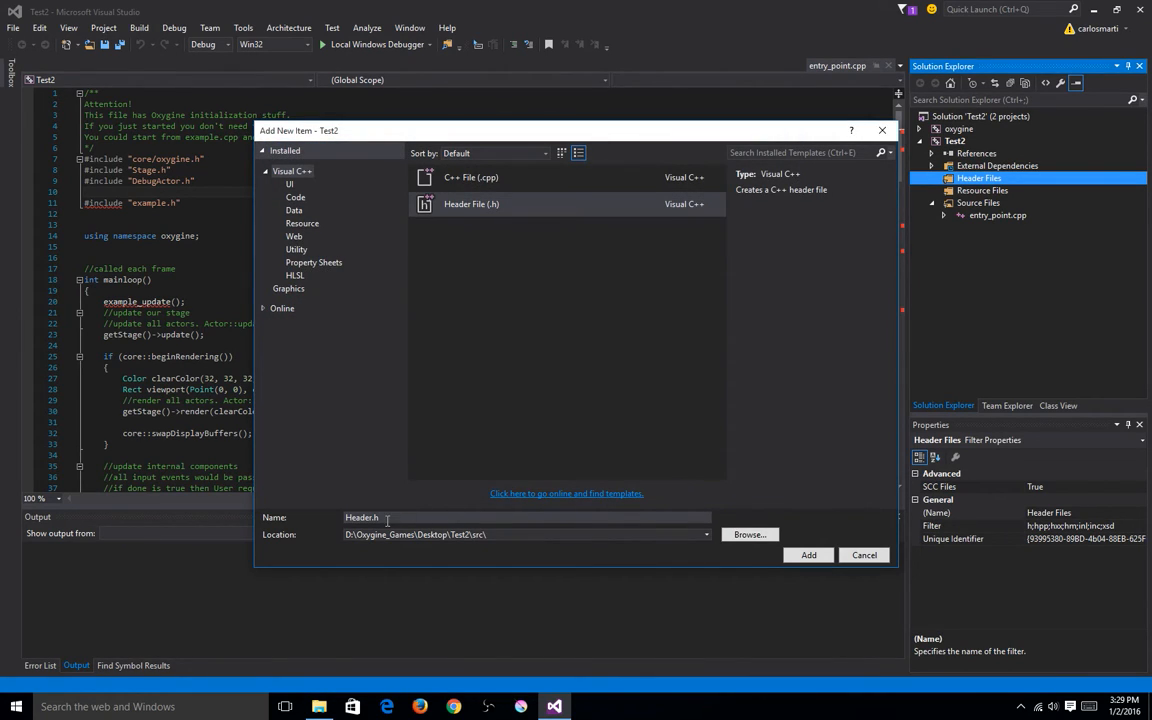
triple_click(527, 517)
text(Ma)
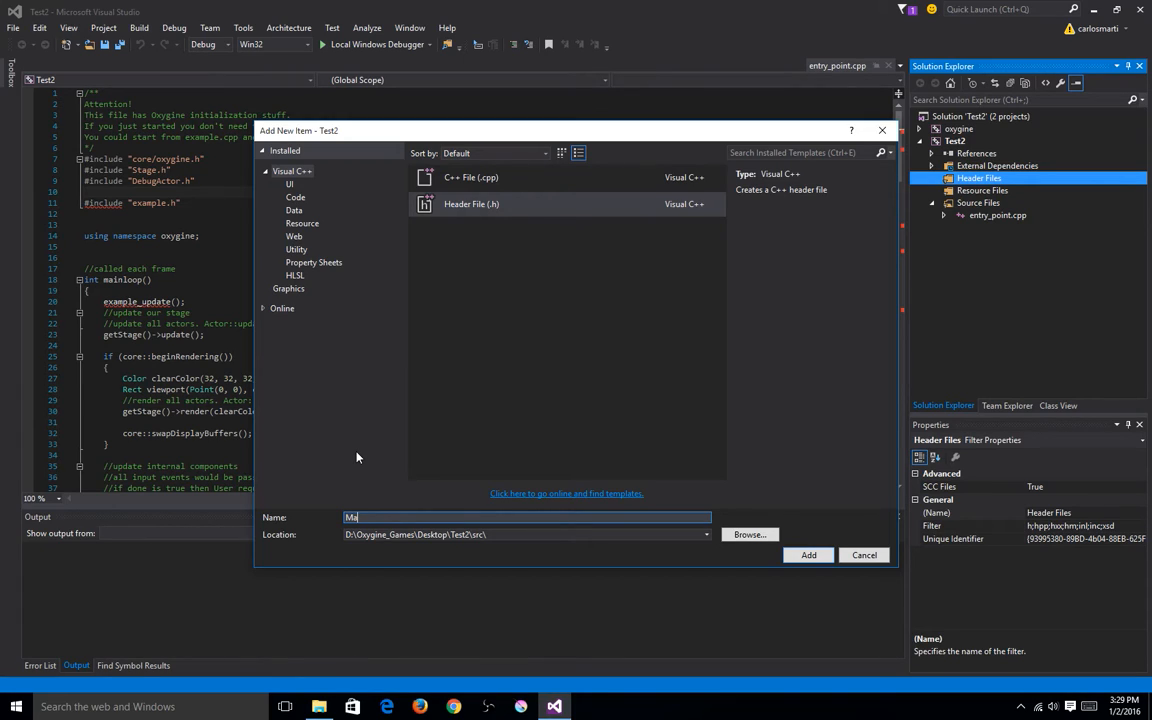
text(in)
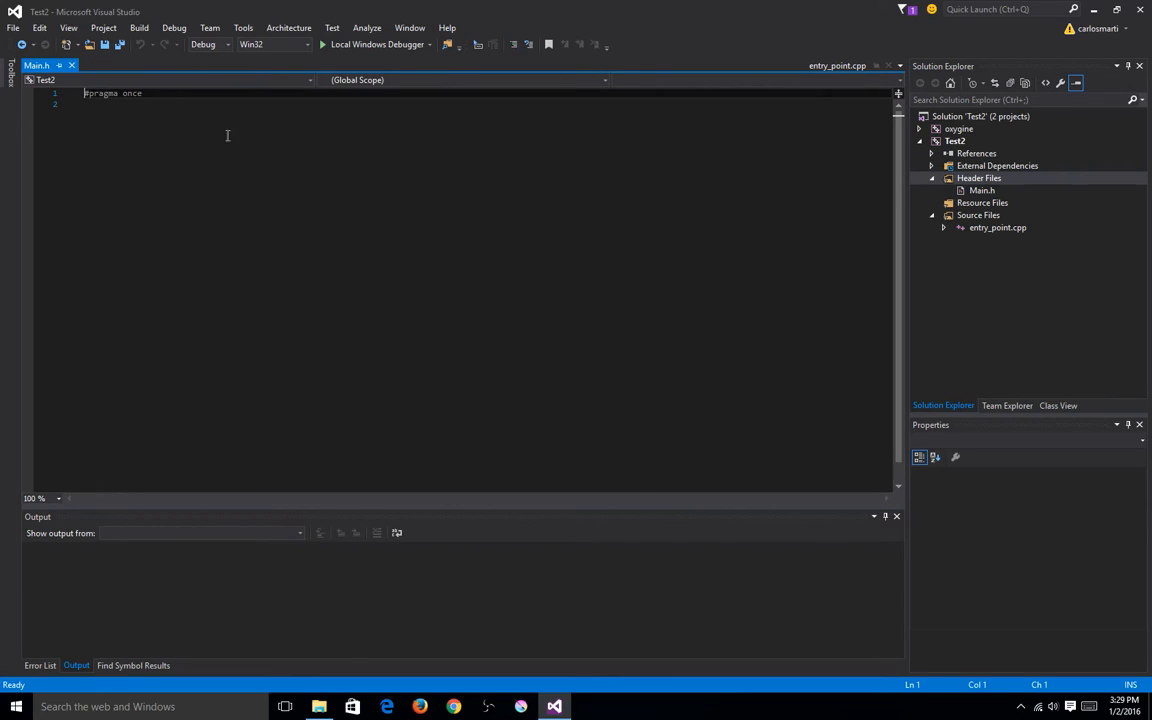
Step: Declare void Main_update() and Main_preinit() below #pragma once in Main.h
key(enter)
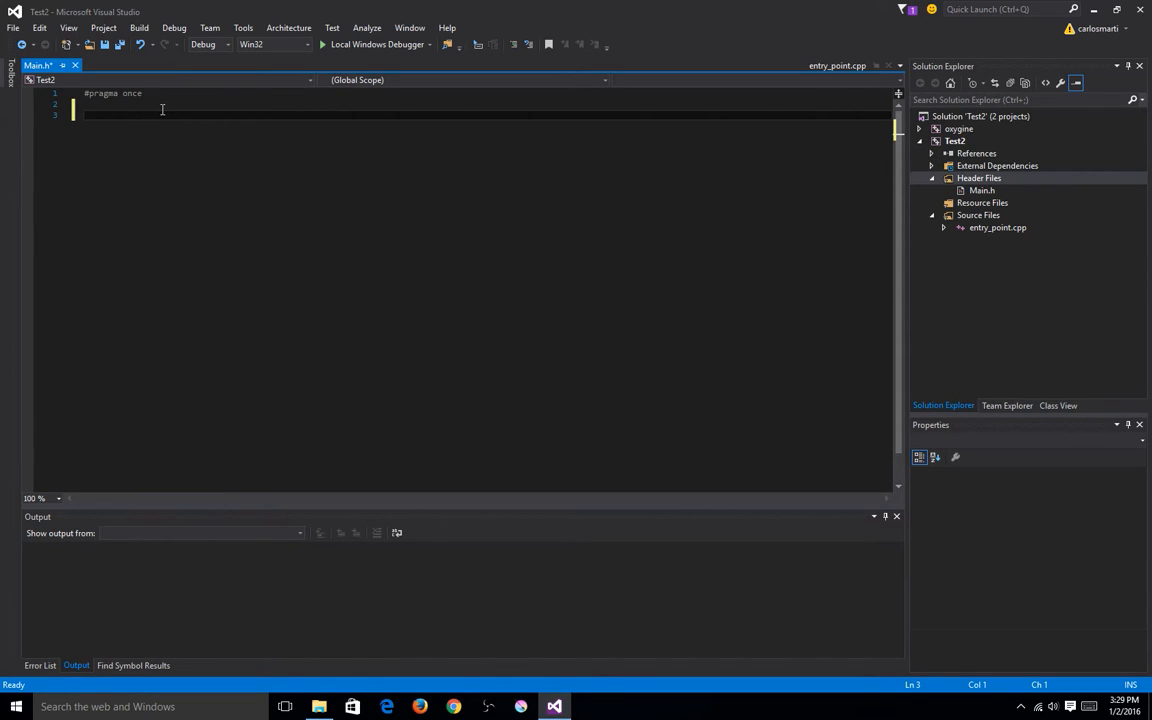
text(void)
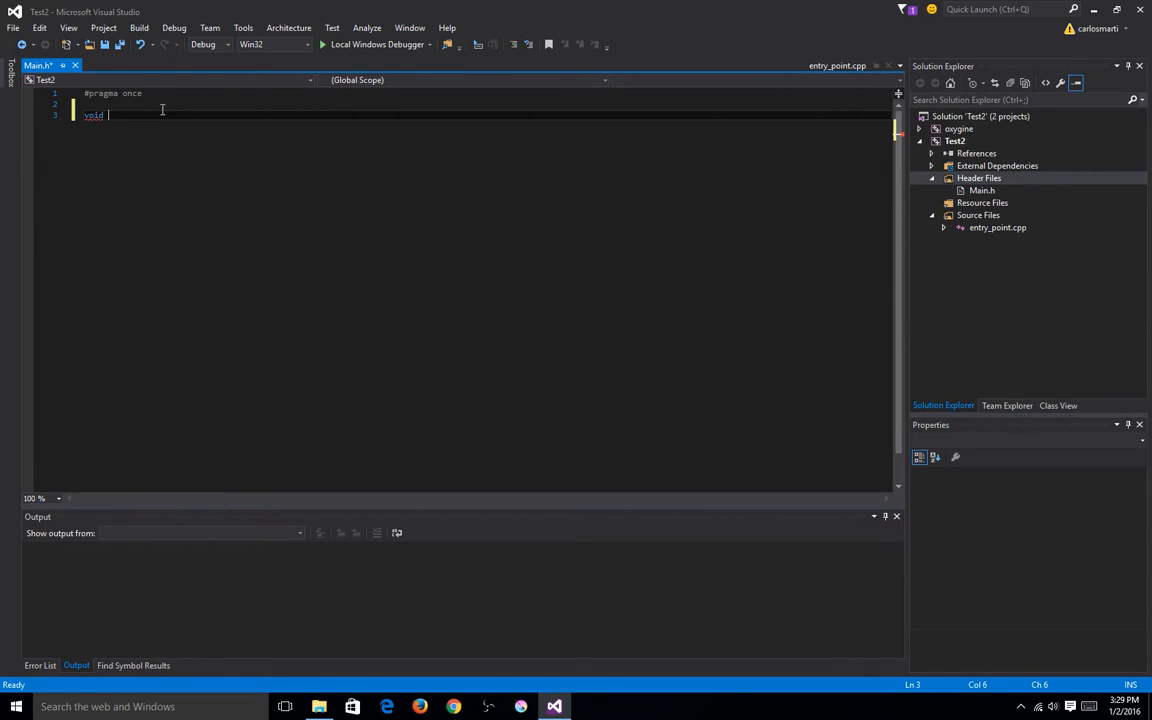
text(Main_)
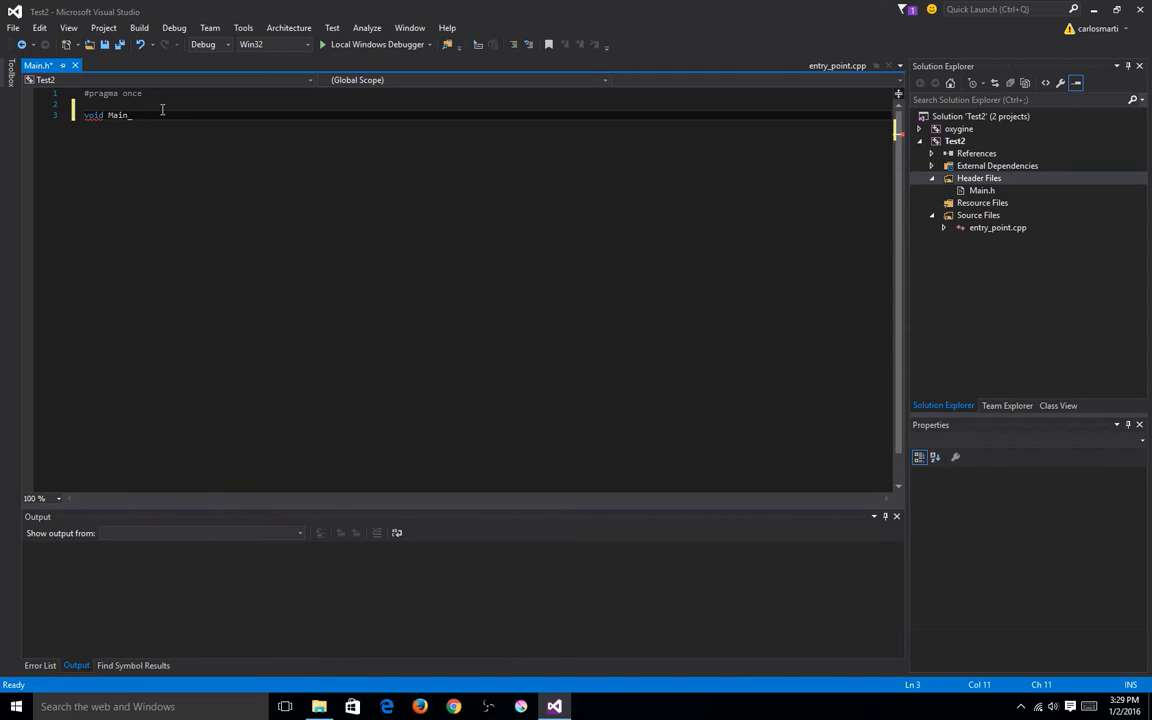
text(_update();)
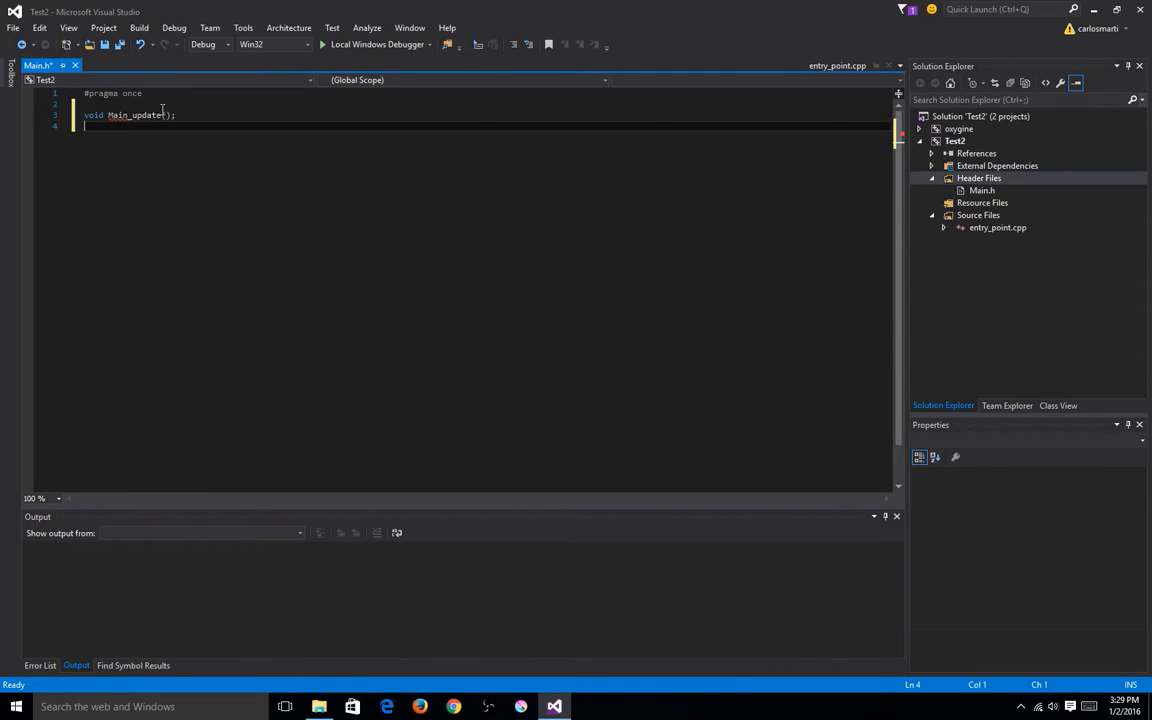
text(void)
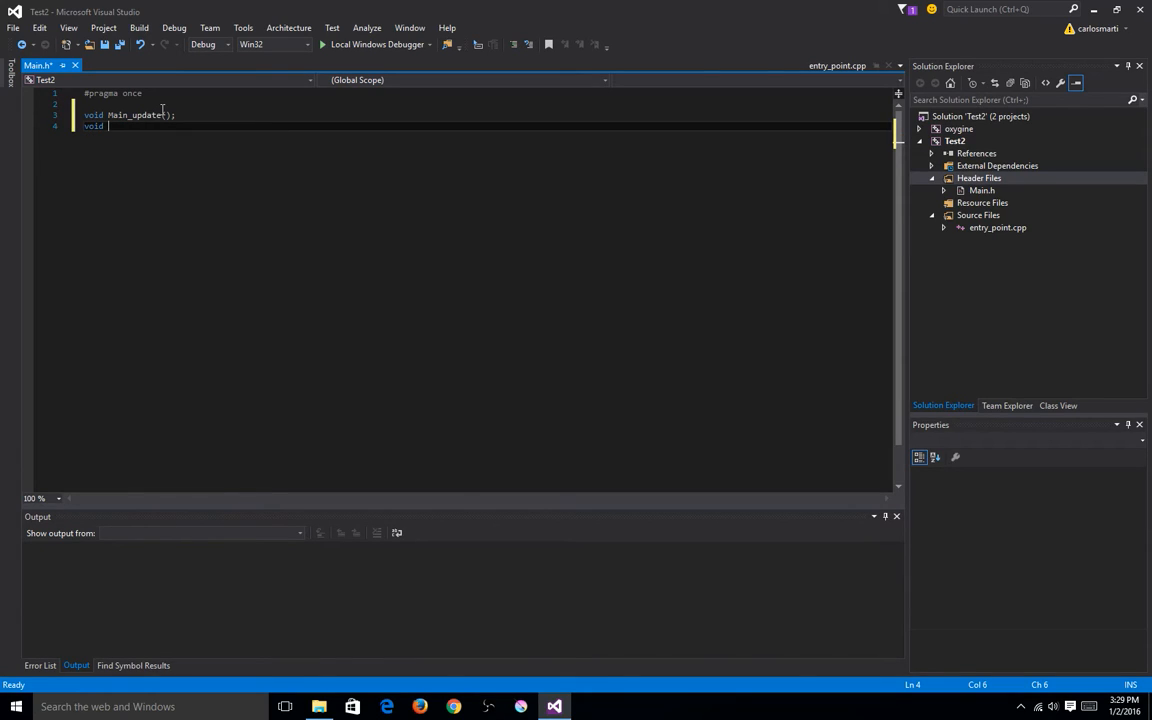
text(Main)
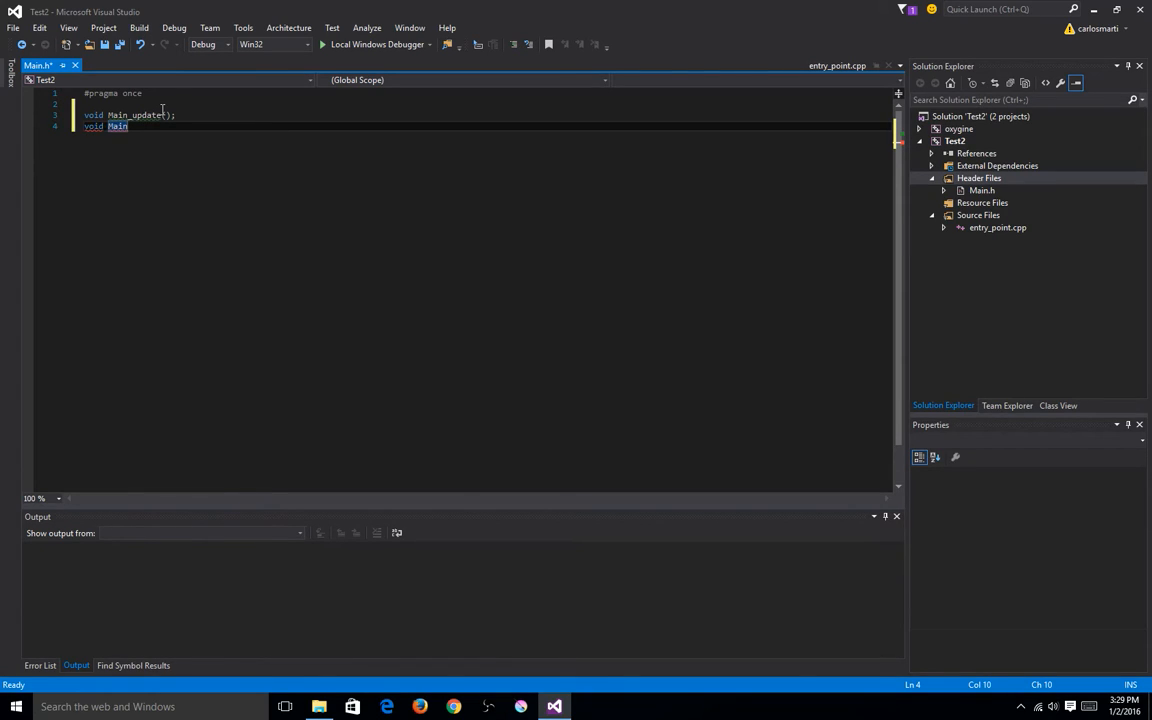
text(_p)
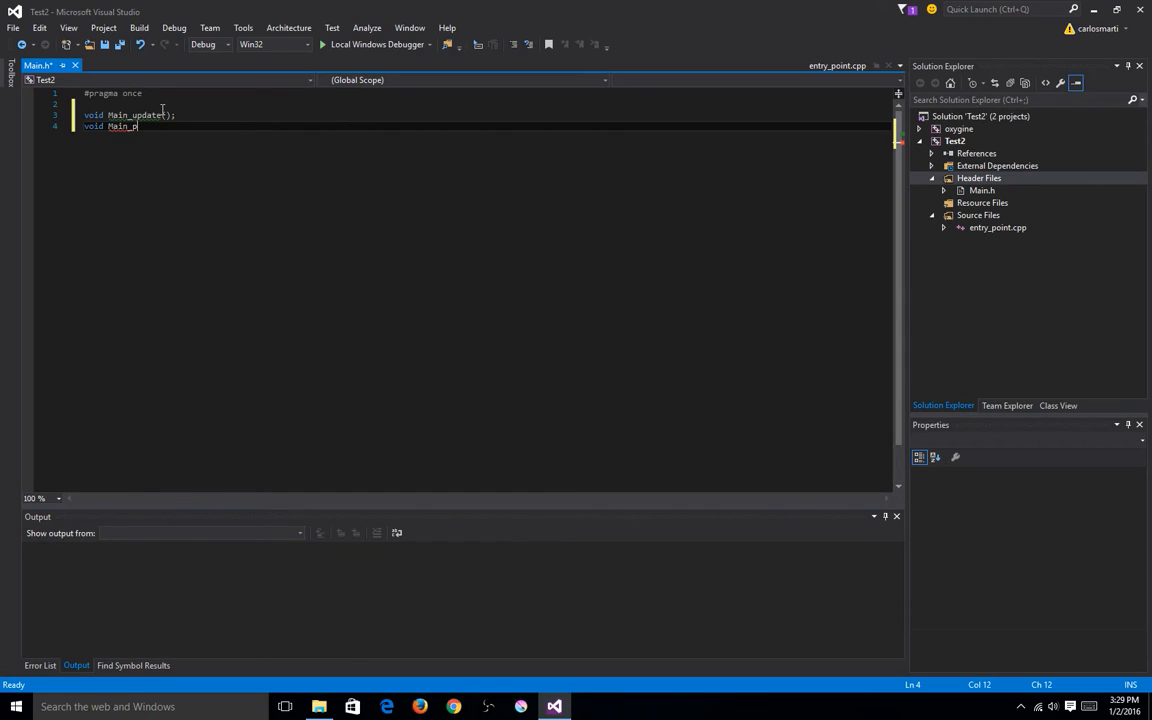
text(reinit())
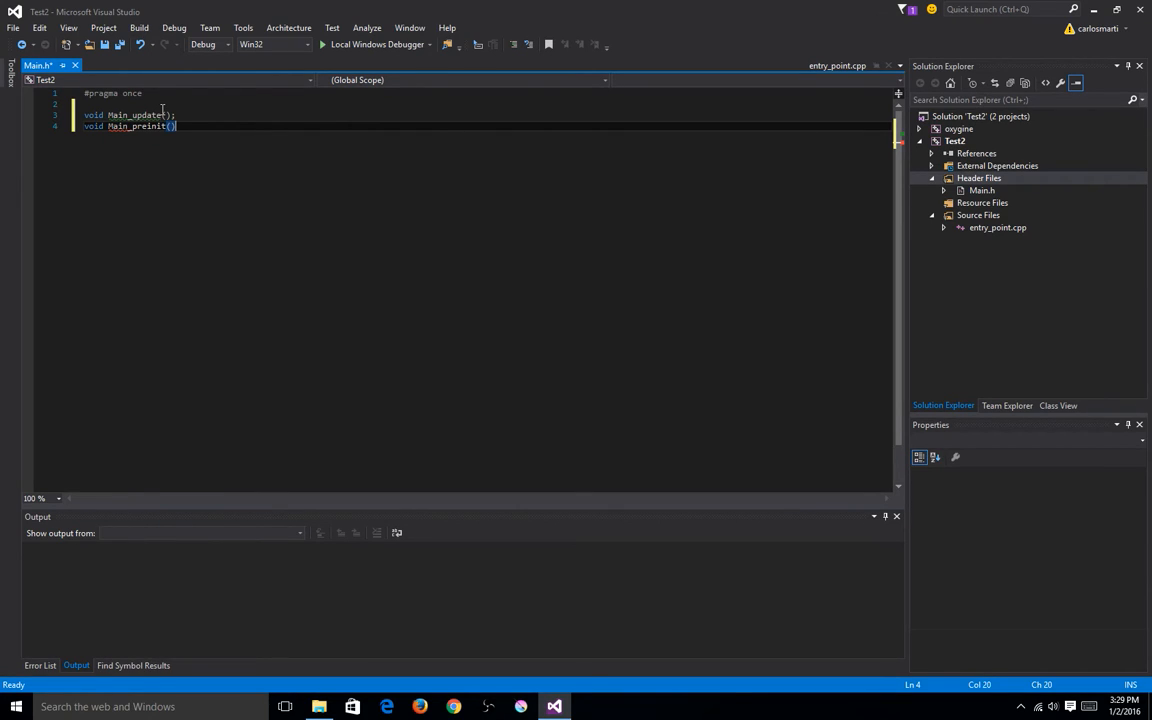
Step: Declare void Main_init() and Main_destroy() in Main.h and save the header
text(void)
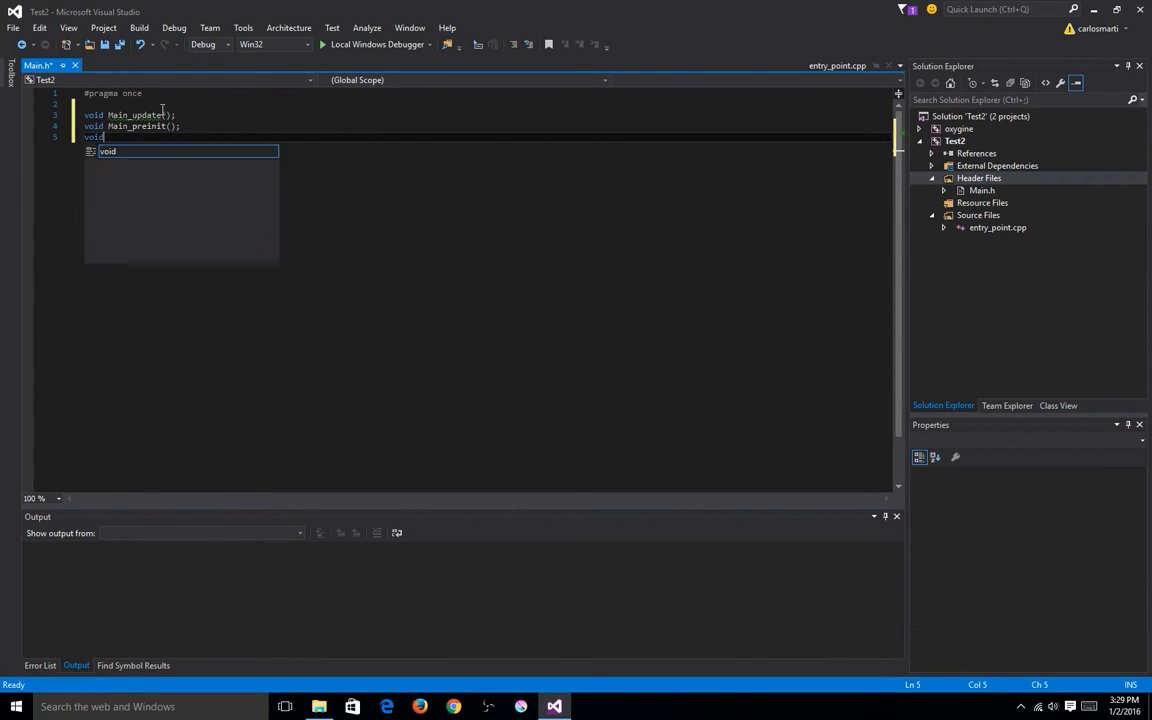
text(Main)
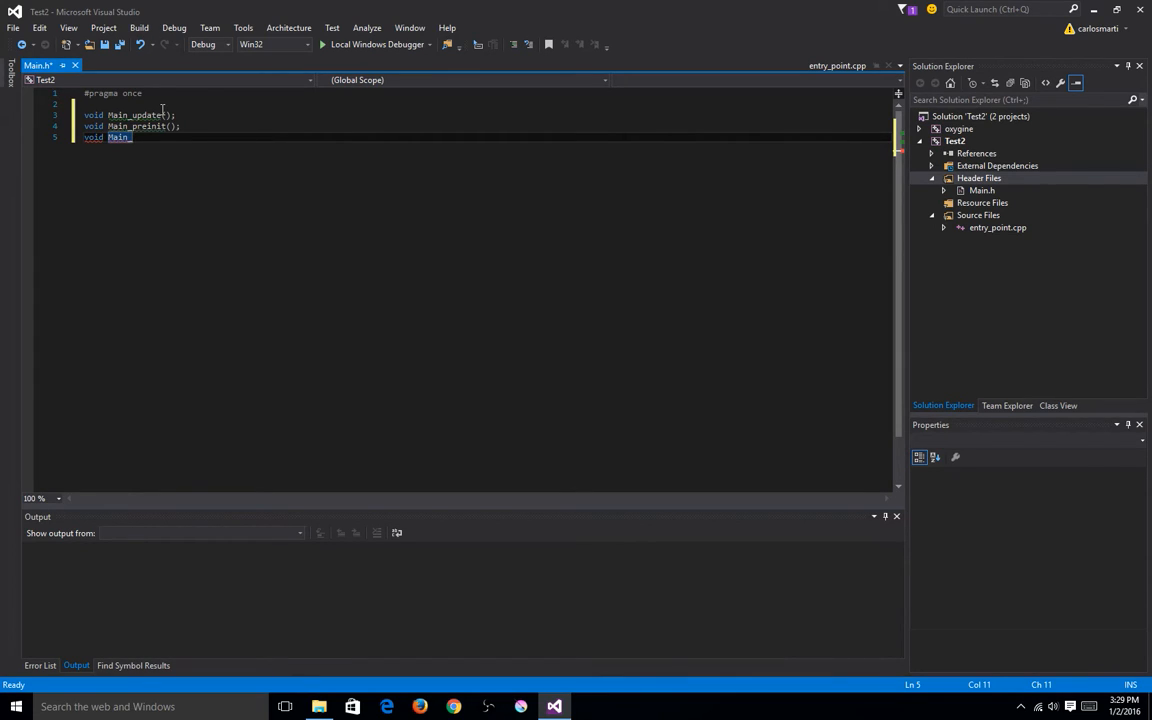
text(_init();)
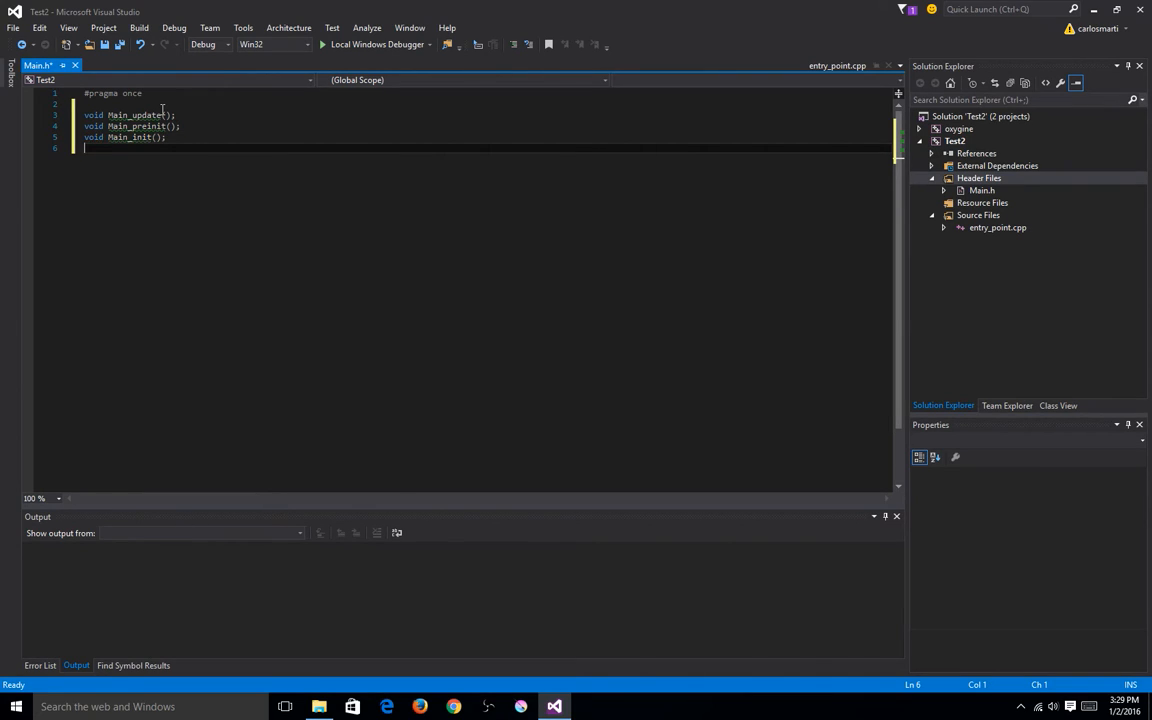
text(void M)
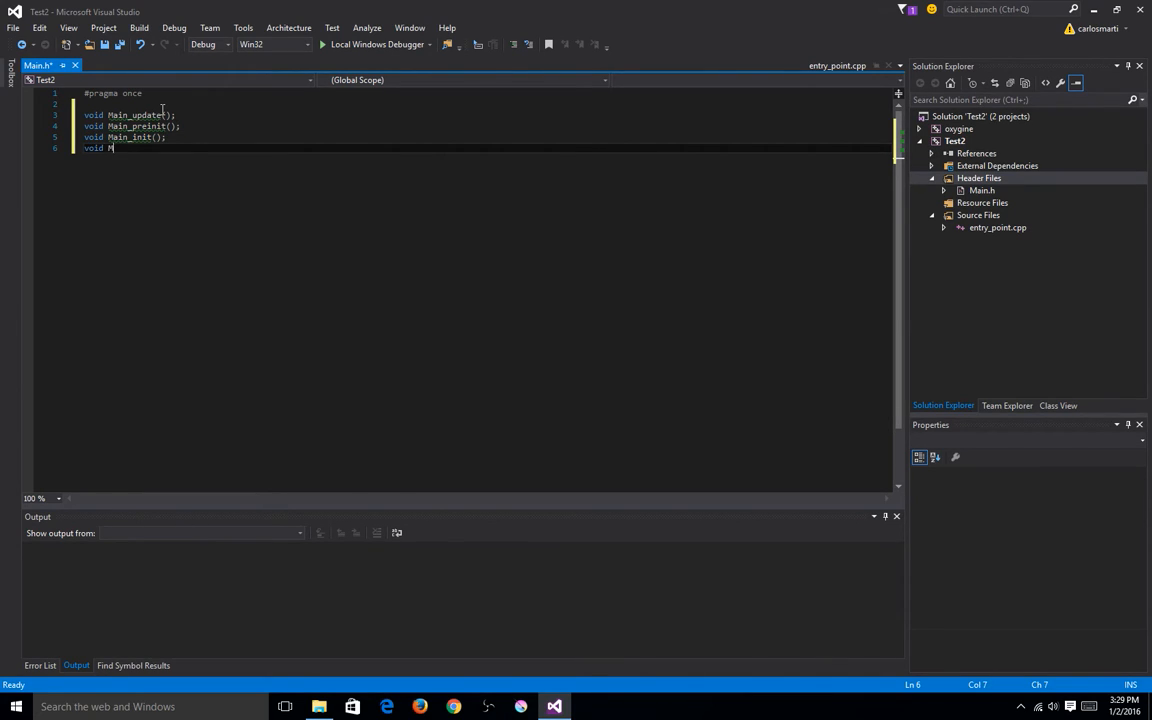
text(ain_d)
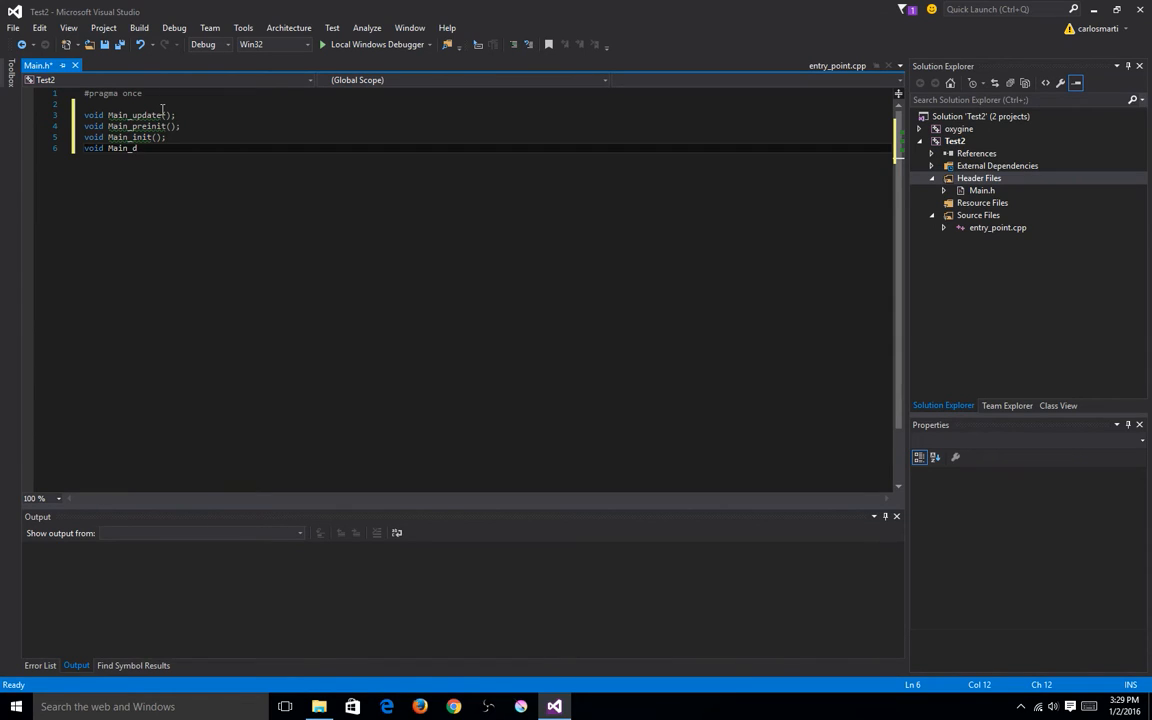
text(estro)
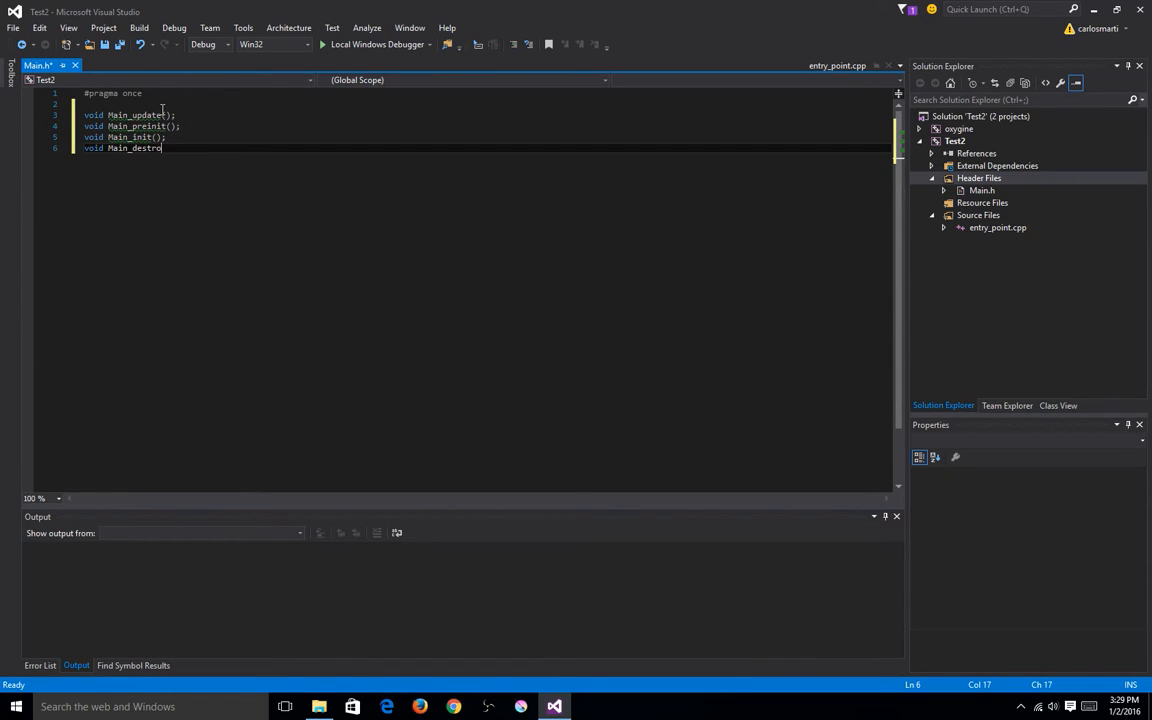
text(y)
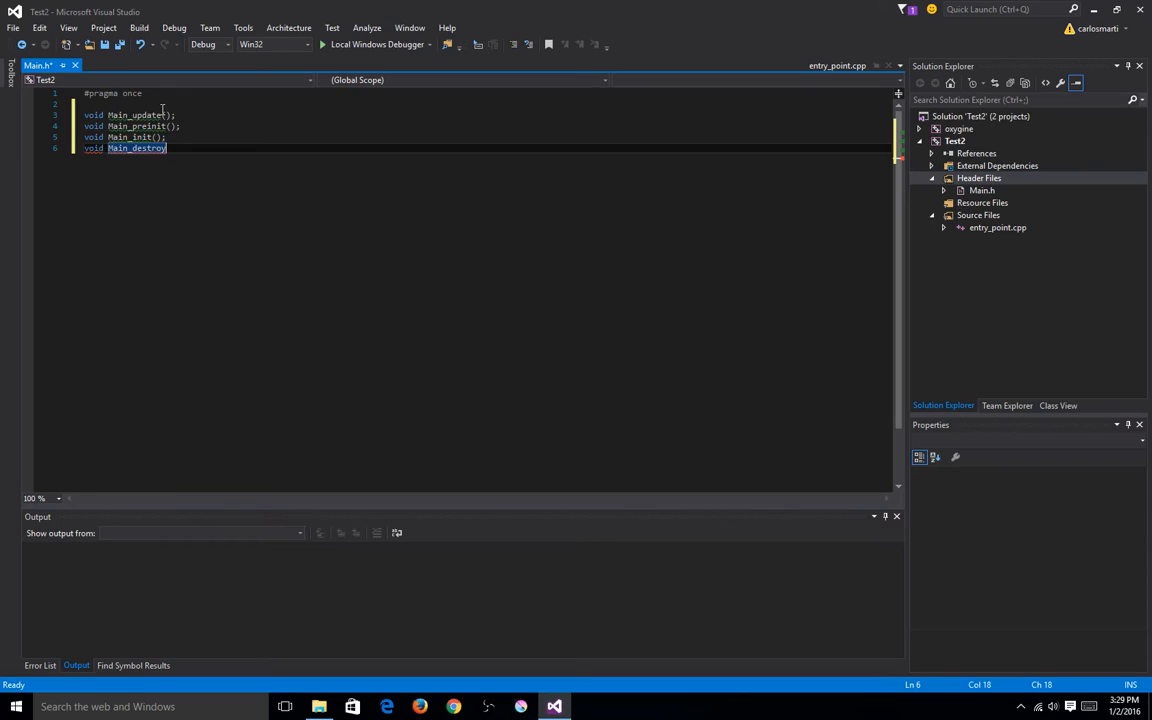
text(();)
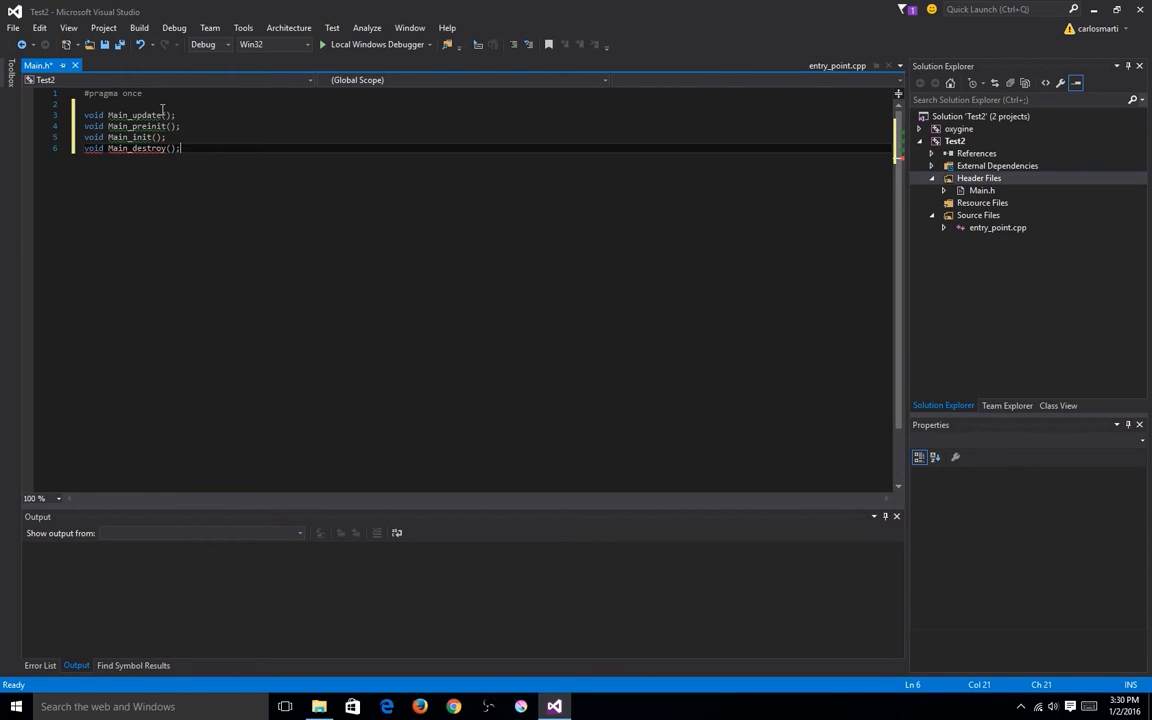
key(ctrl+s)
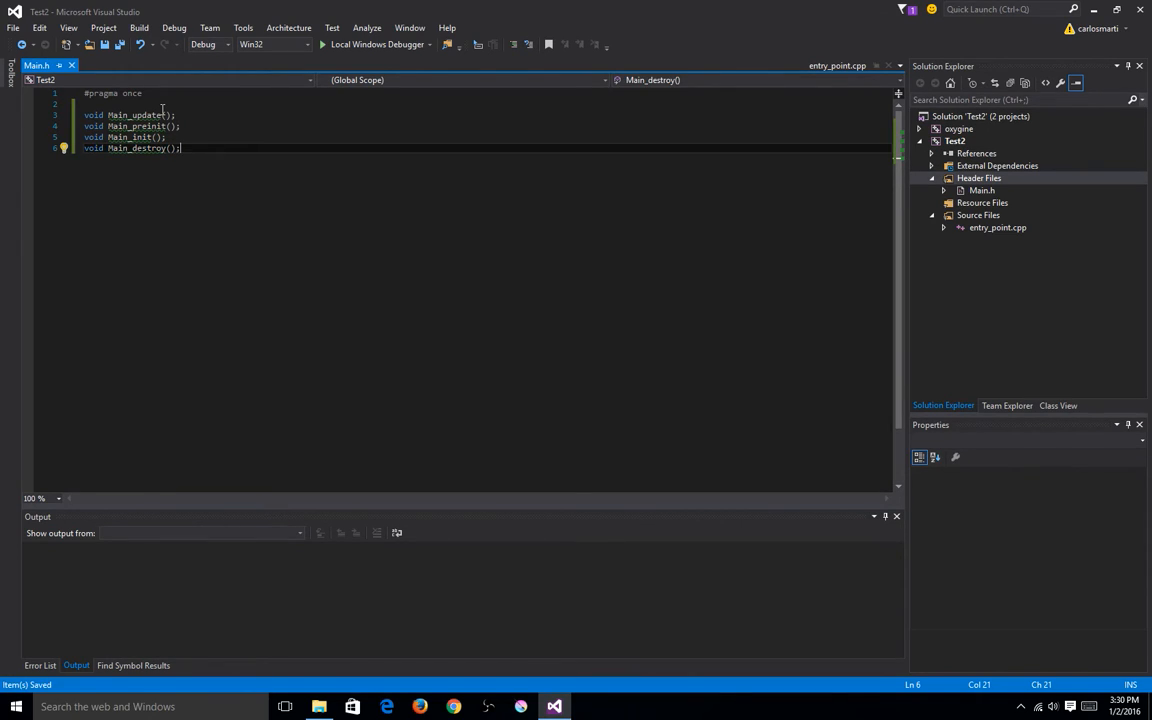
mouse_move(723, 178)
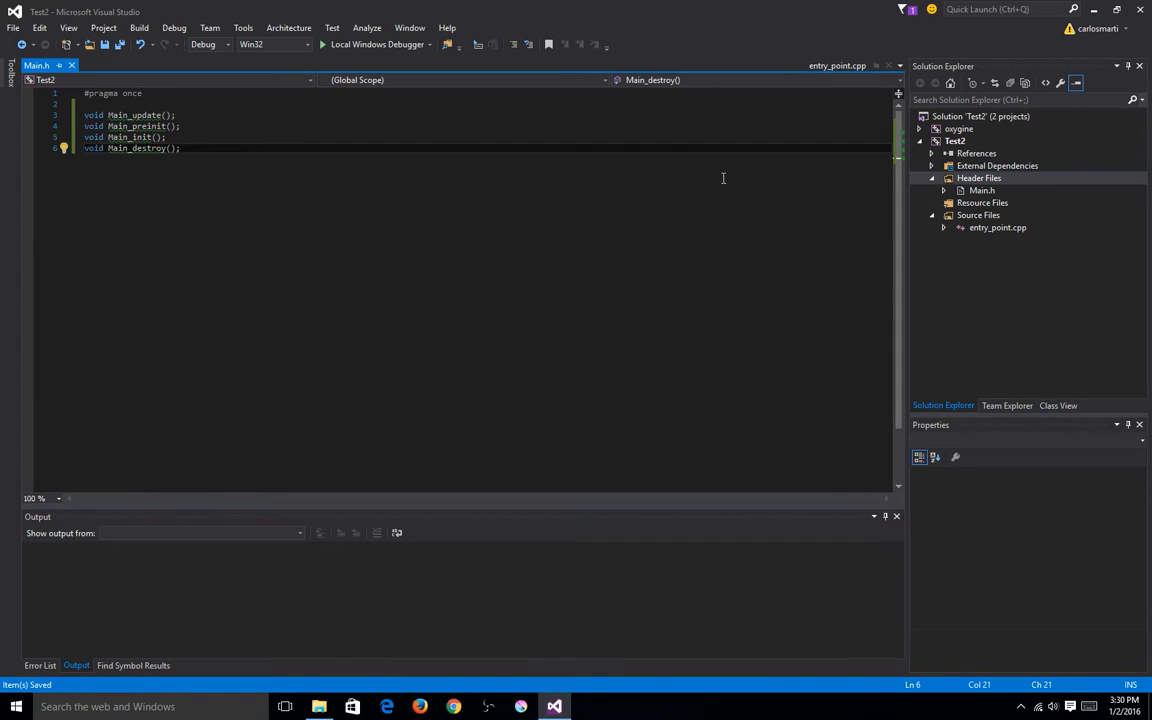
Step: Open entry_point.cpp and change its include from example.h to Main.h
click(996, 227)
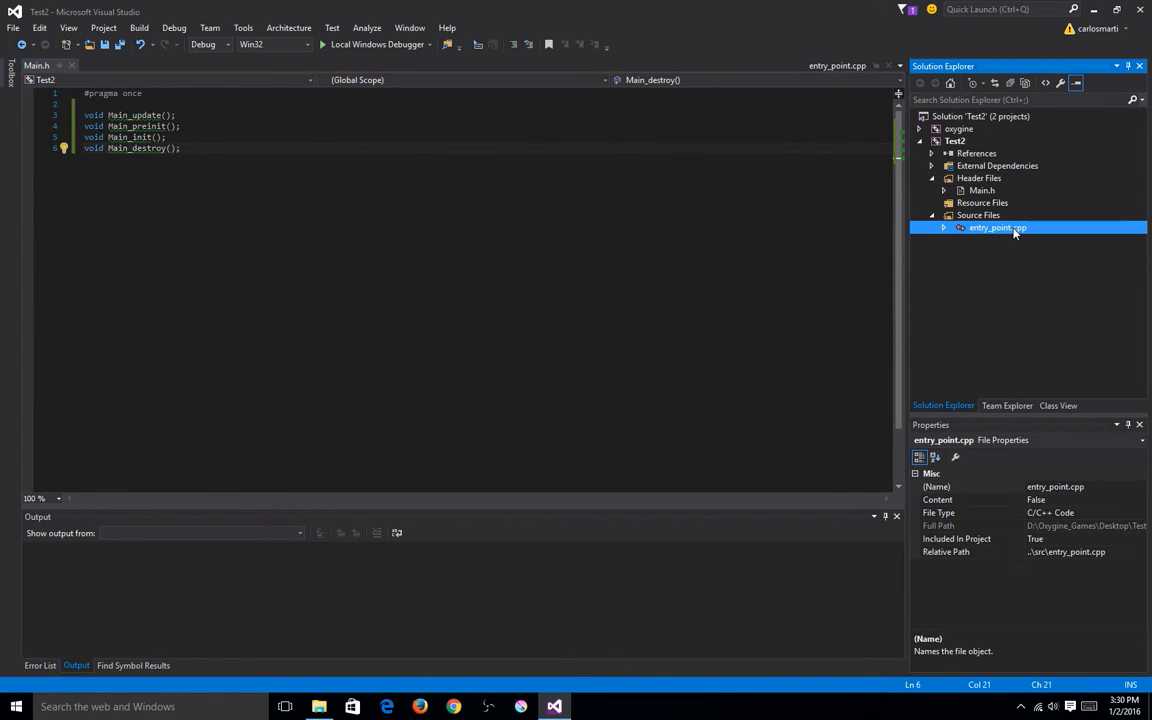
double_click(997, 227)
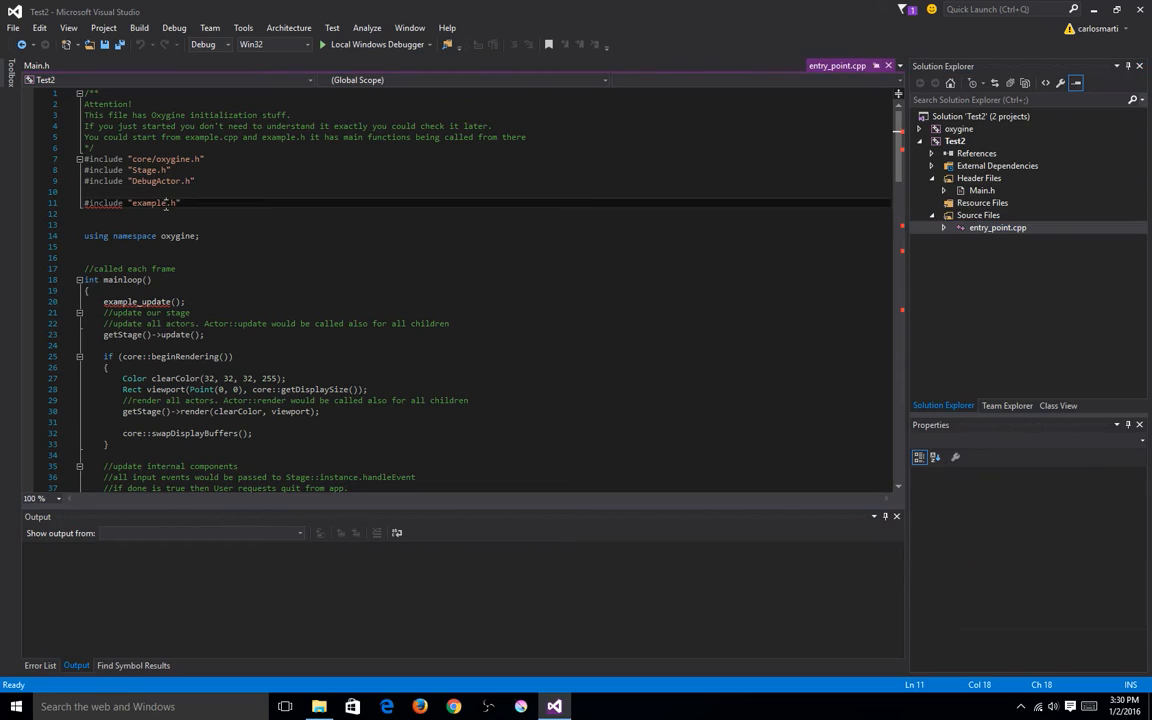
double_click(148, 203)
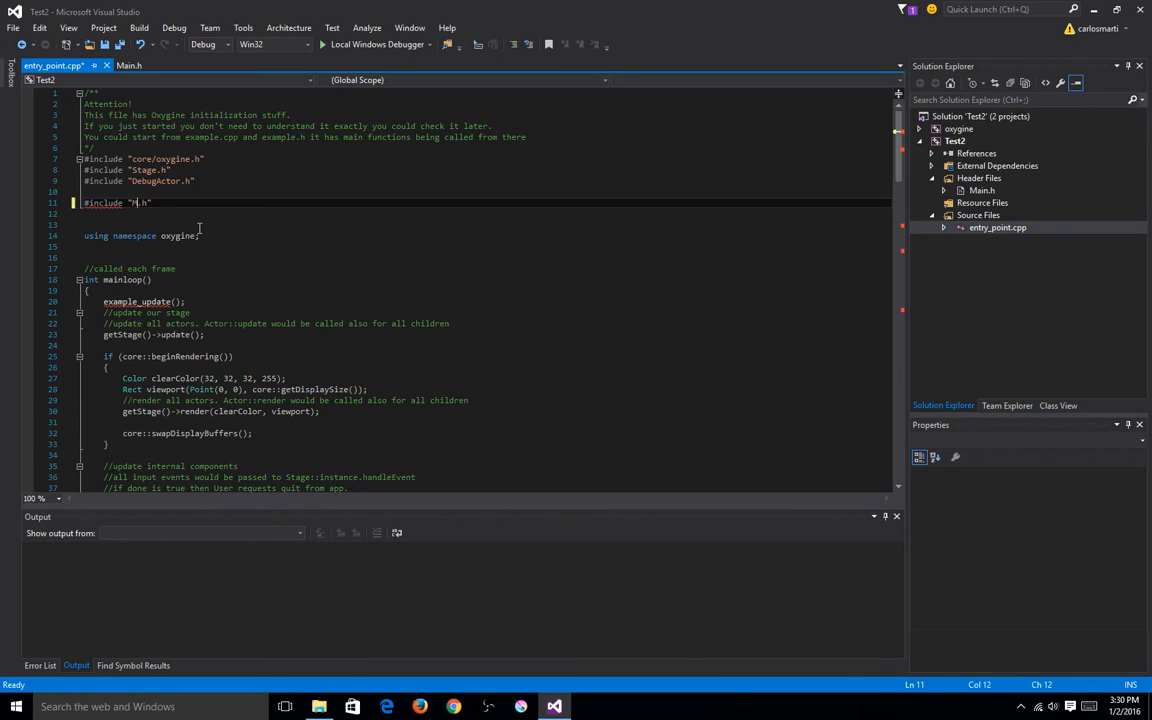
text(Main)
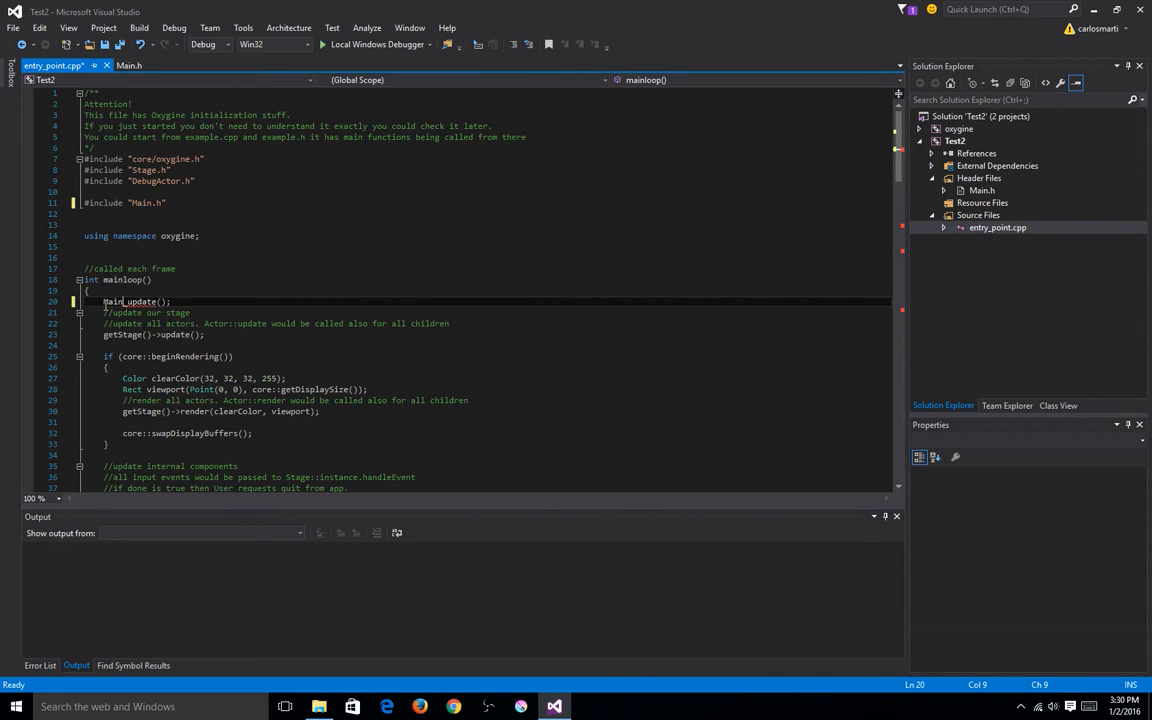
scroll(down, 3)
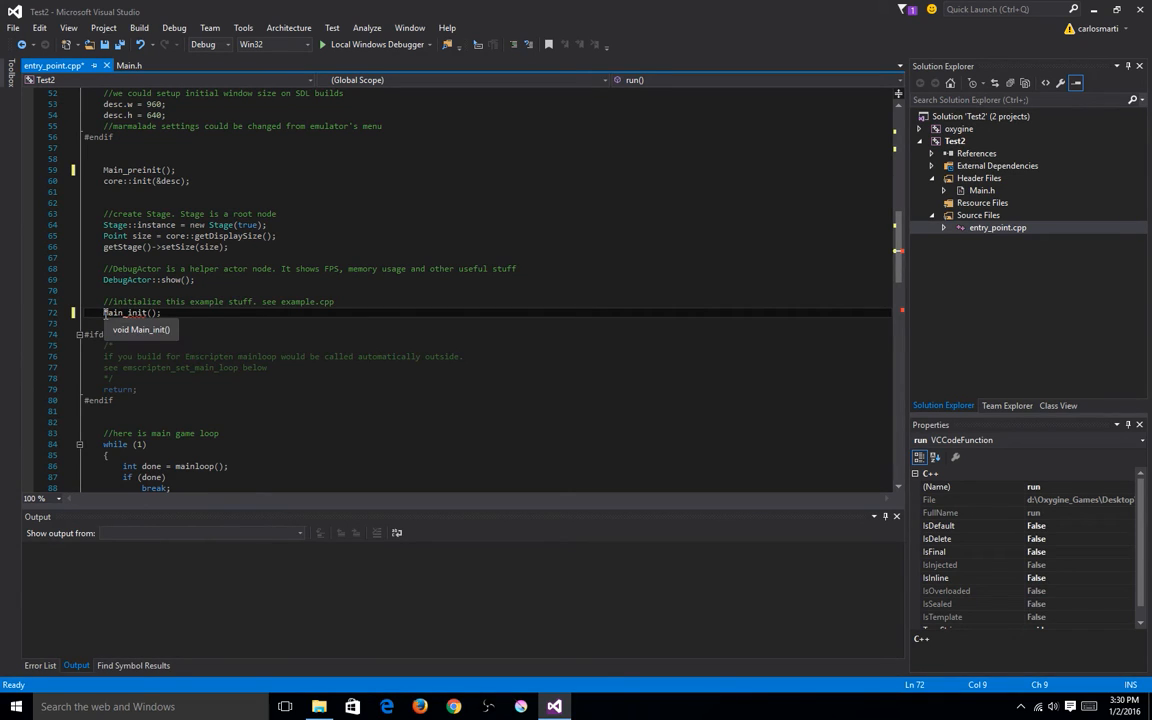
scroll(down, 3)
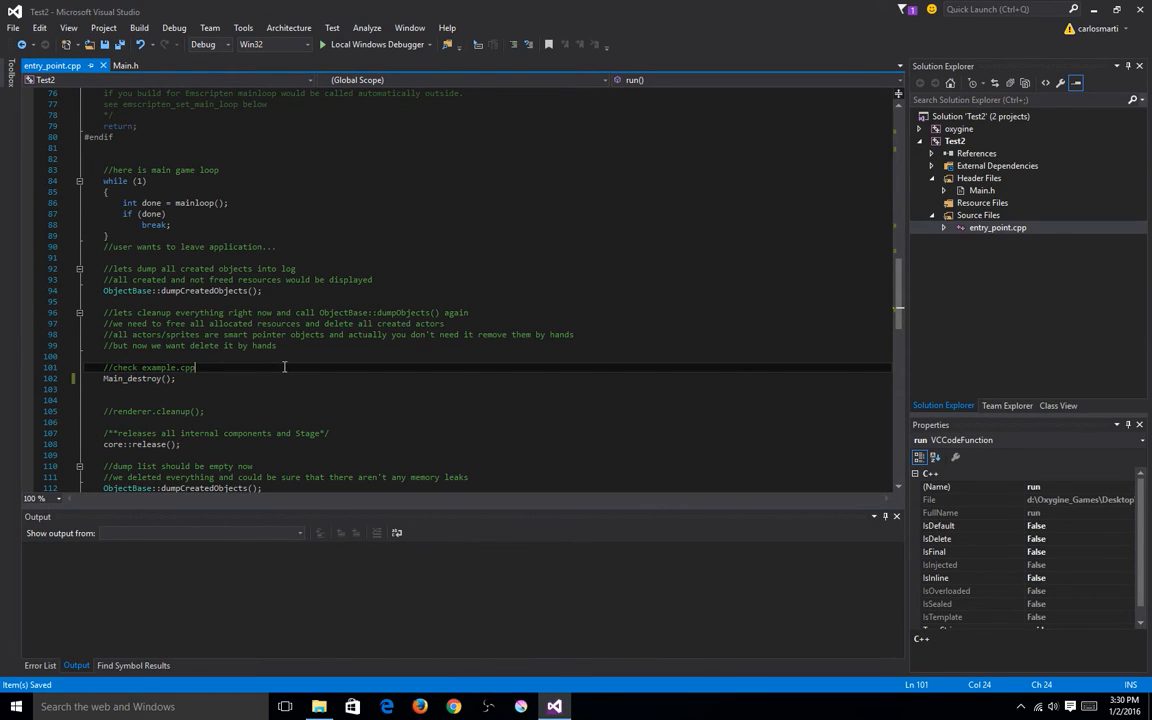
scroll(up, 3)
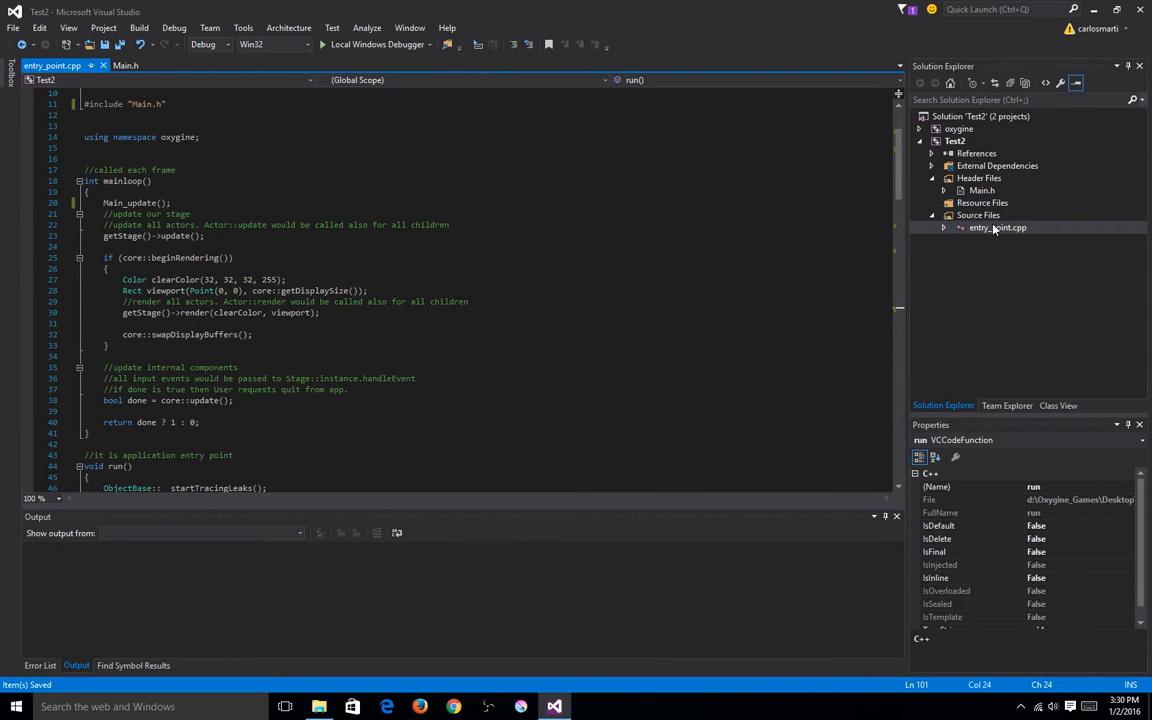
click(978, 215)
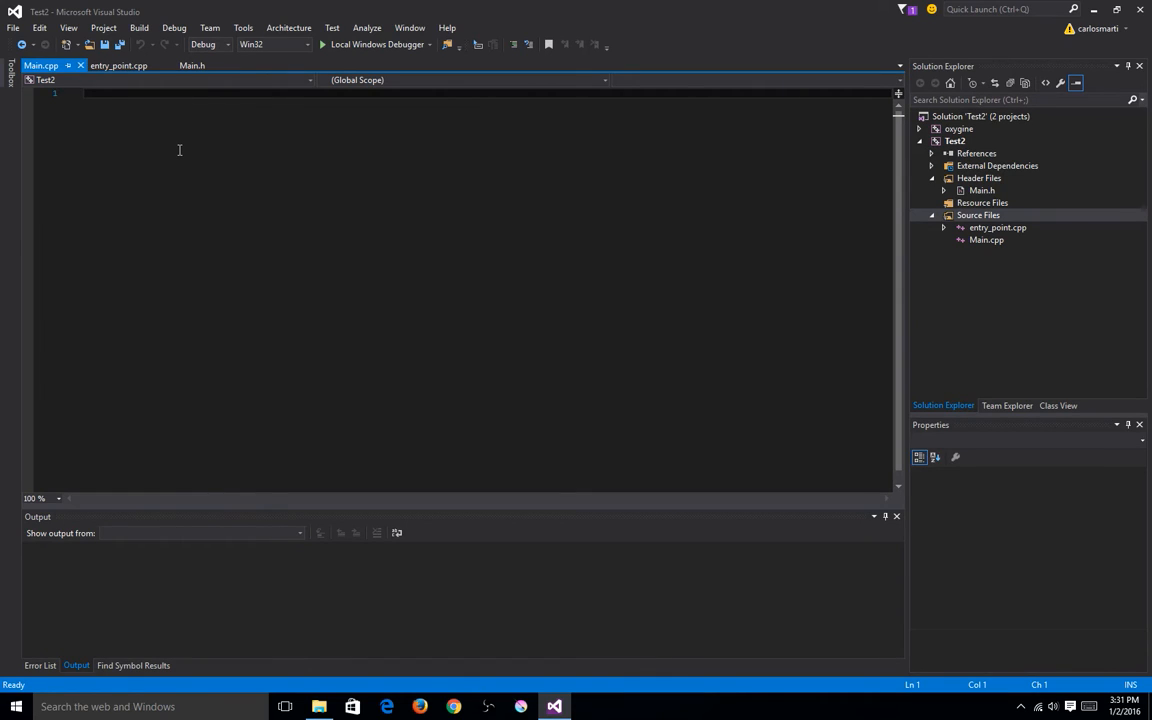
Step: Write #include "Main.h" plus empty Main_preinit and Main_init definitions in Main.cpp
text(#include)
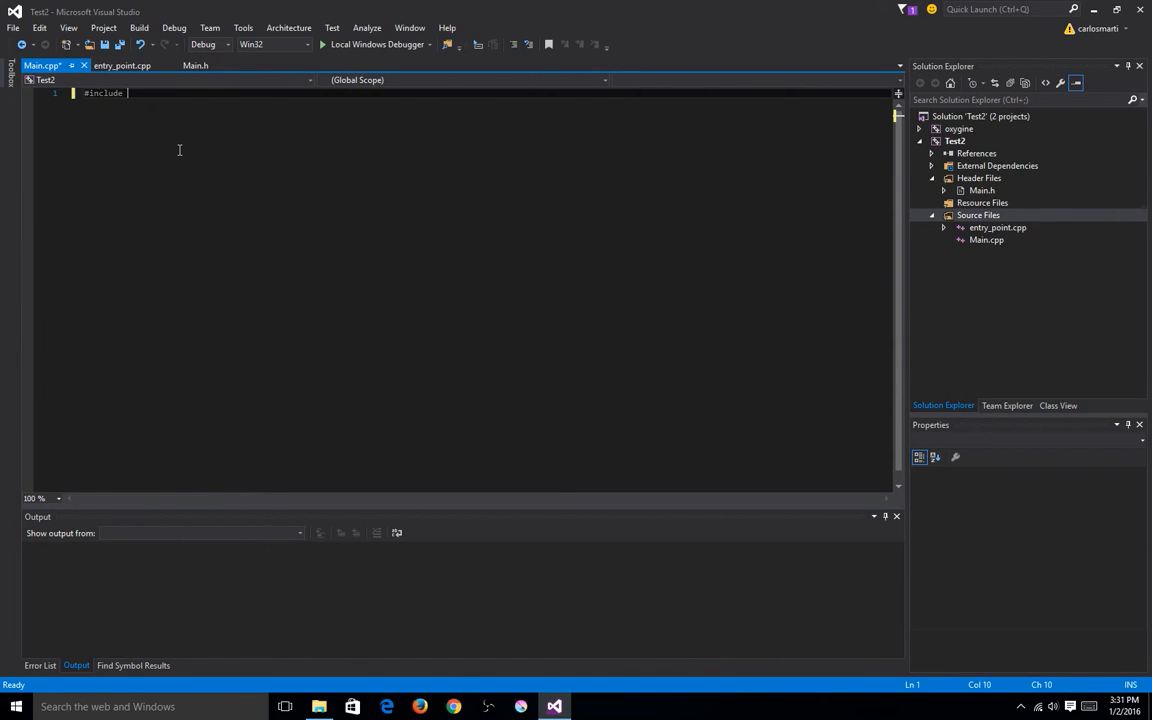
text("Main.h")
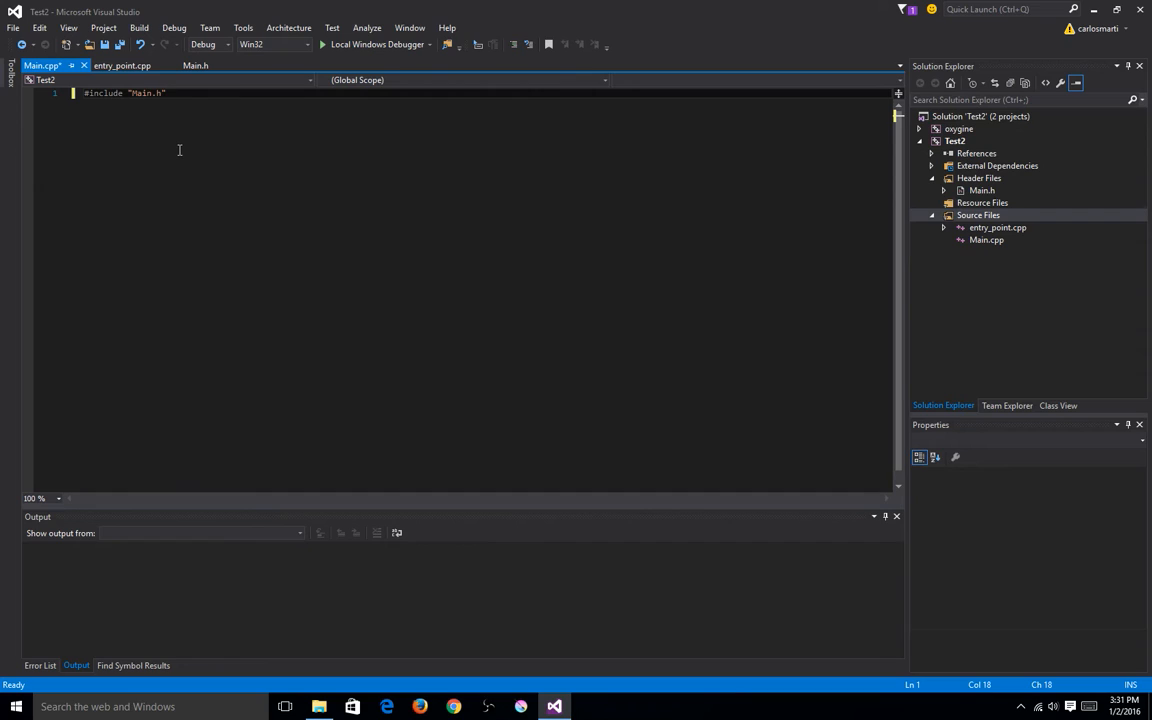
key(Return)
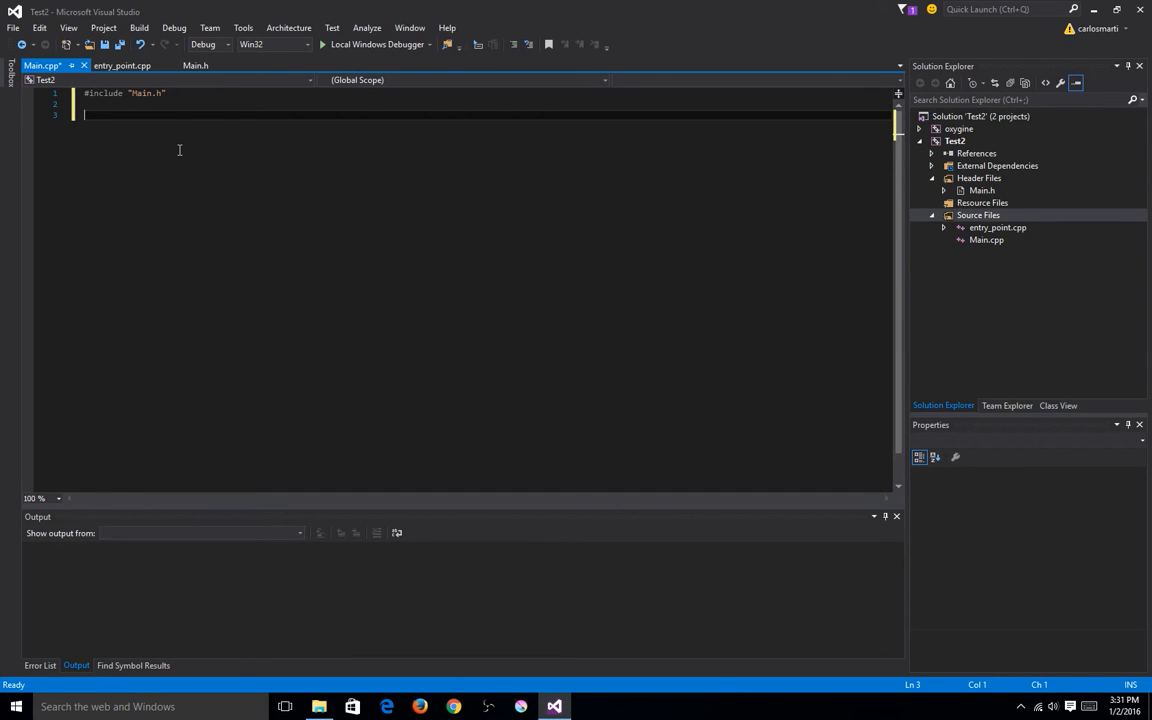
text(void Main)
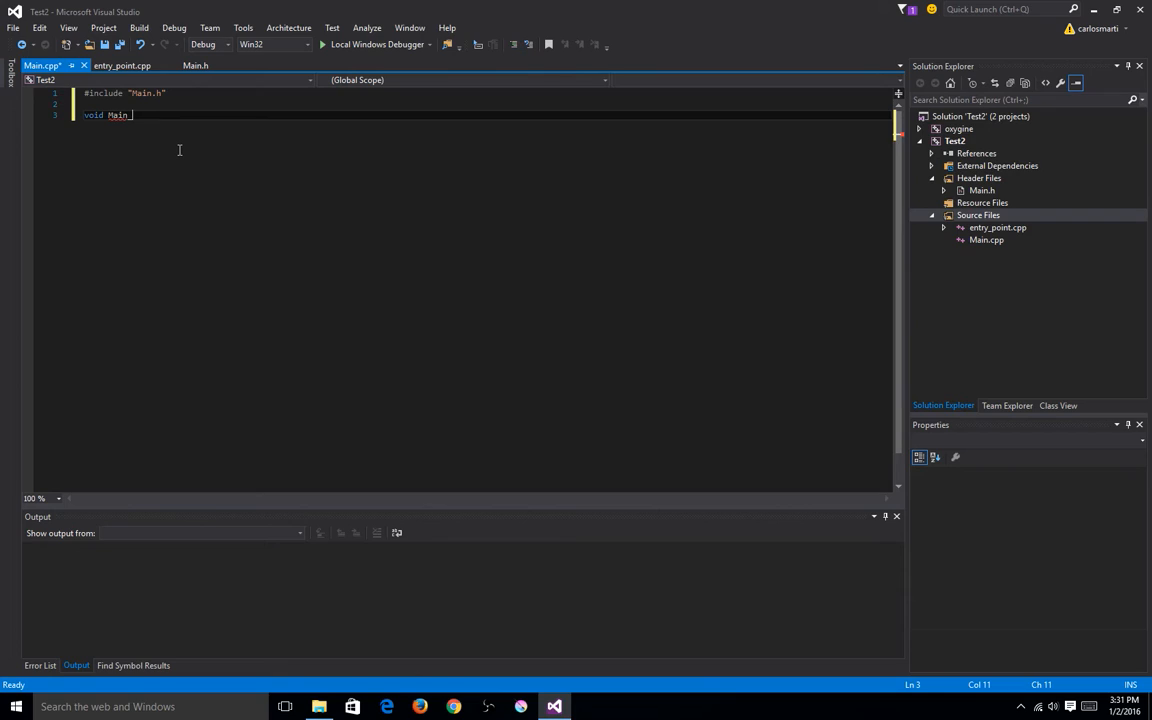
text(_pre)
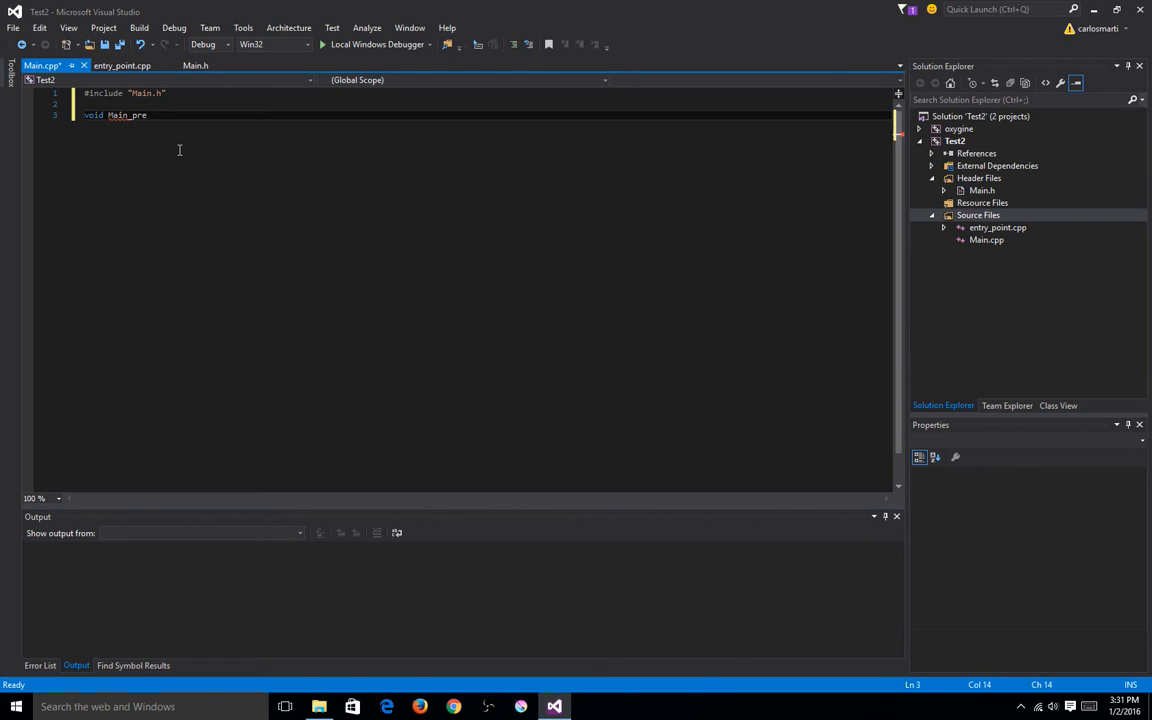
text(init())
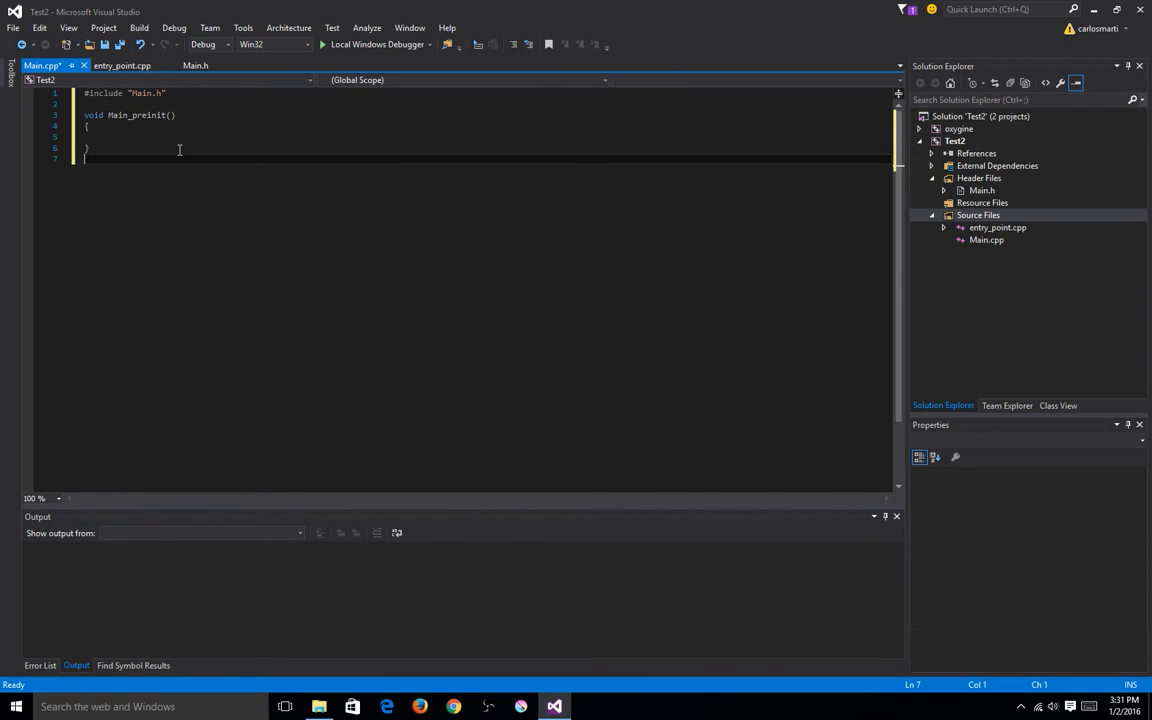
text(vc)
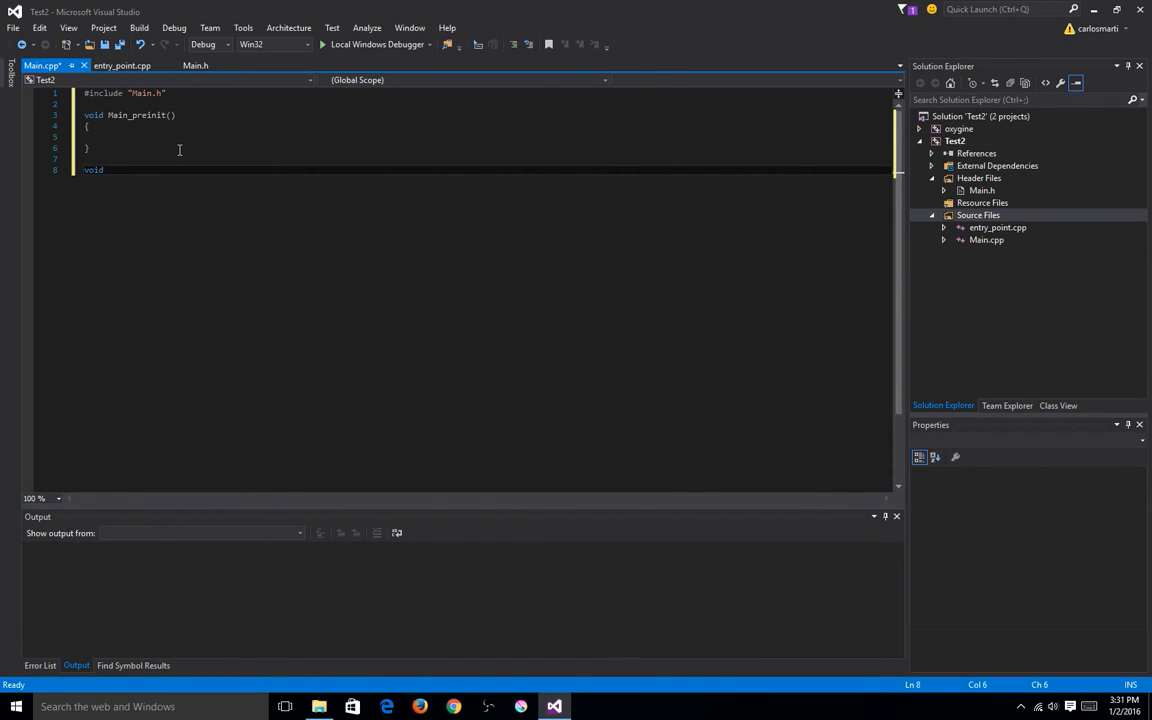
text(Main_)
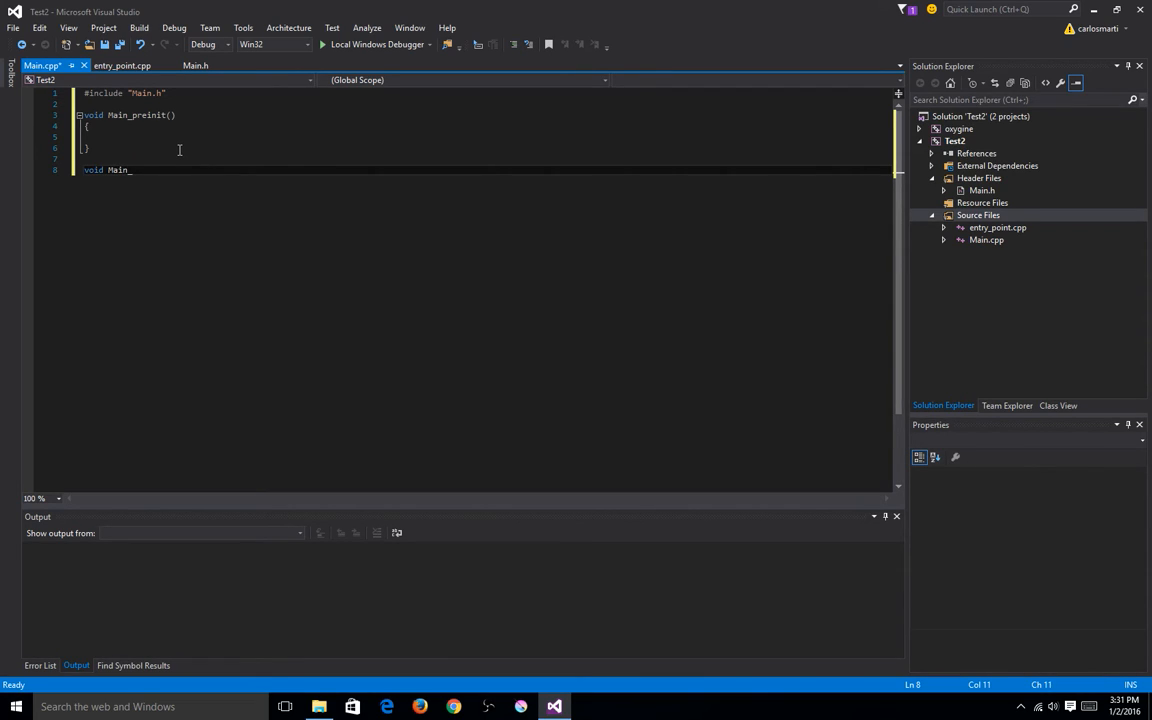
text(init())
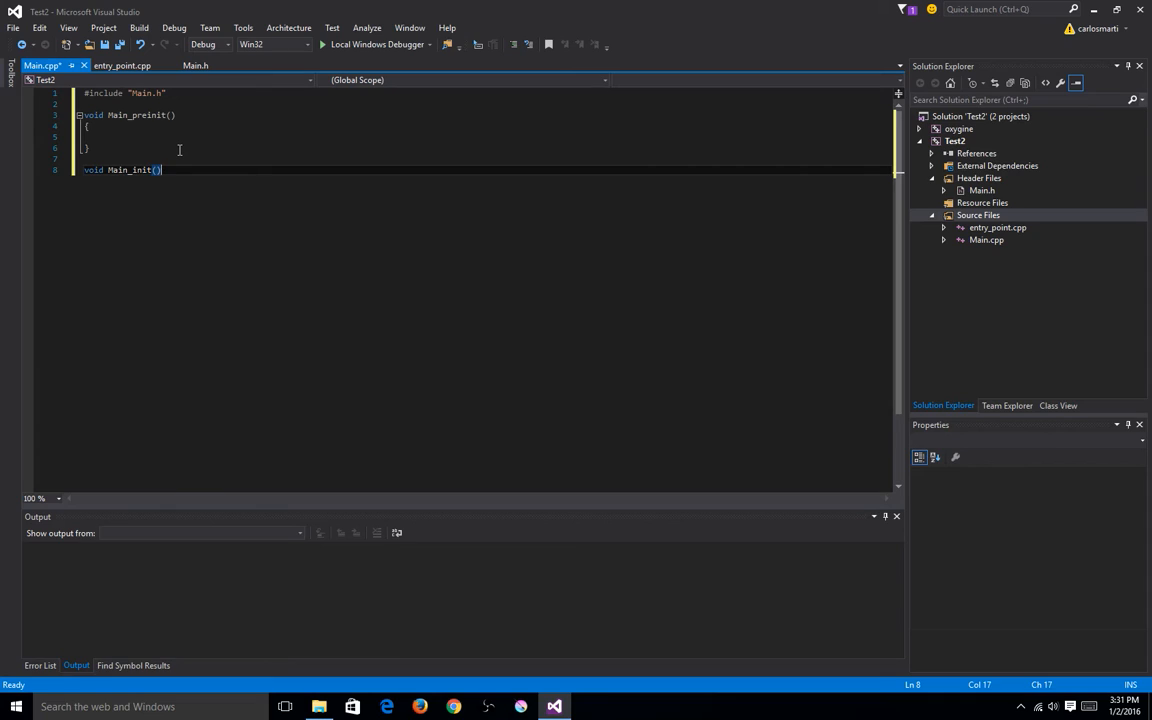
key(enter)
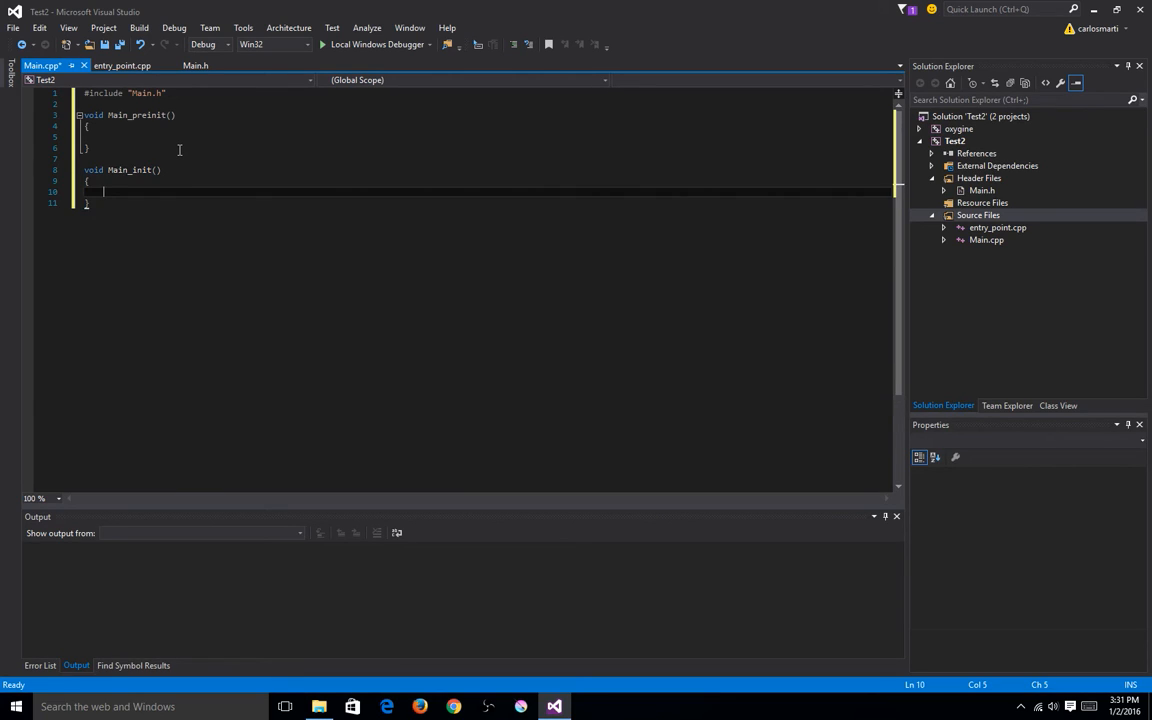
Step: Add empty Main_update and Main_destroy definitions to Main.cpp
text(void)
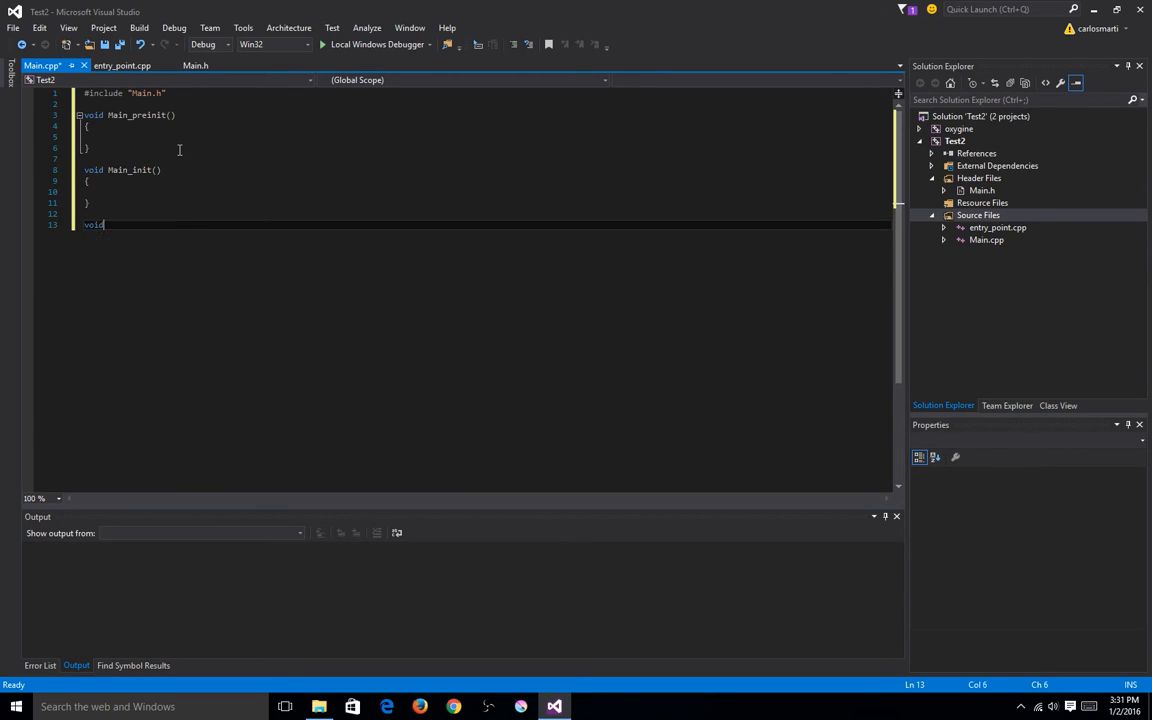
text(Main_up)
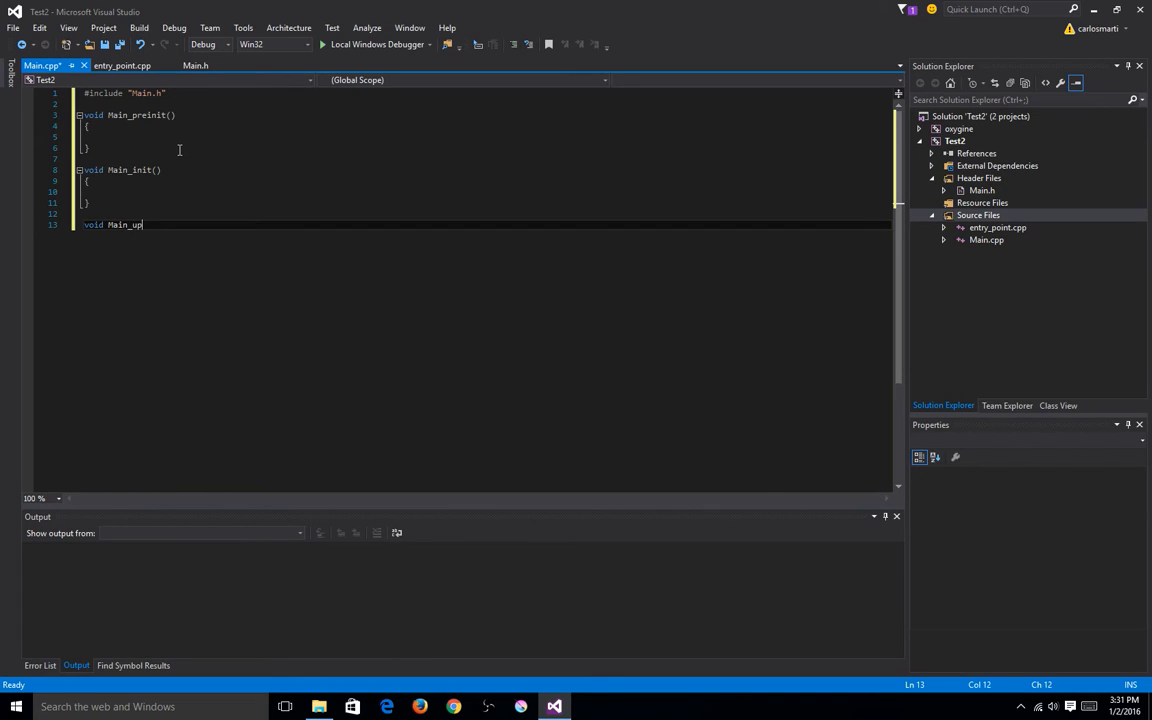
text(date())
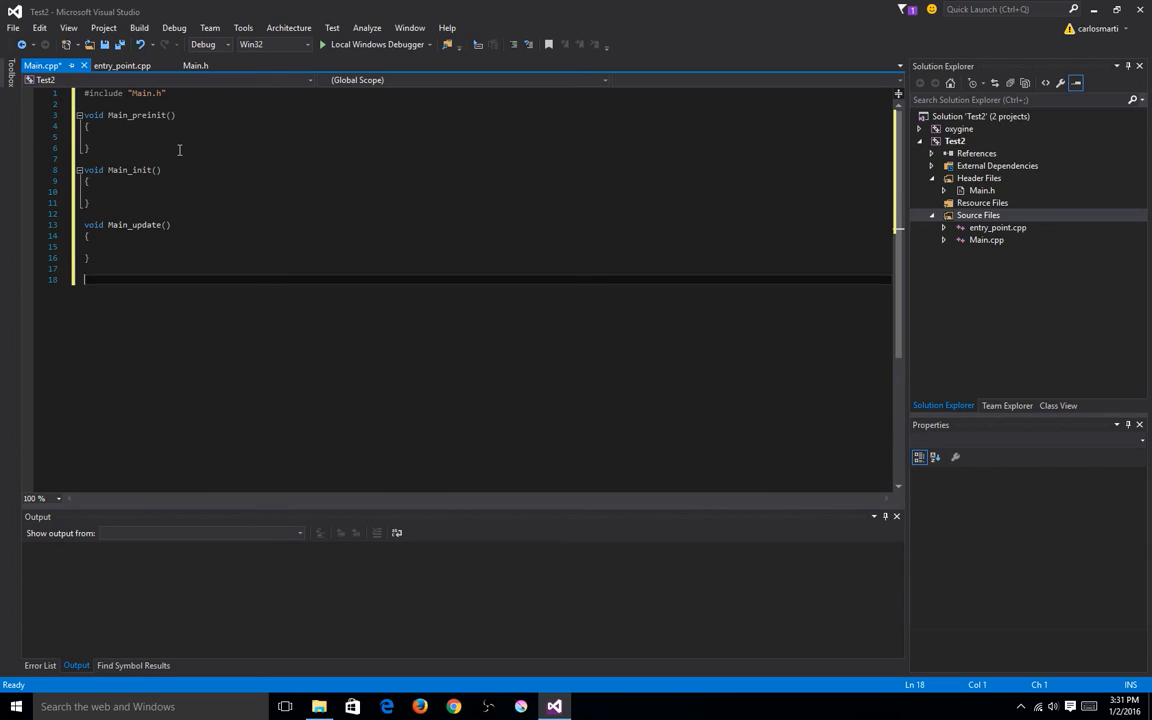
text(void Main)
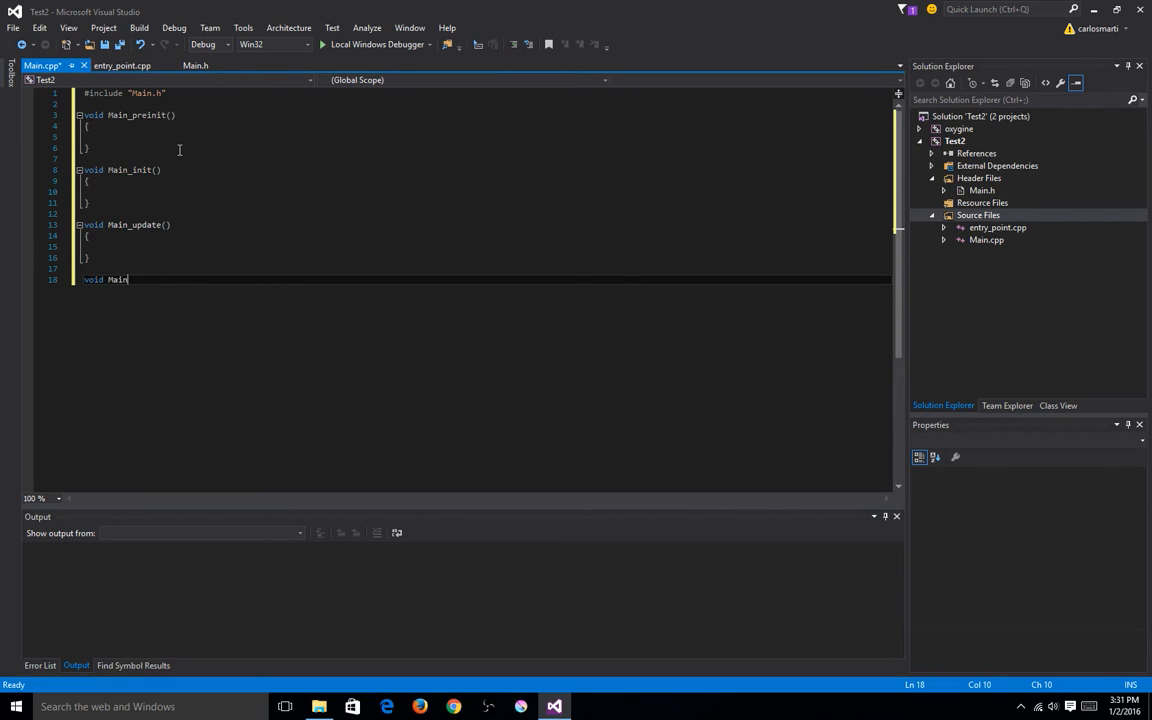
text(_de)
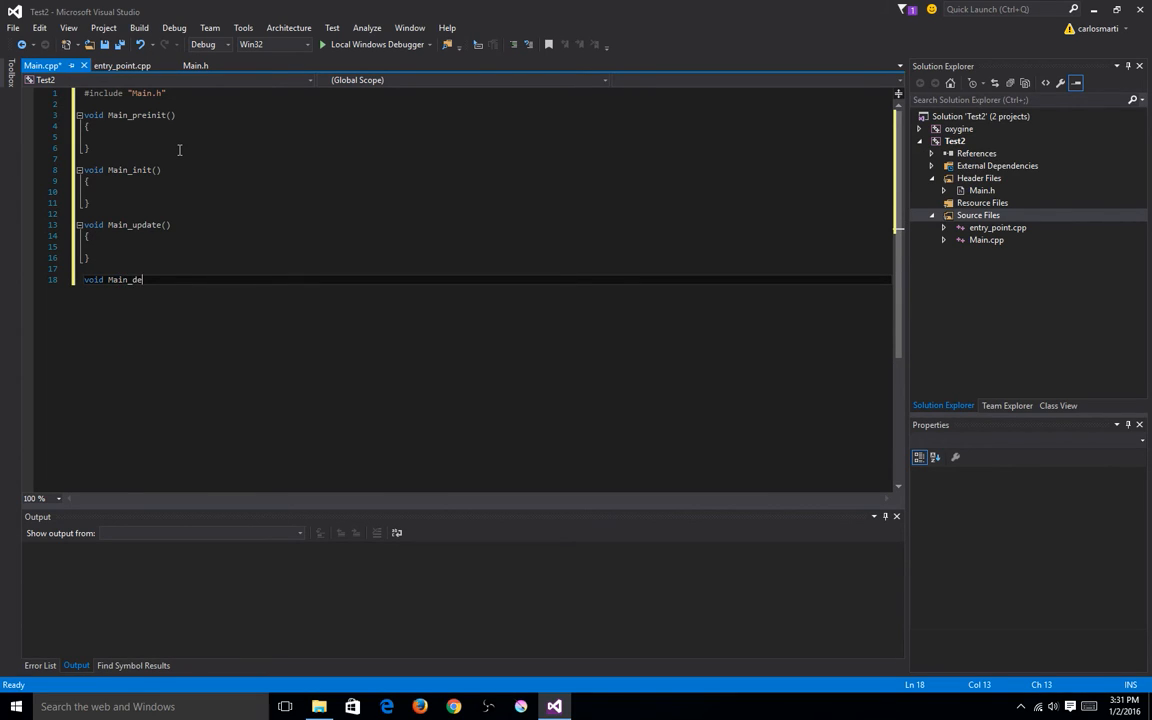
text(stroy90)
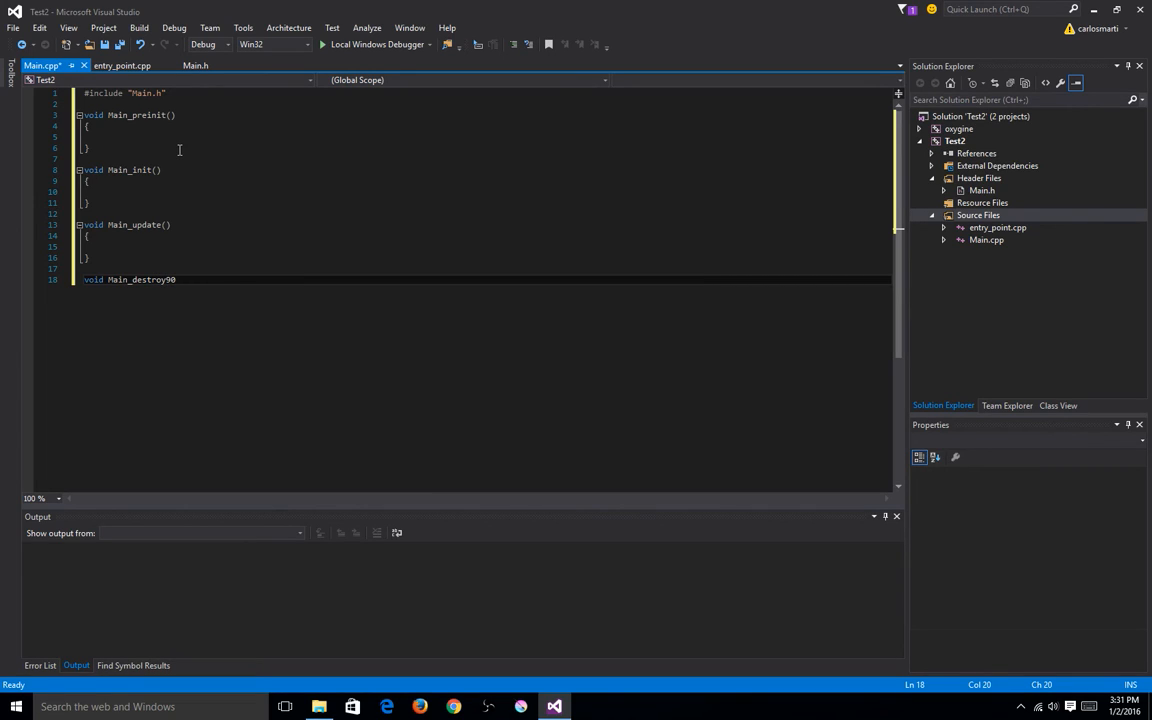
text(())
text({)
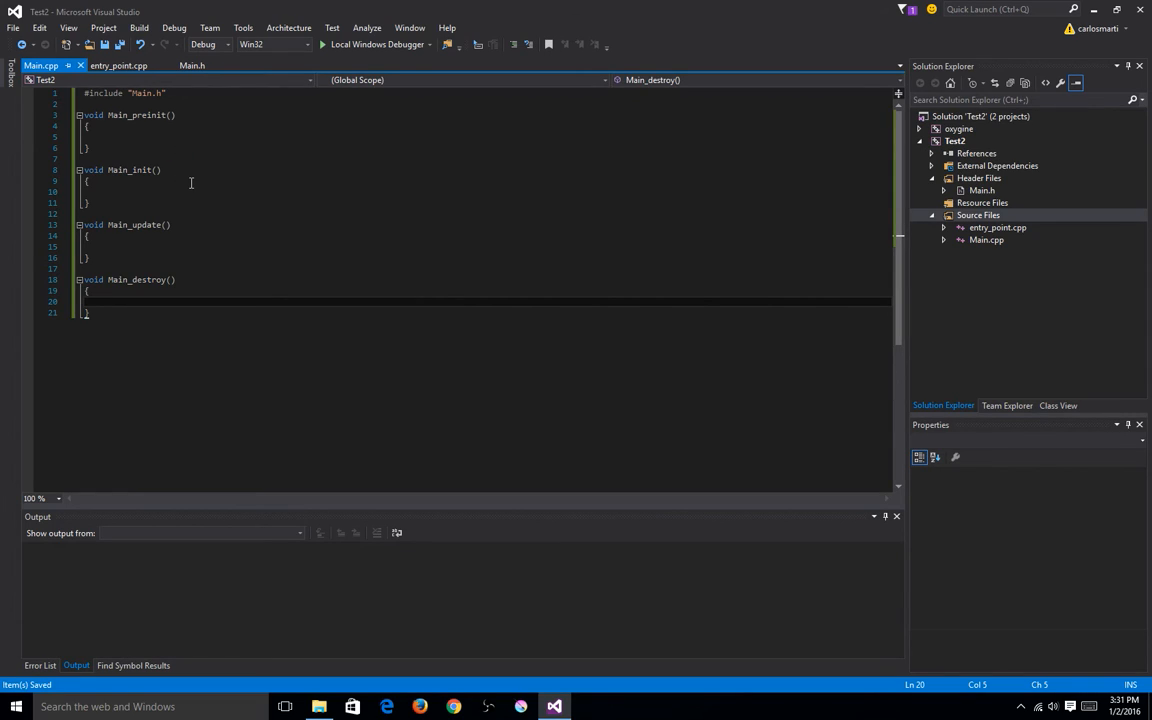
click(167, 202)
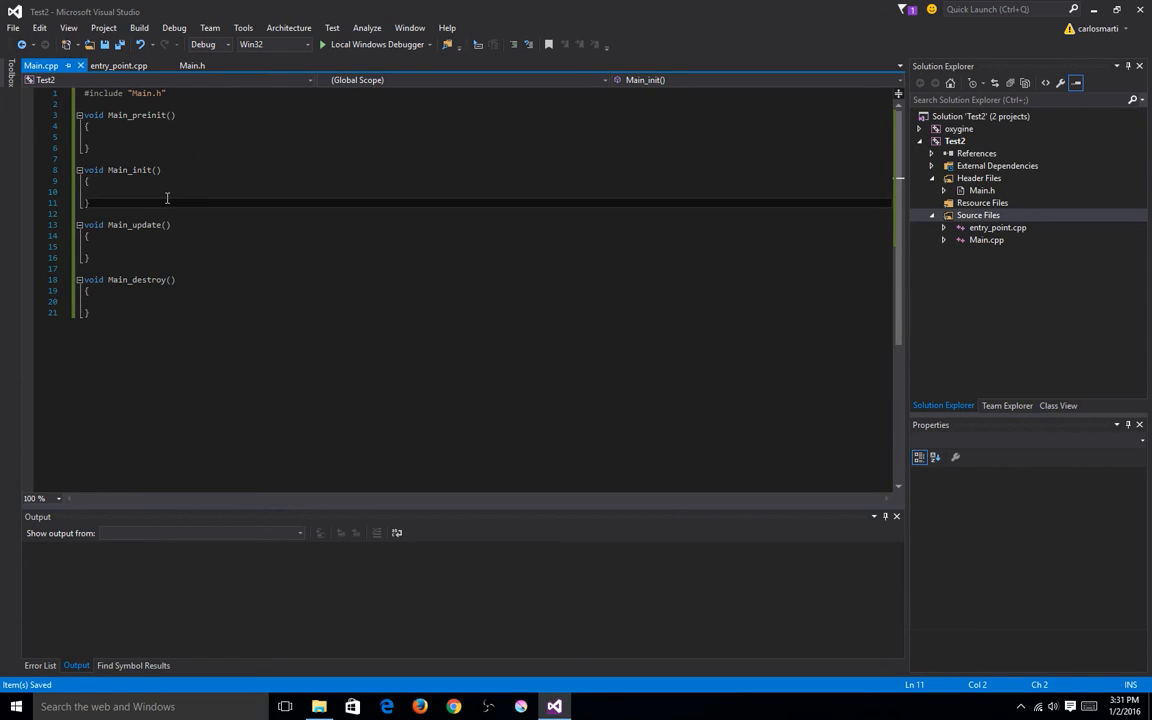
mouse_move(321, 210)
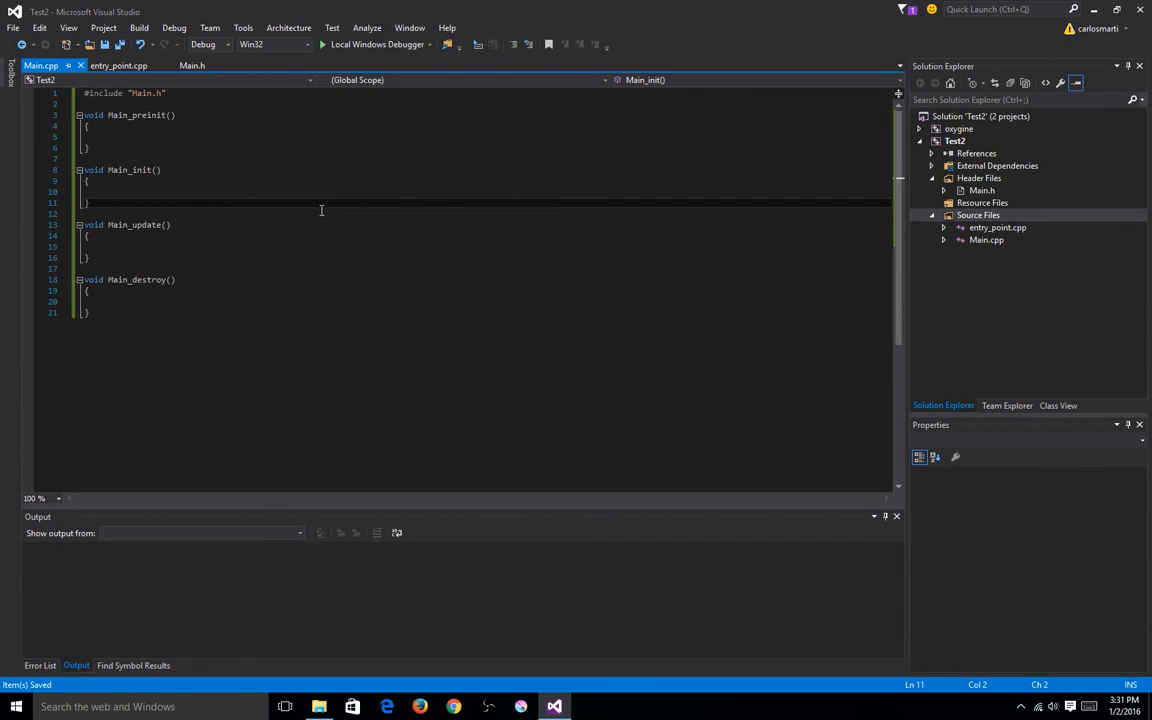
Step: Build and run Test2, dismissing the invalid data working directory error
click(325, 216)
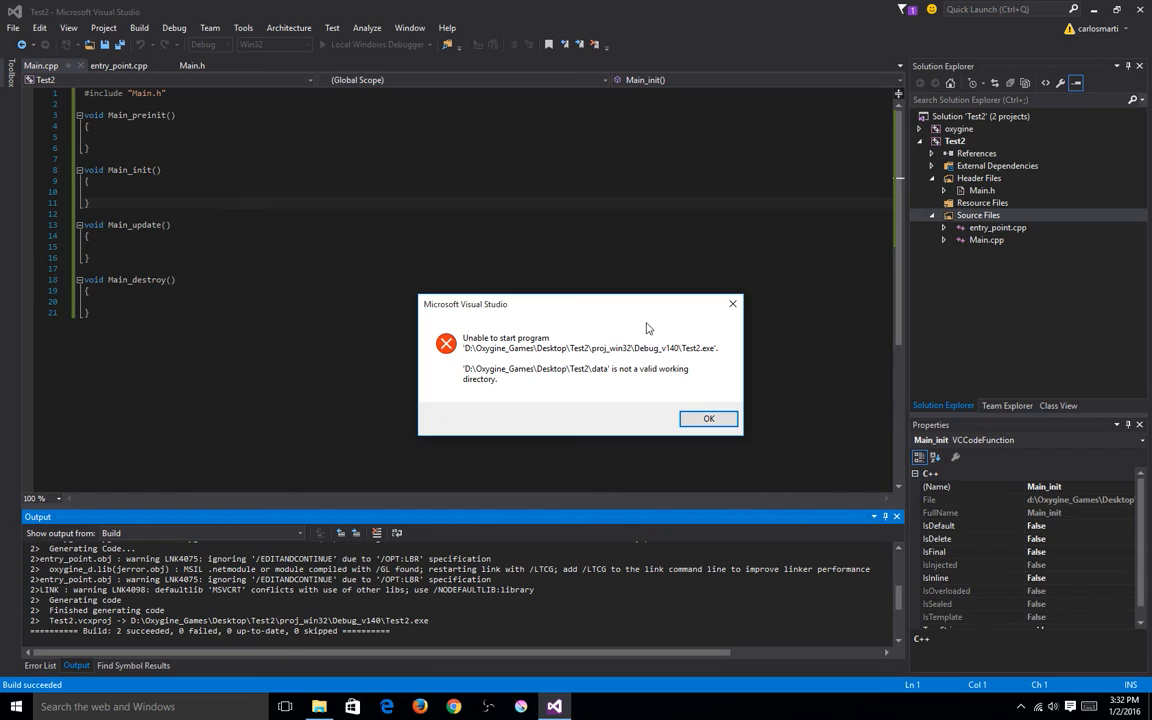
click(708, 418)
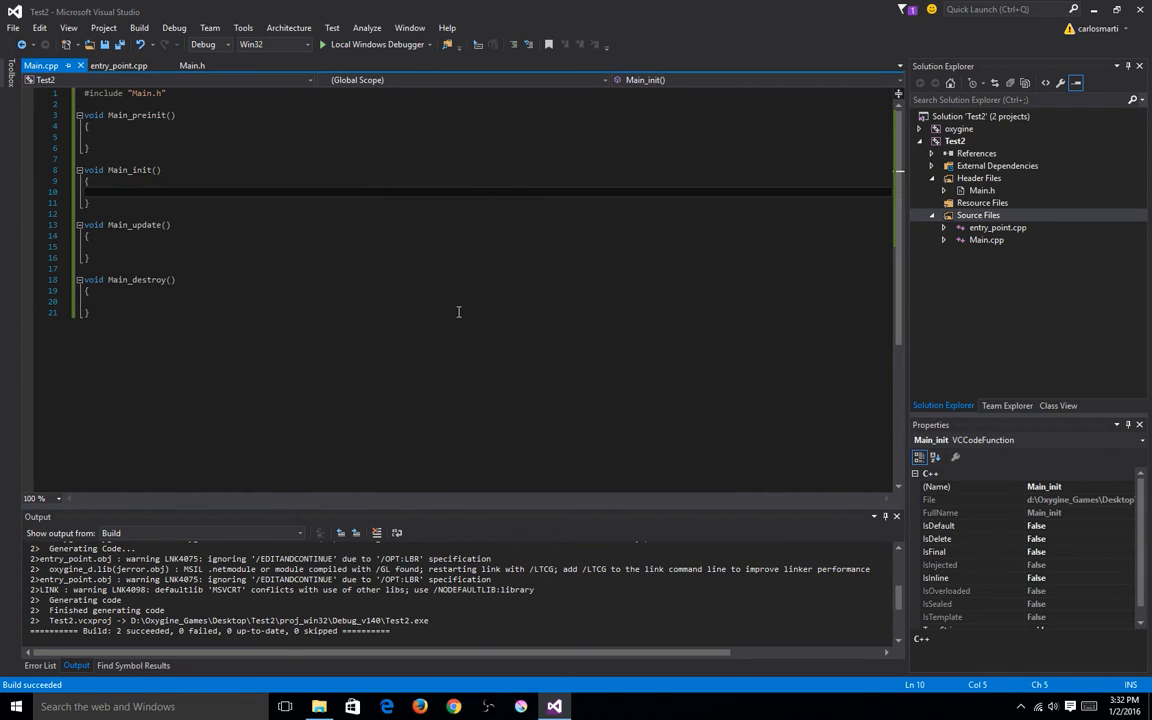
click(102, 191)
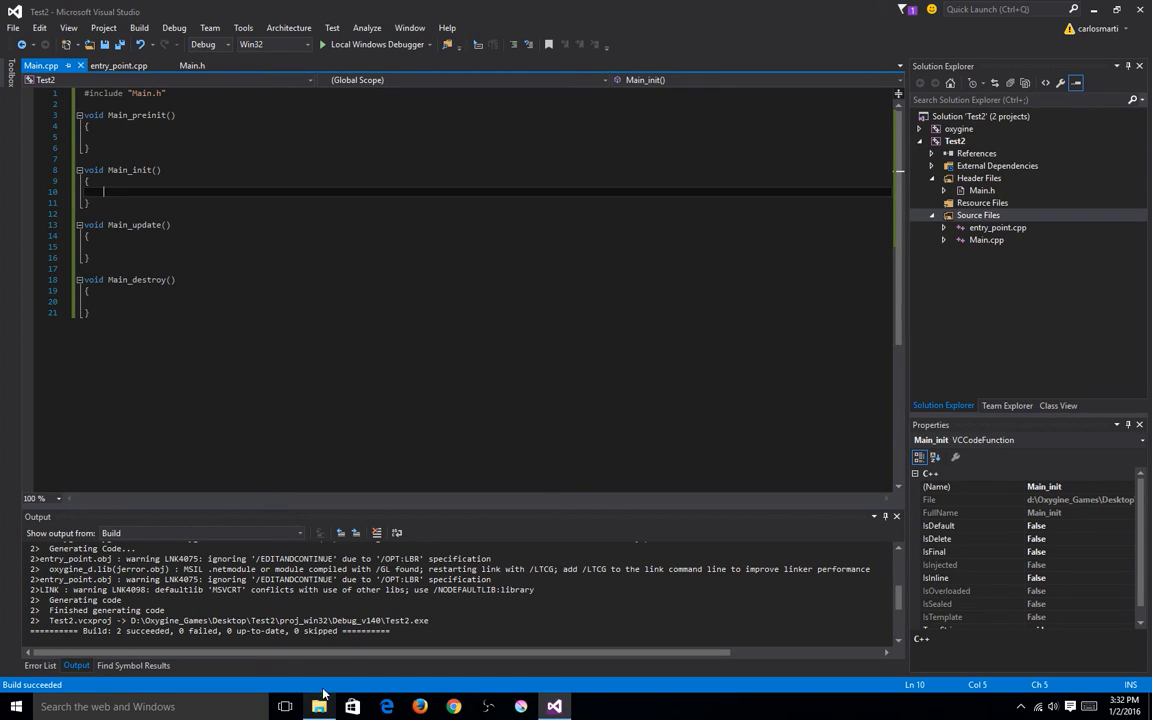
Step: Create an empty data folder inside Test2, then browse to oxygine-framework\libs
click(318, 706)
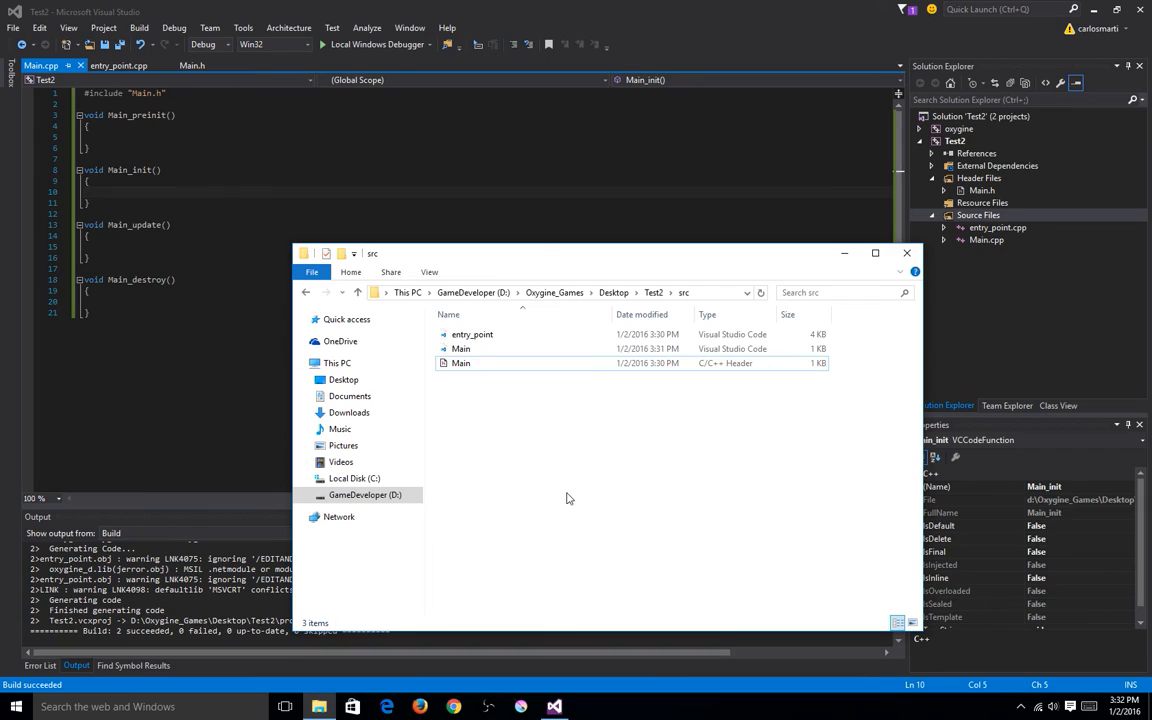
click(653, 292)
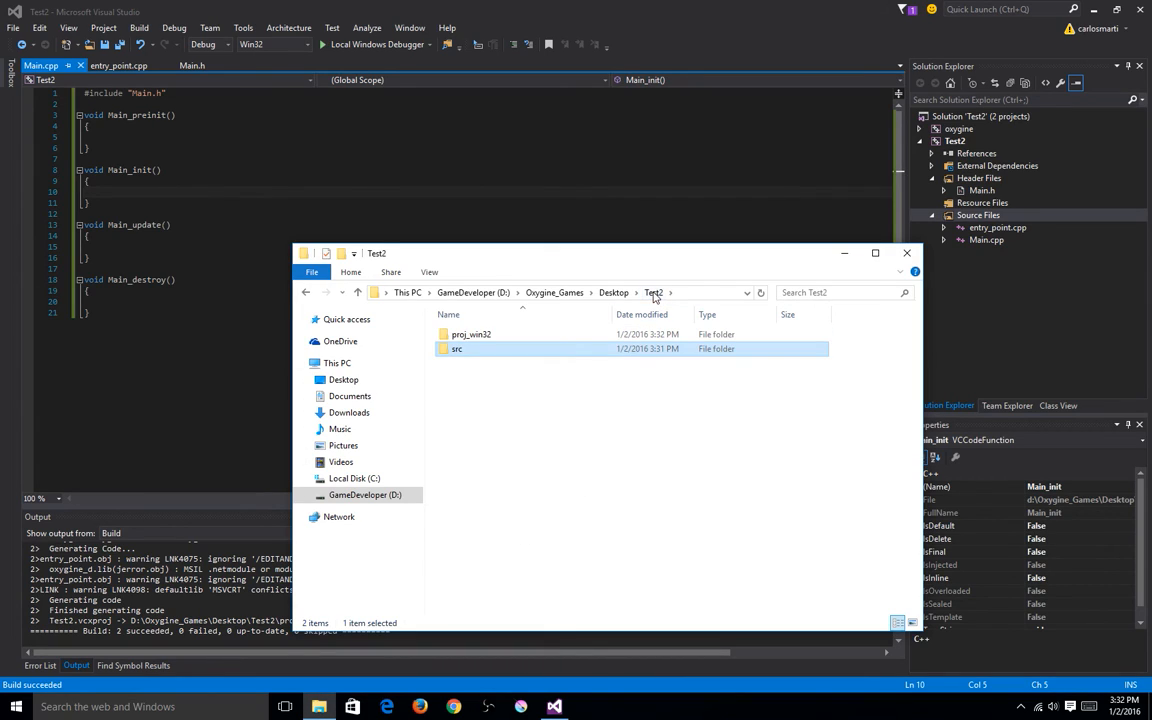
mouse_move(528, 390)
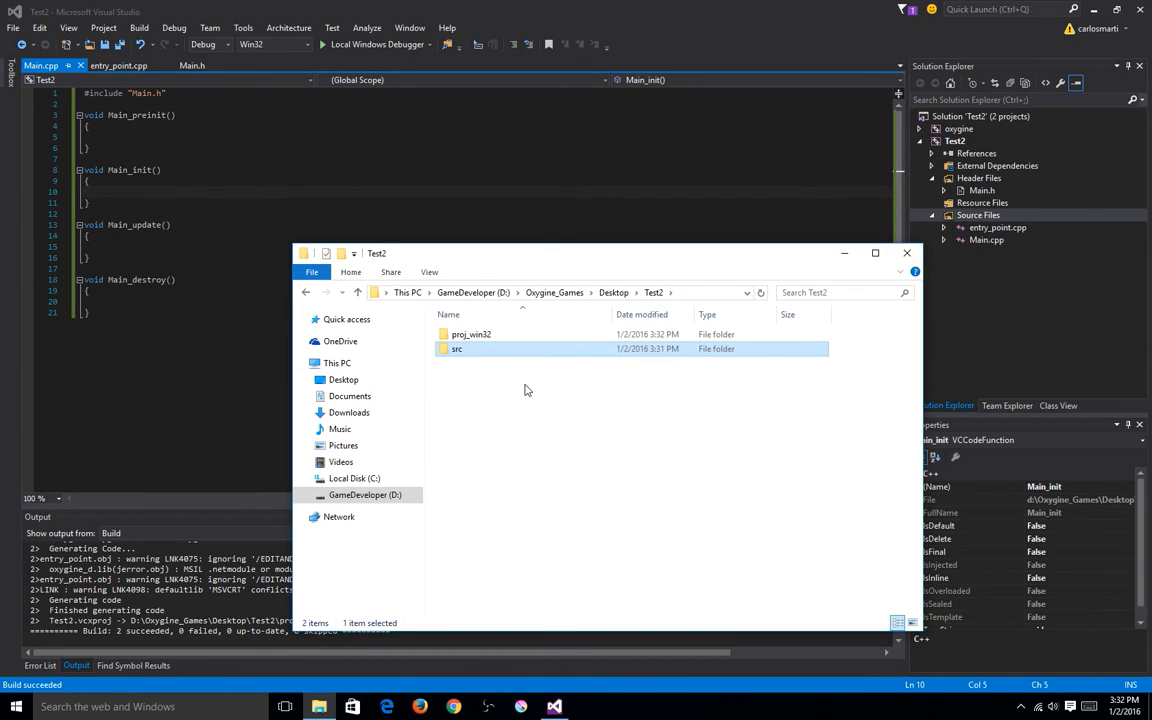
right_click(527, 385)
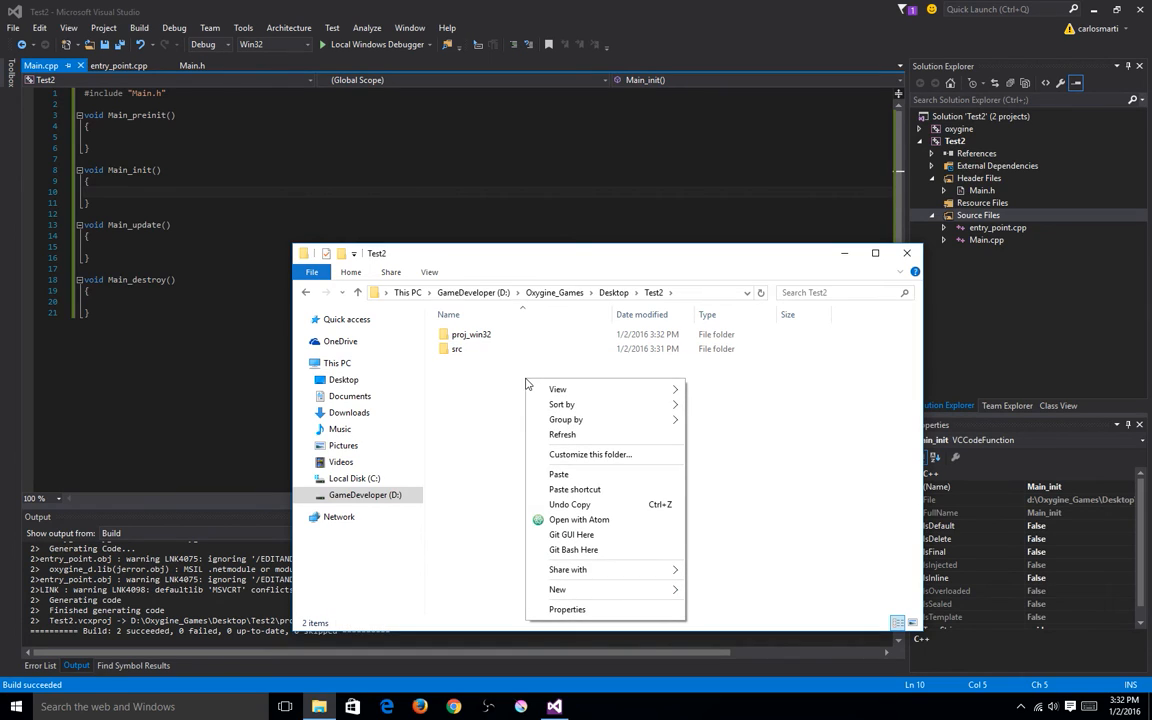
click(557, 589)
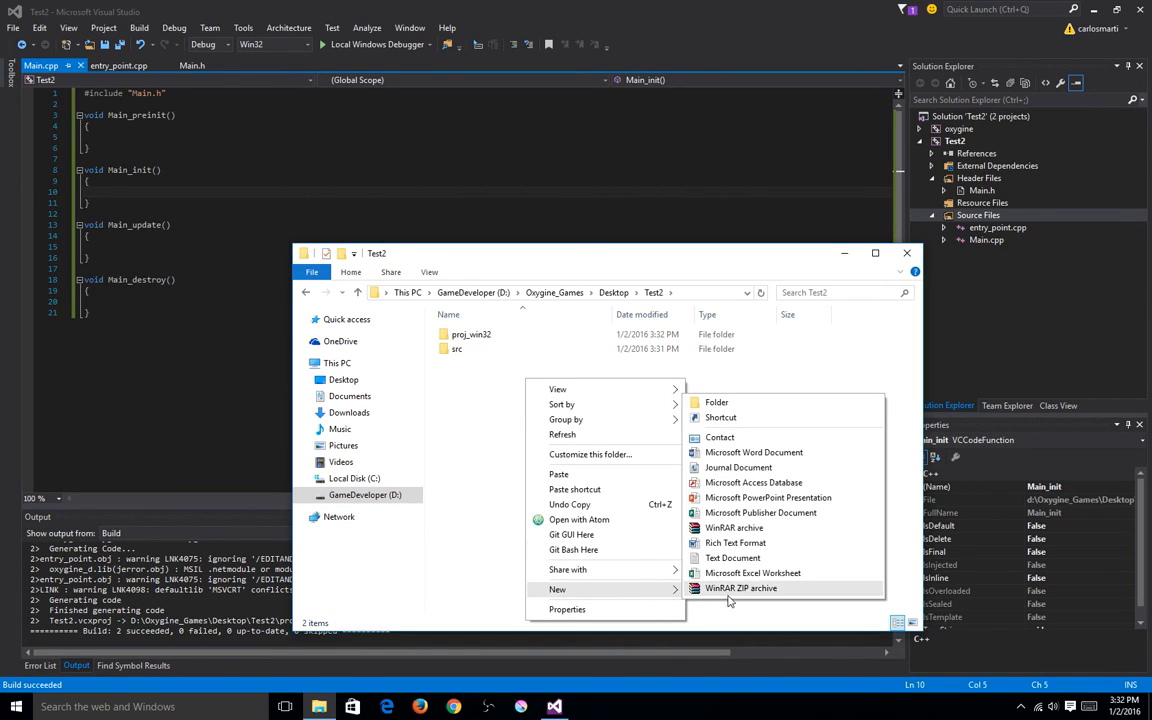
click(716, 402)
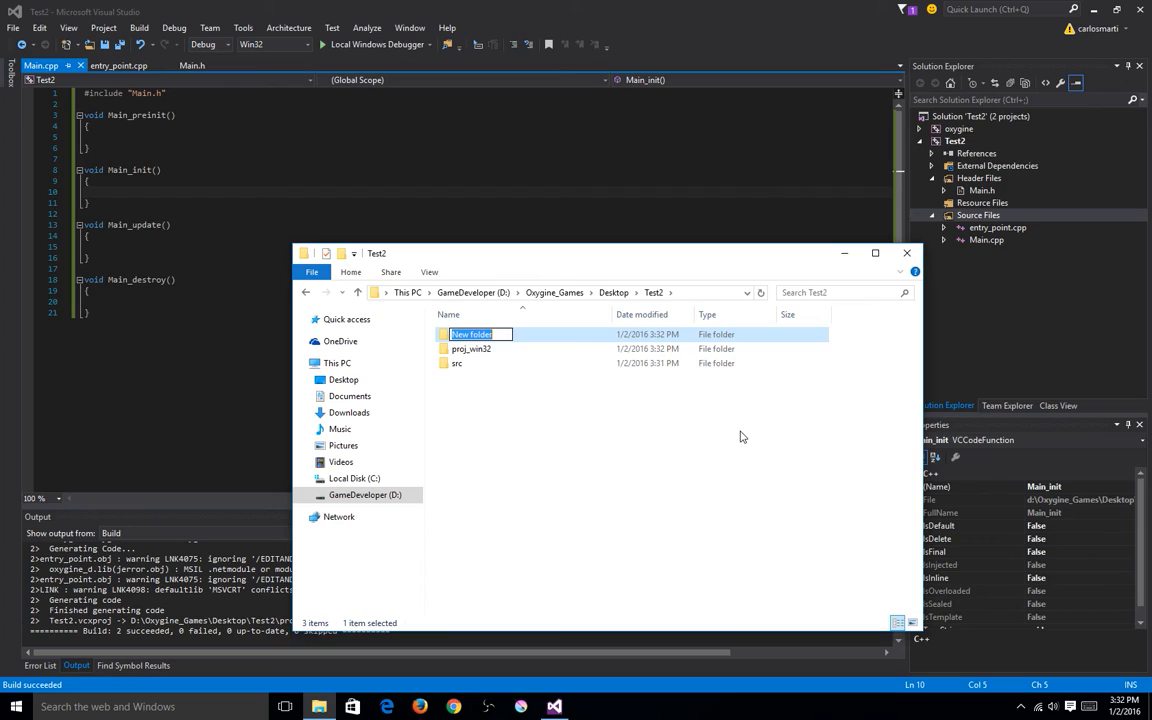
text(data)
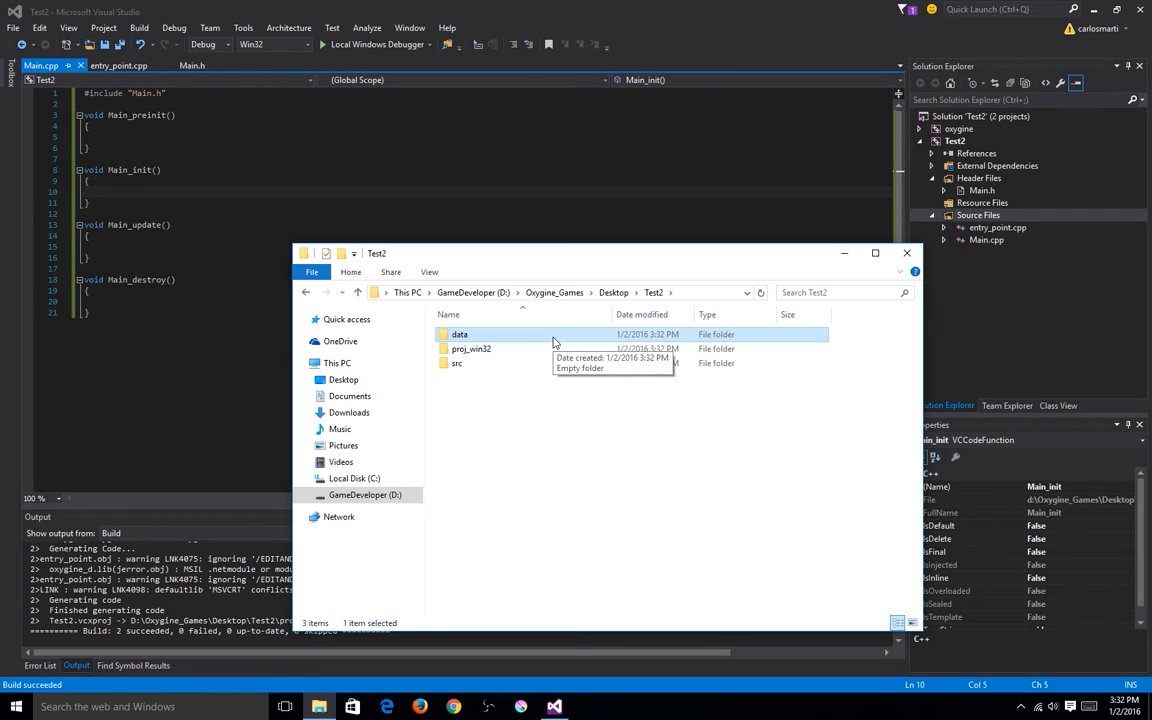
mouse_move(540, 403)
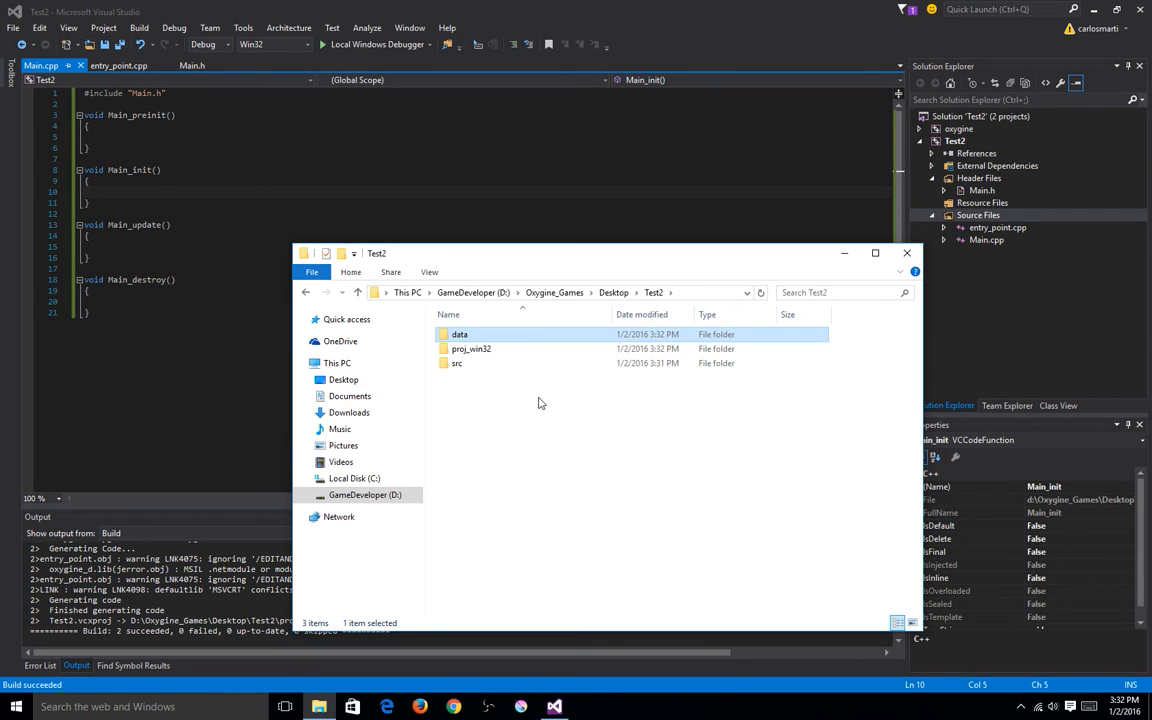
click(473, 292)
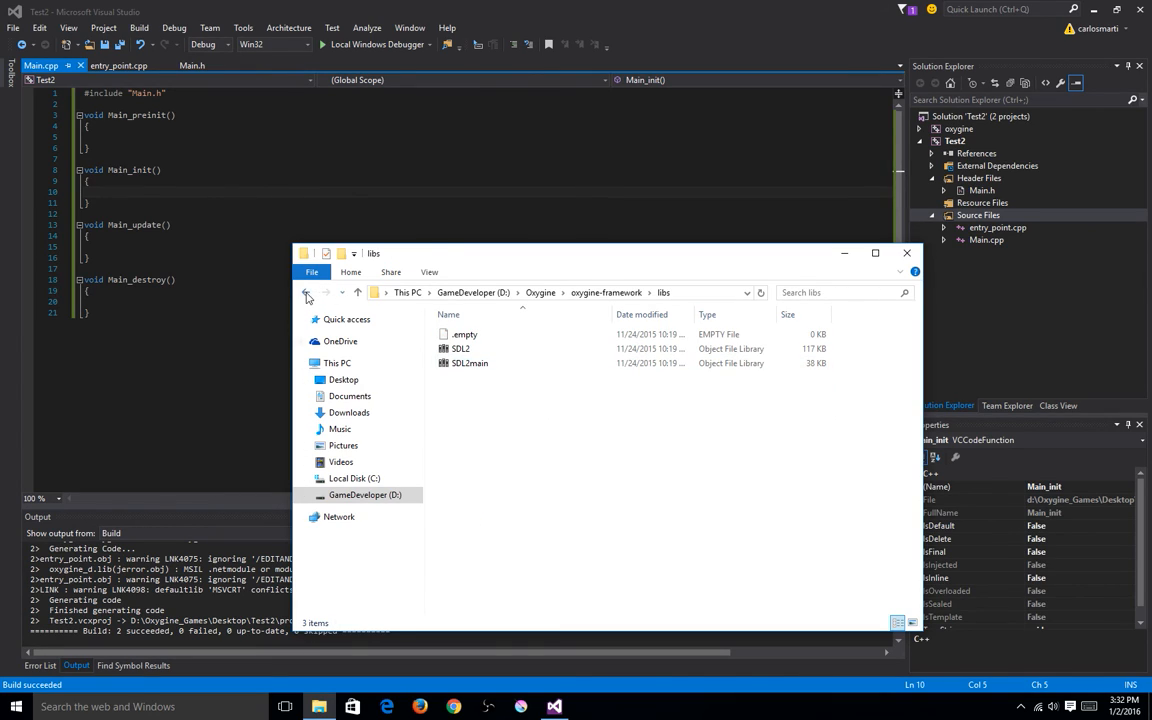
Step: Browse from the examples folder into HelloWorld's data folder
click(306, 292)
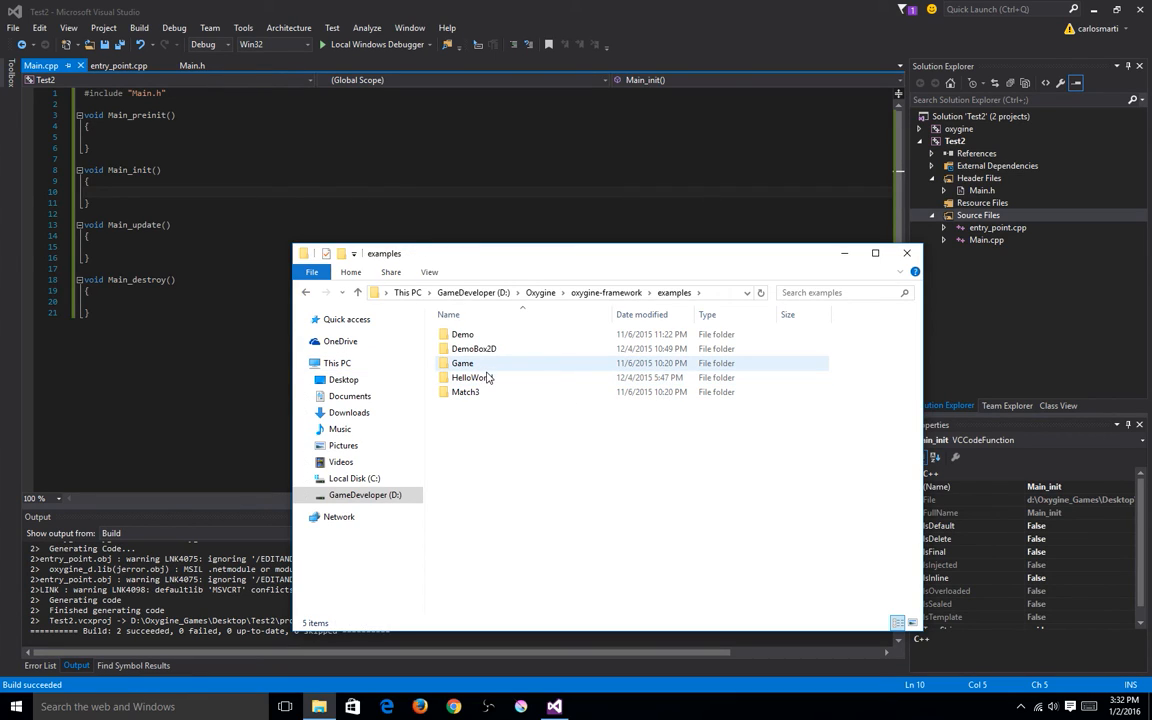
double_click(472, 377)
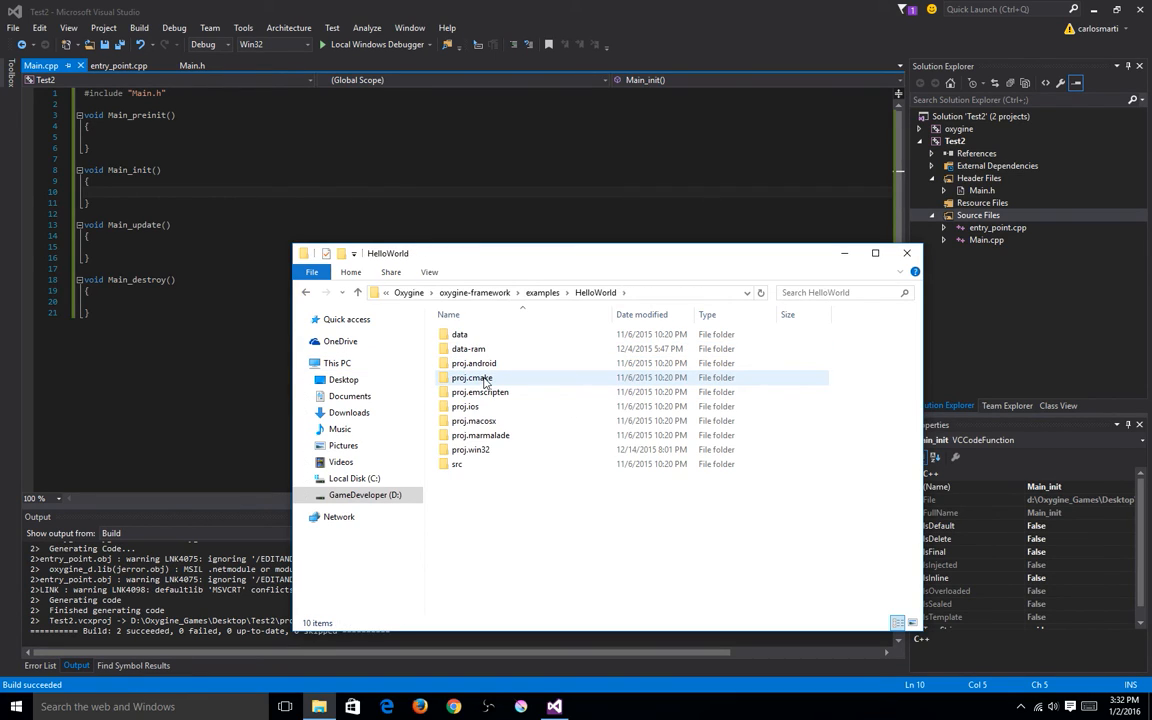
click(459, 334)
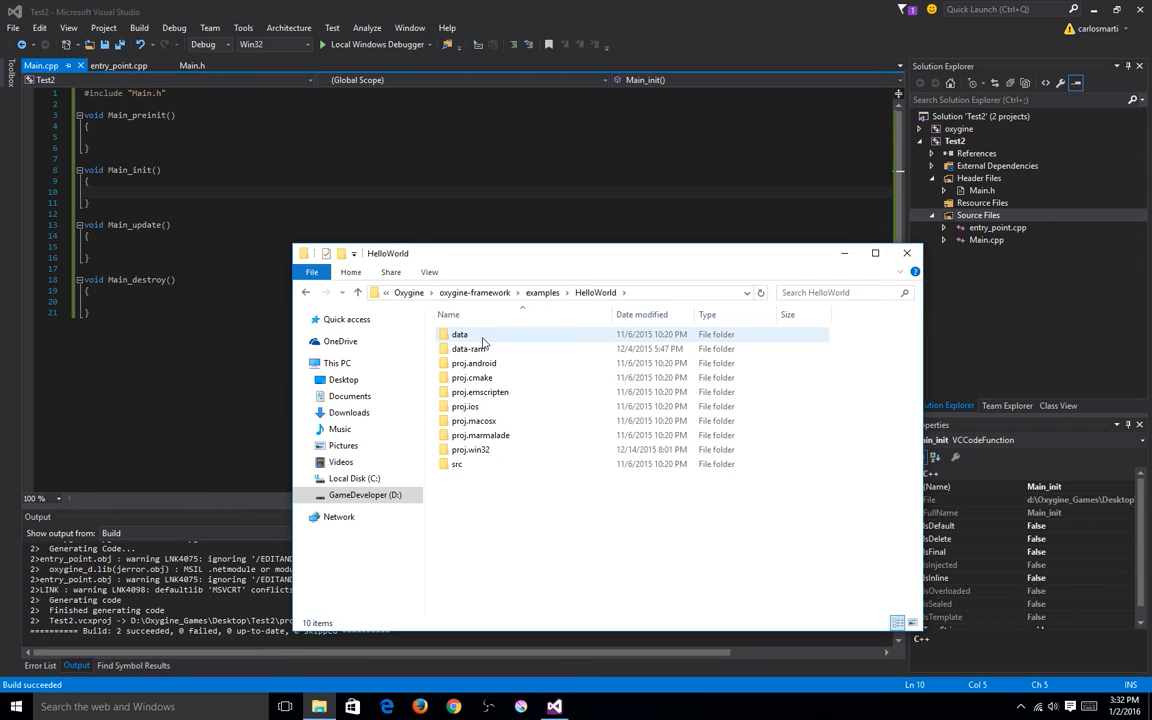
double_click(460, 334)
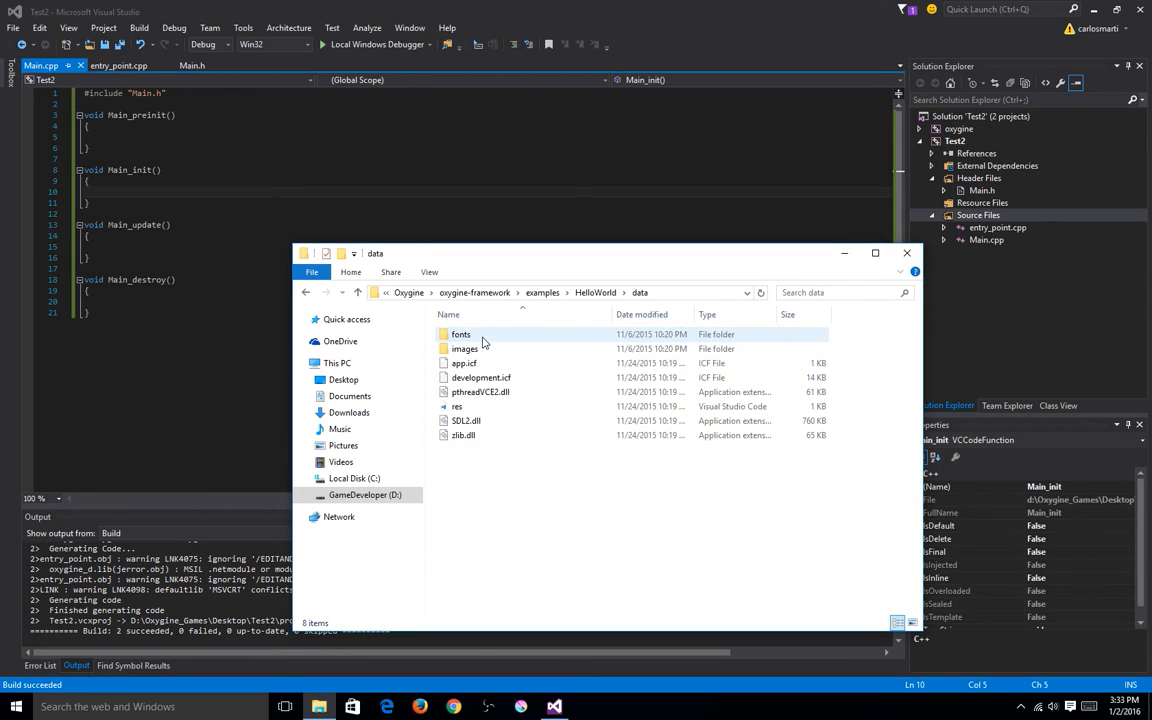
Step: Select zlib.dll, SDL2.dll and pthreadVCE2.dll together and copy them
click(463, 435)
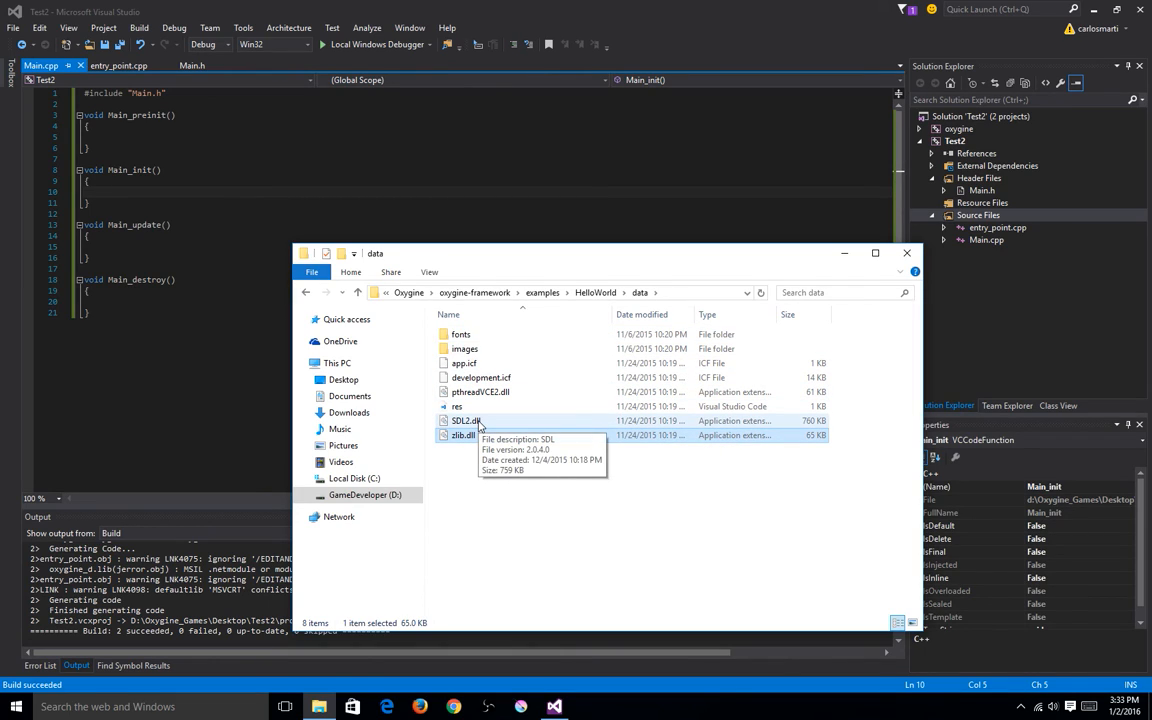
click(463, 434)
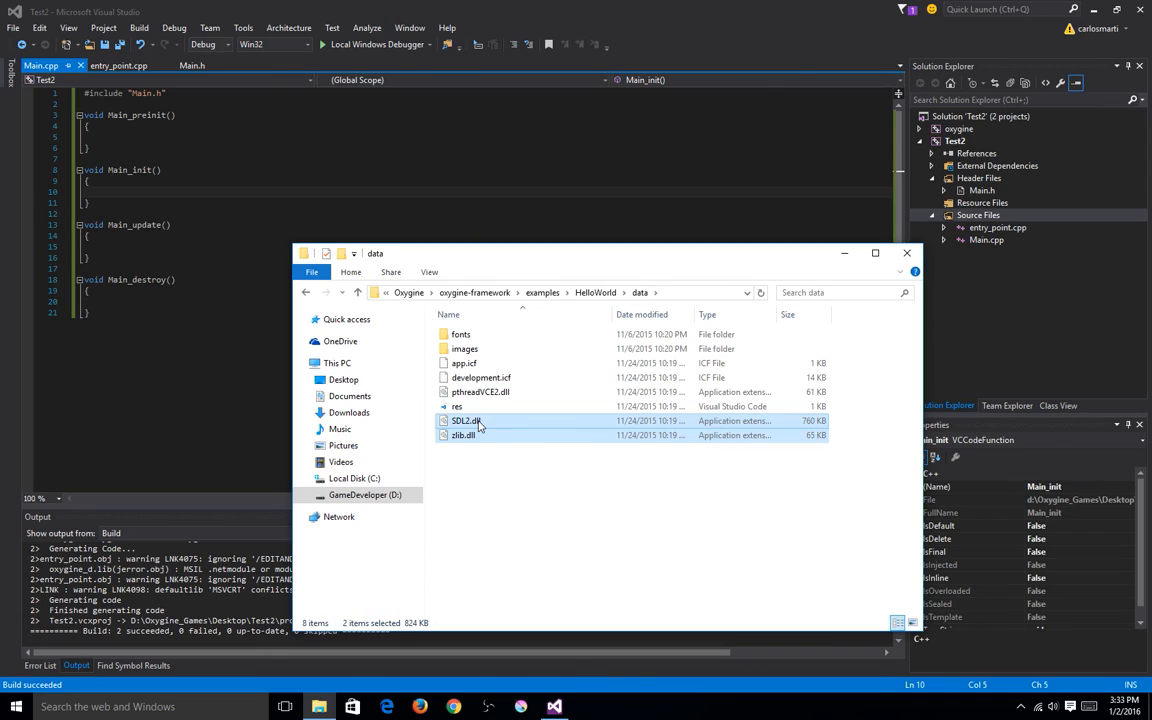
click(480, 391)
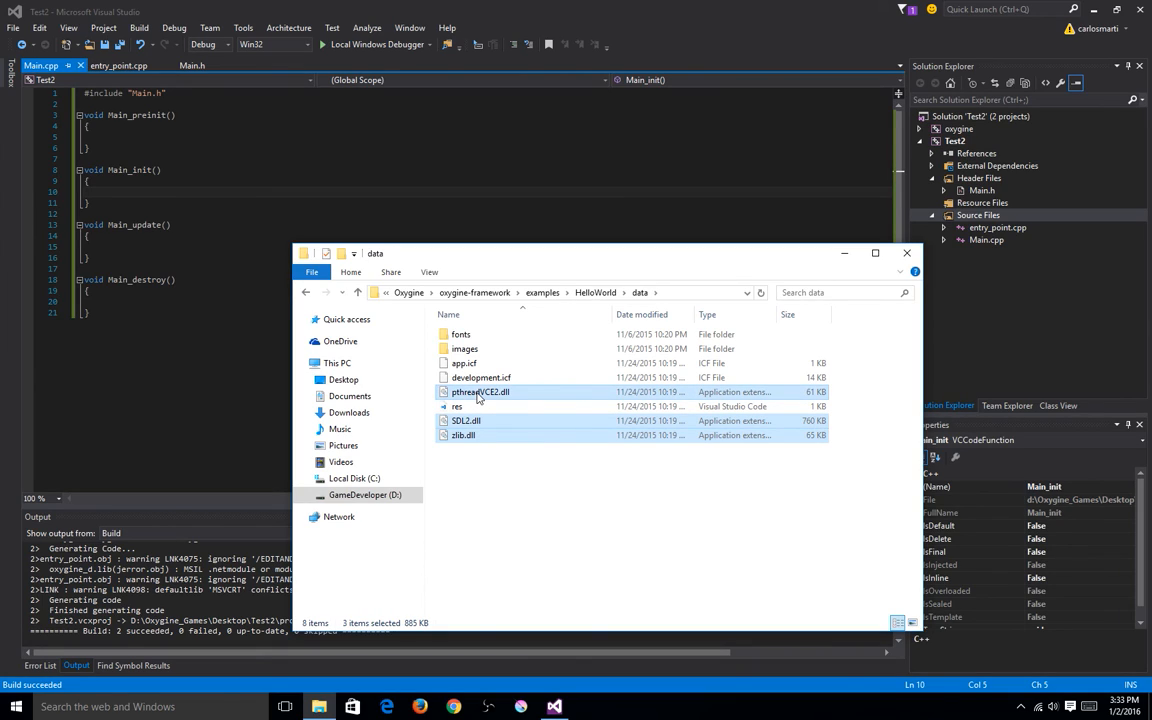
mouse_move(480, 391)
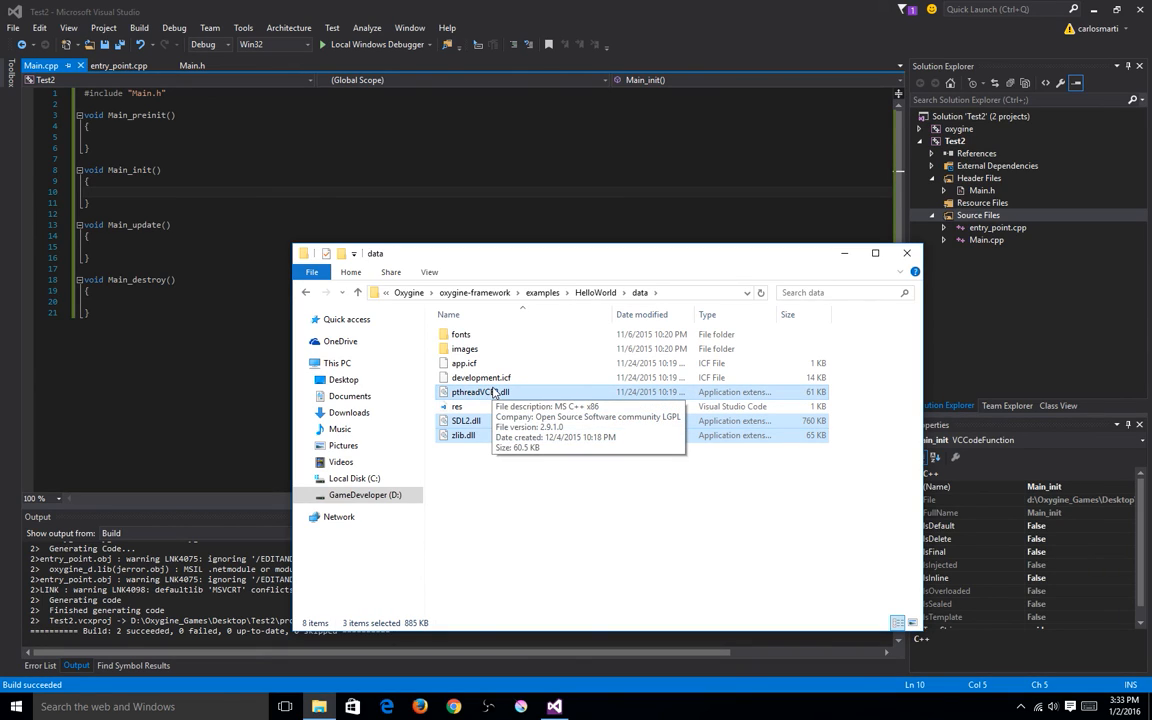
mouse_move(486, 420)
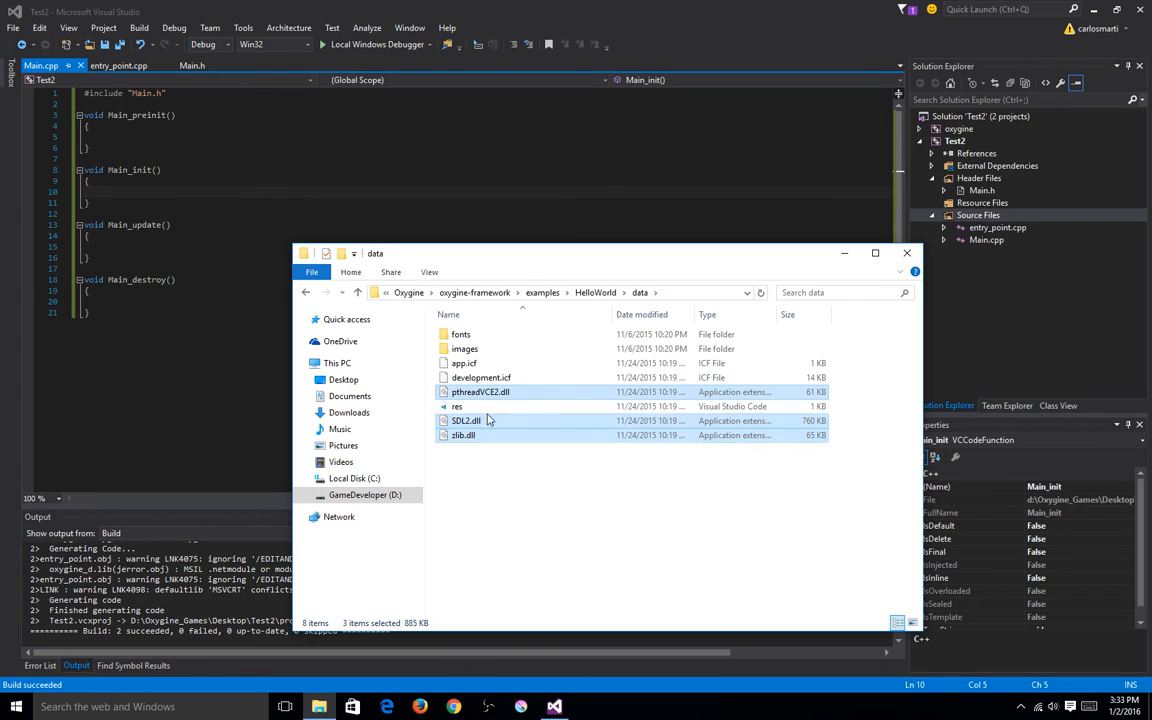
mouse_move(465, 420)
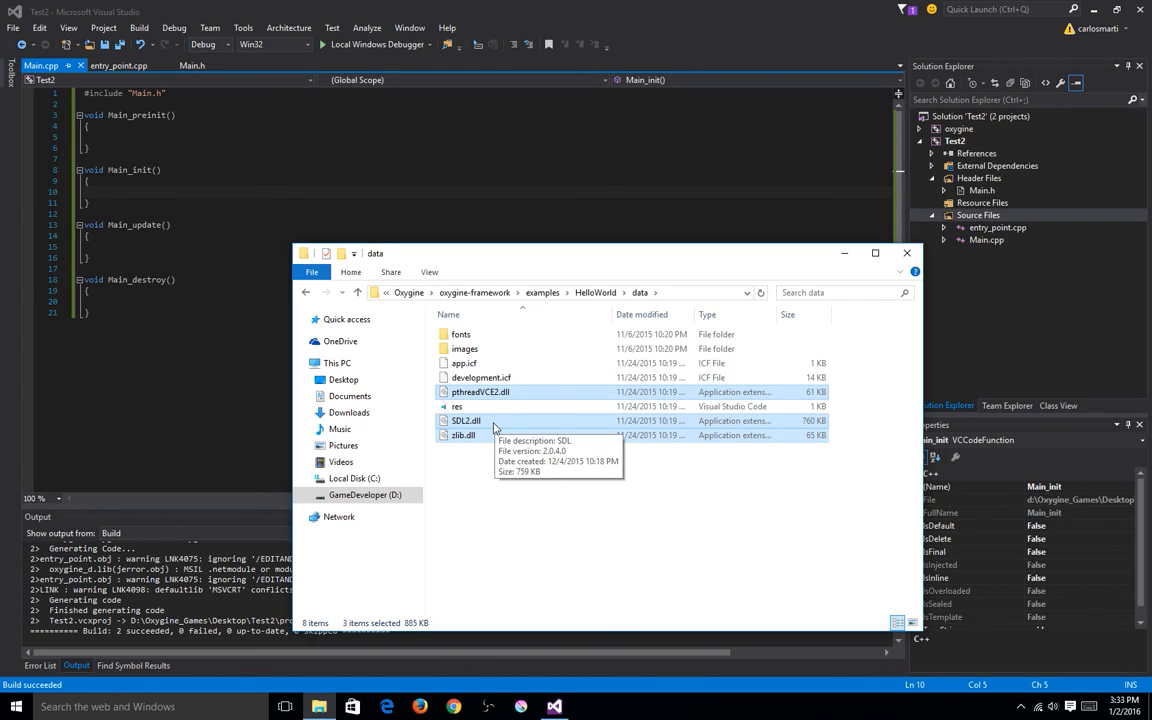
right_click(465, 420)
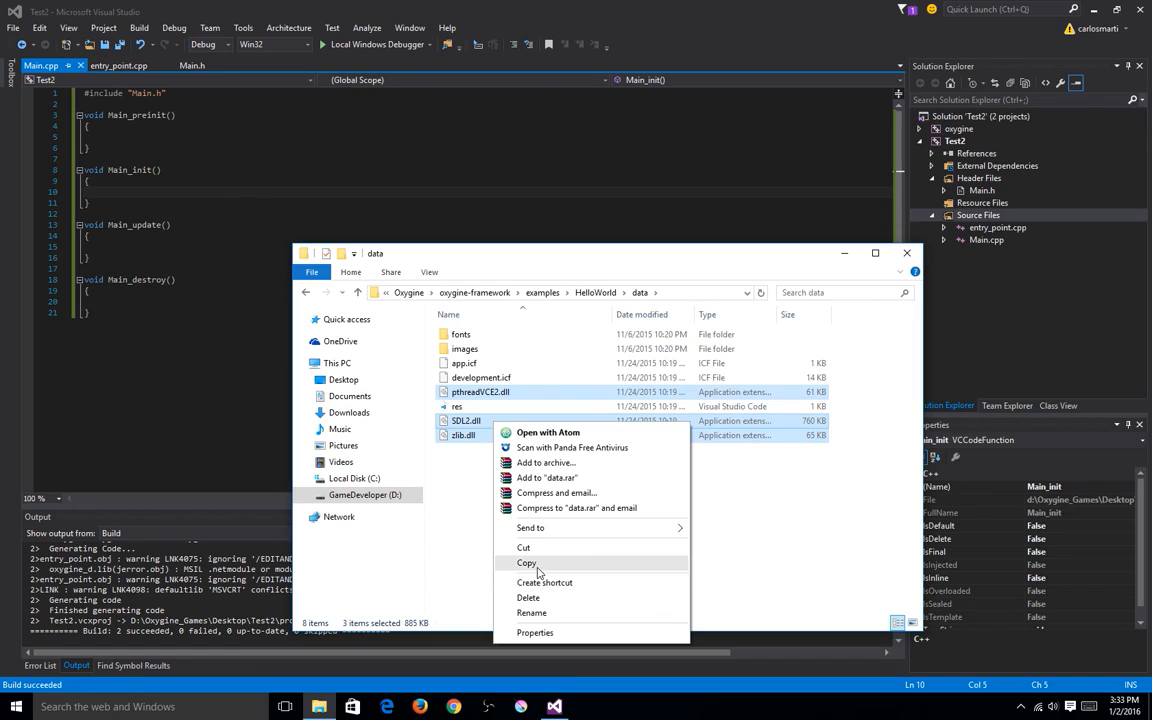
click(365, 495)
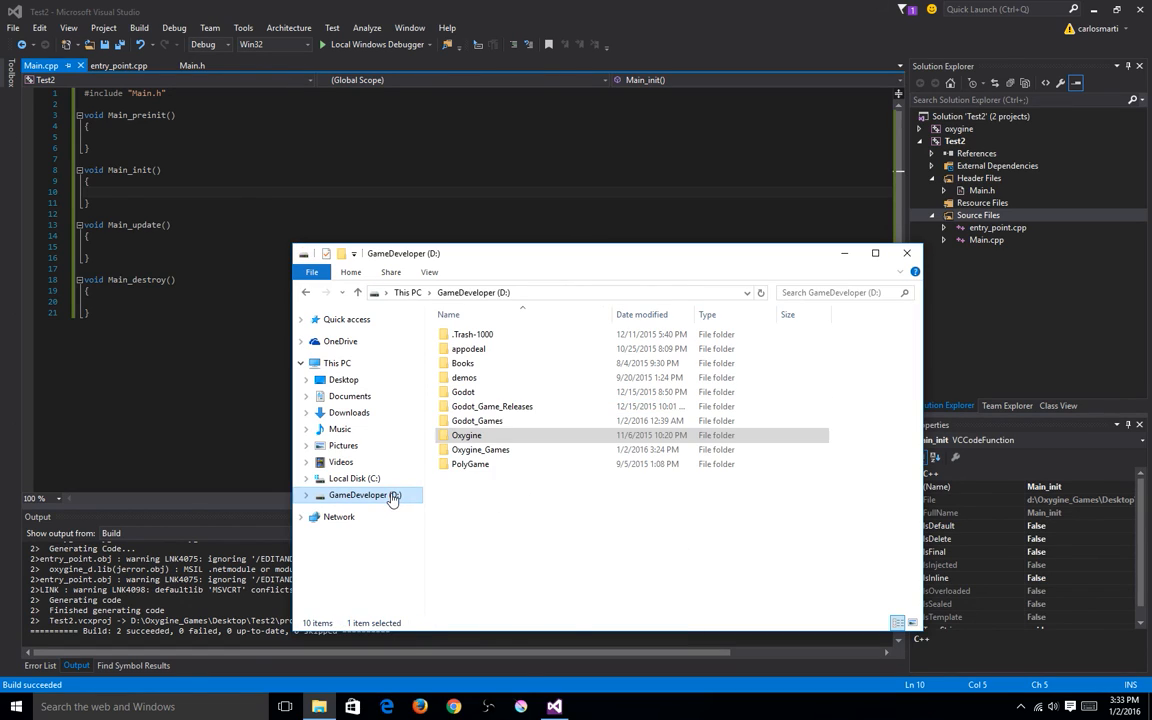
Step: Paste the three DLLs into Test2's data folder, then resume editing Main_update in Visual Studio
double_click(480, 449)
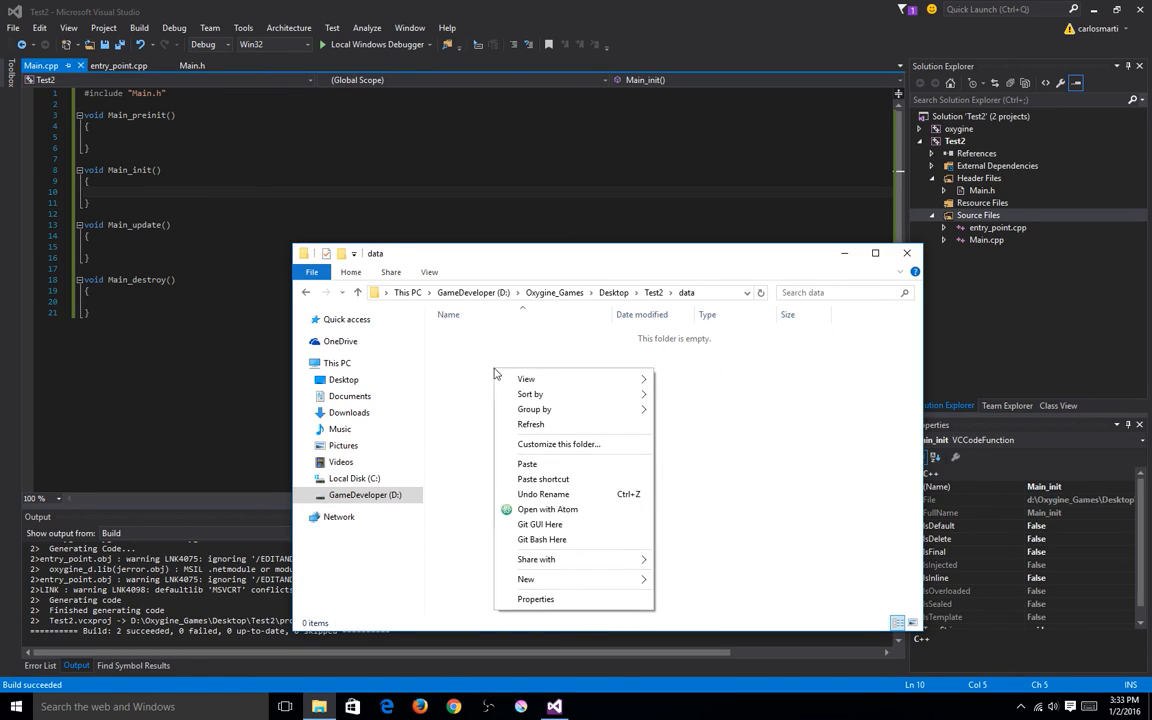
click(527, 463)
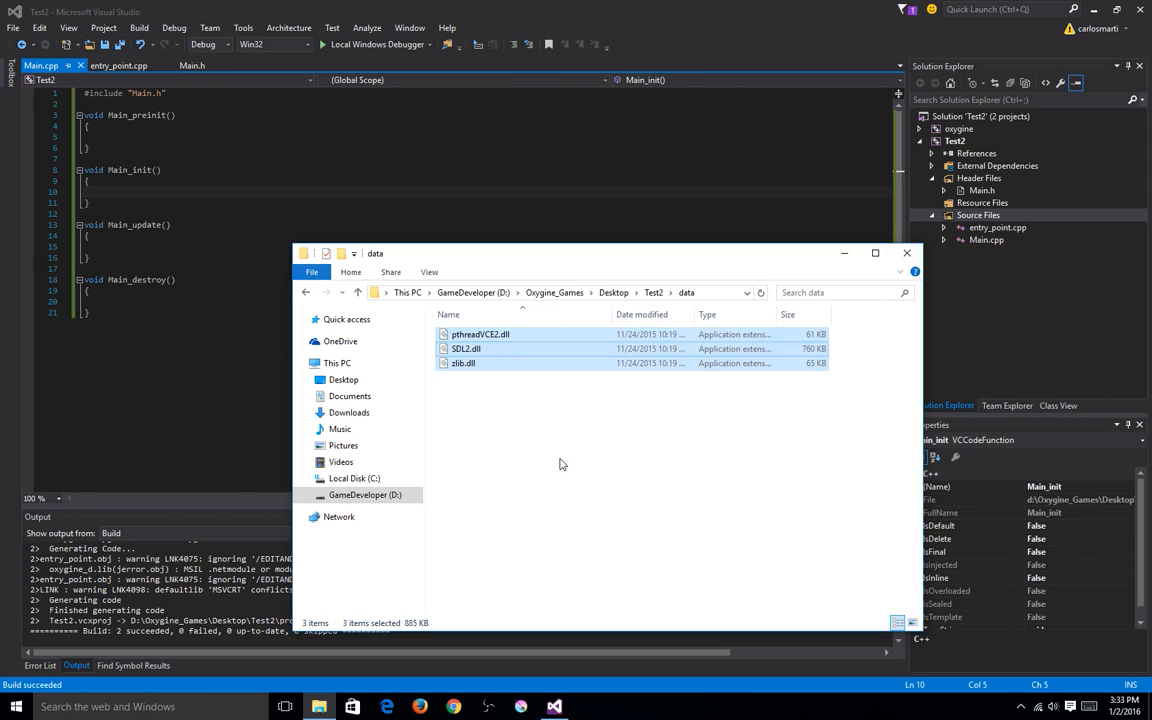
click(796, 388)
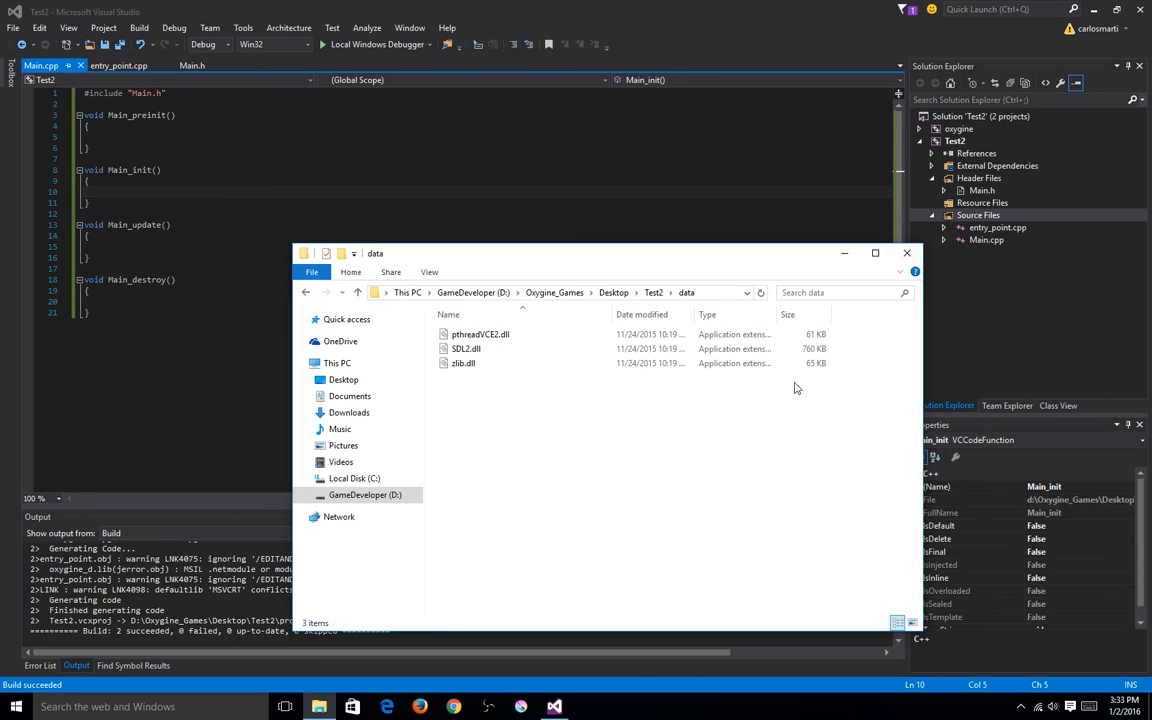
click(906, 252)
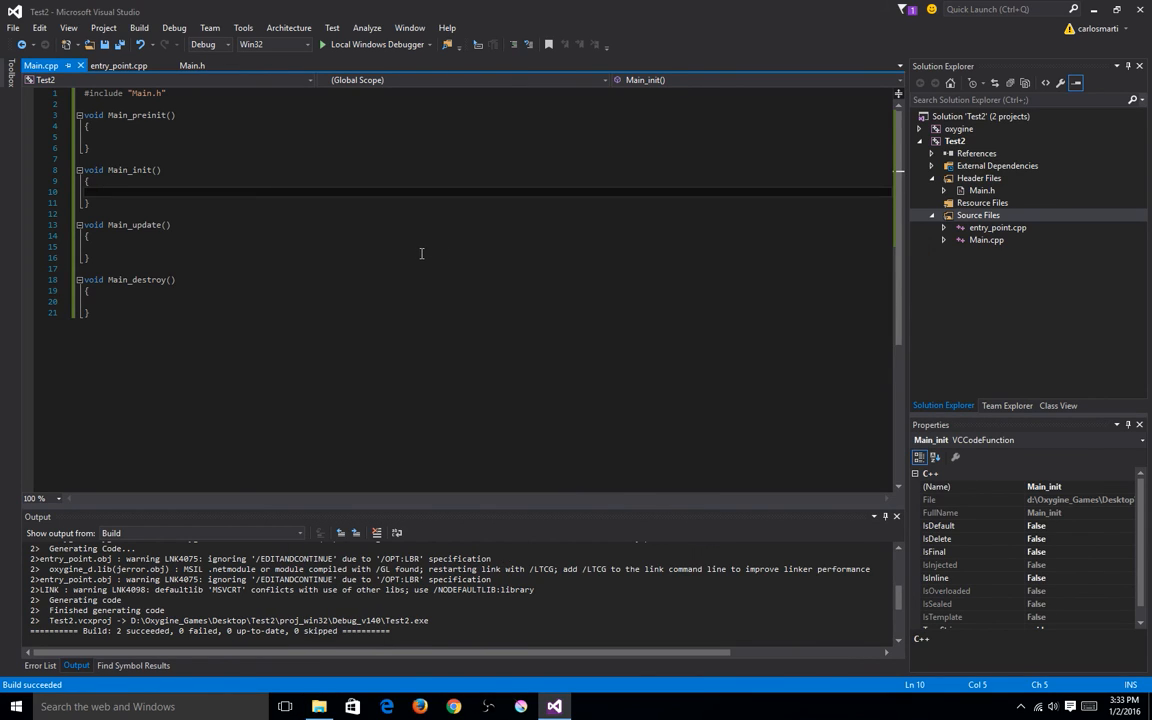
click(419, 238)
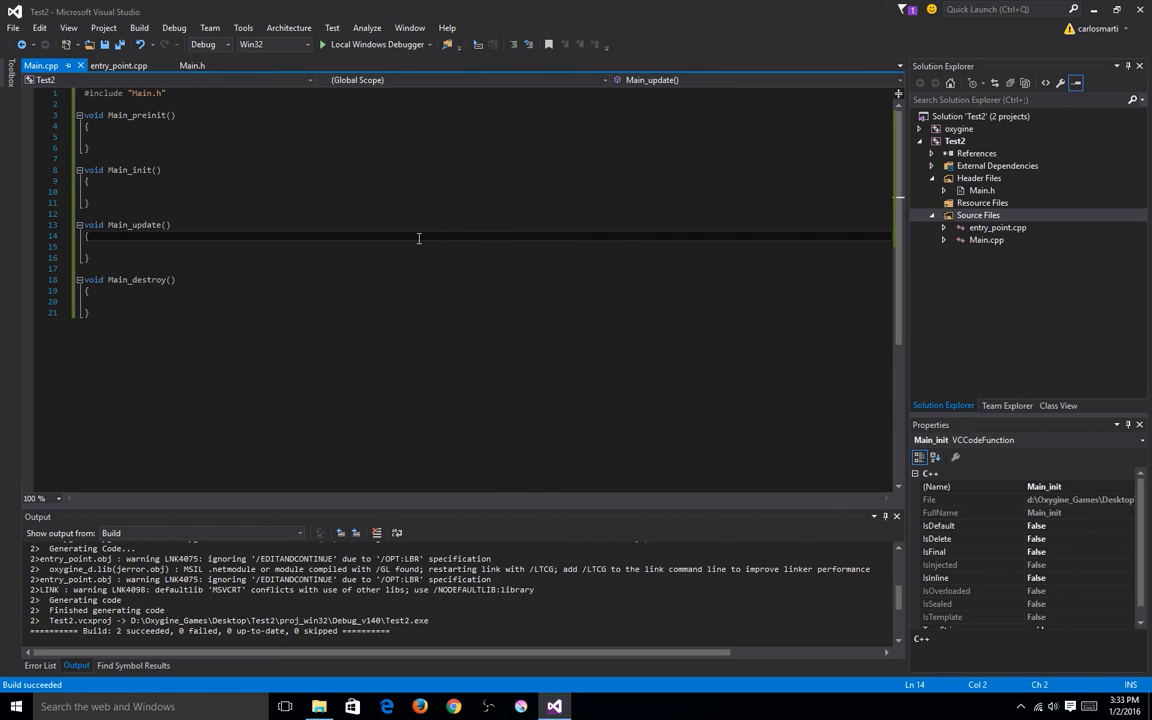